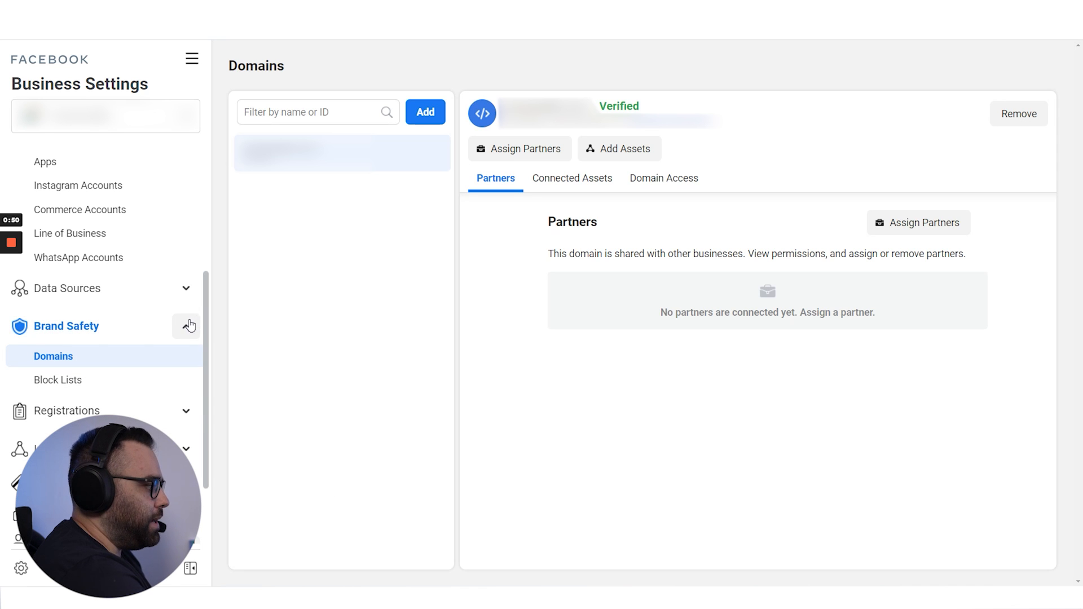
Add test.com as a new domain under Brand Safety > Domains, leaving it Not Verified with meta-tag instructions
{"action": "scroll", "scroll_direction": "down", "scroll_amount": 3}
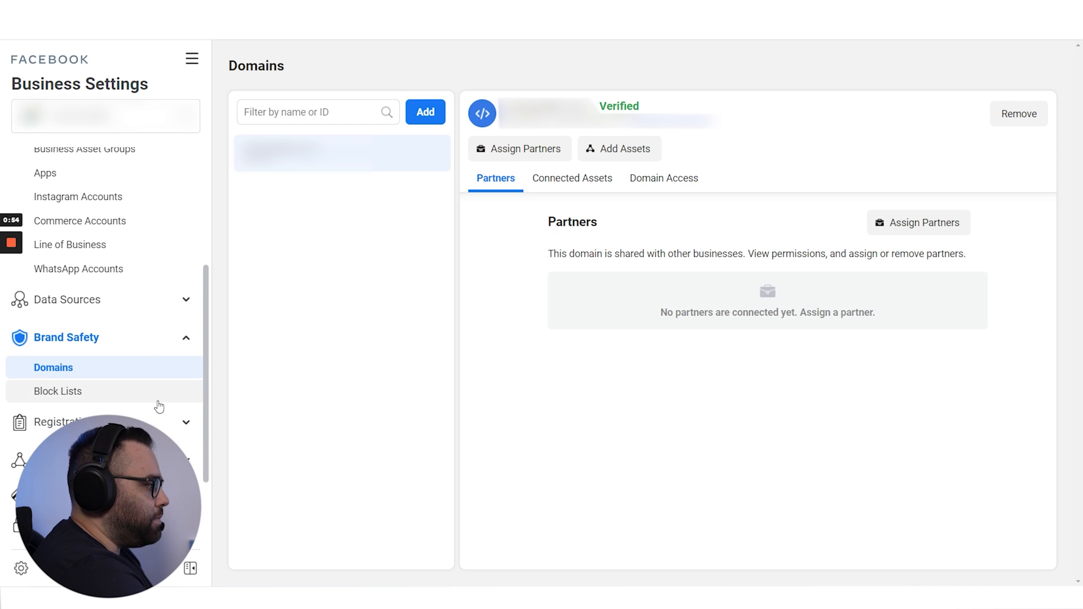
{"action": "mouse_move", "coordinate": [144, 391]}
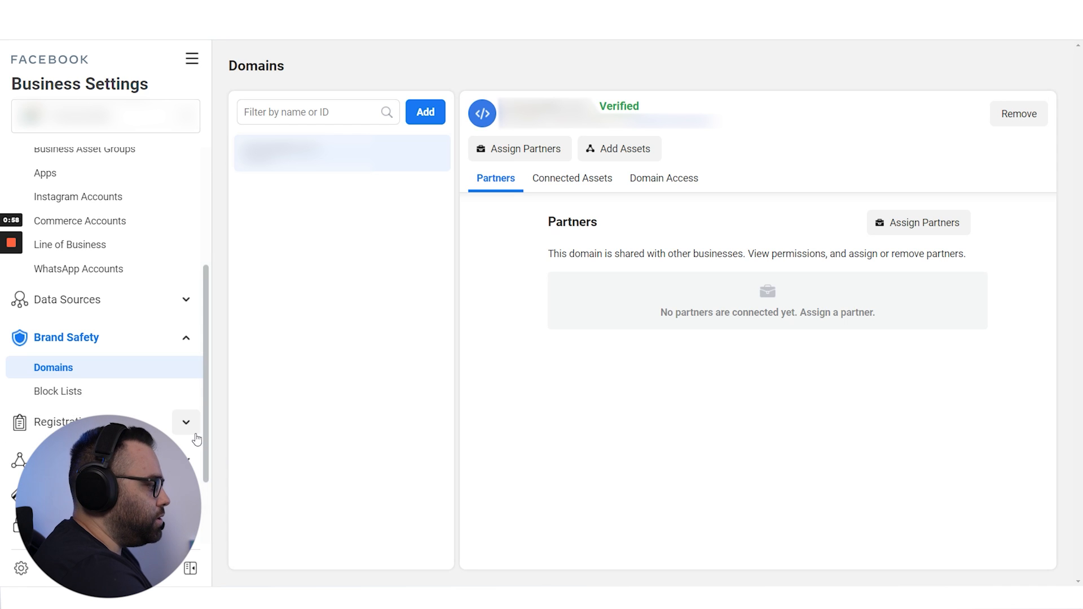
{"action": "mouse_move", "coordinate": [189, 399]}
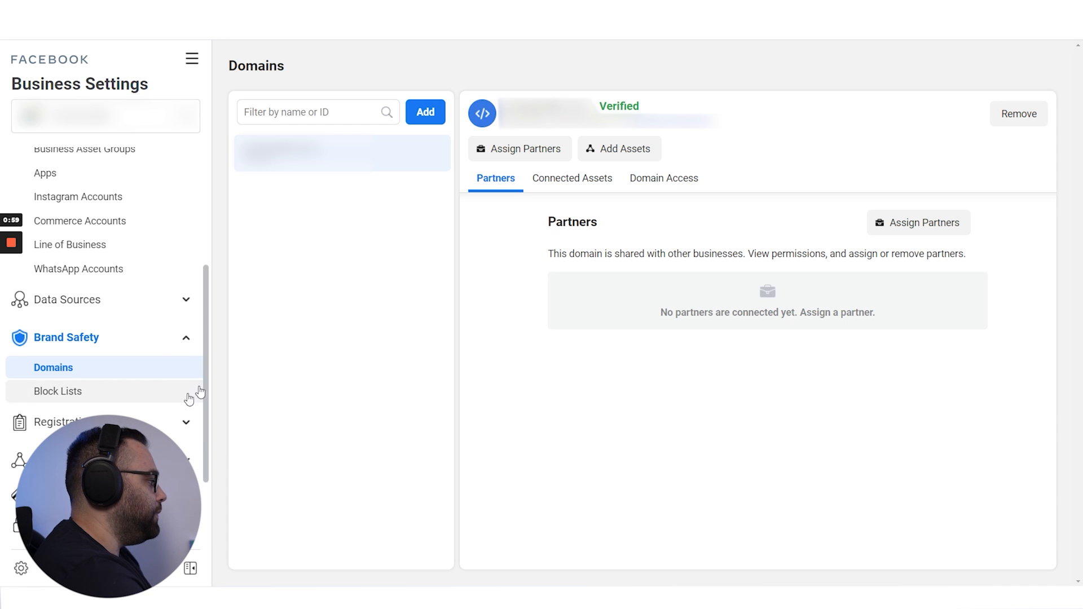
{"action": "left_click", "coordinate": [192, 58]}
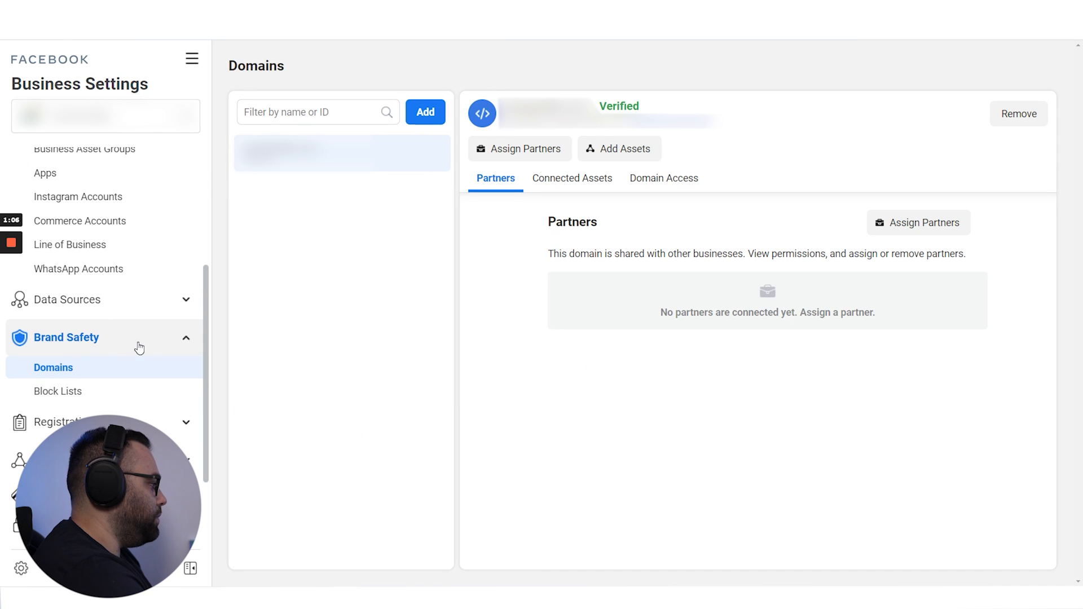
{"action": "mouse_move", "coordinate": [59, 342]}
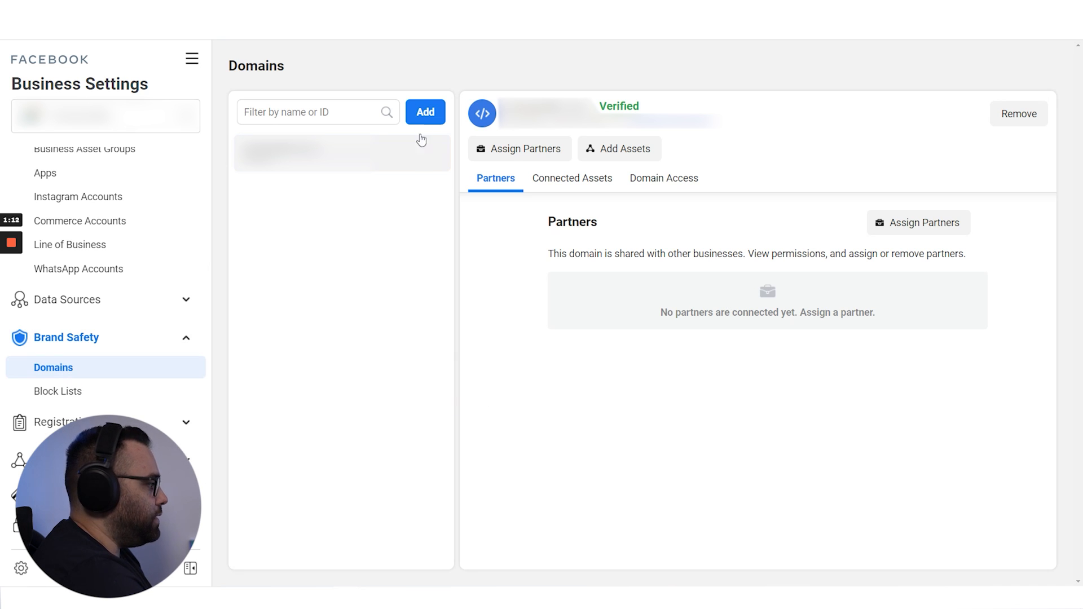
{"action": "left_click", "coordinate": [425, 112]}
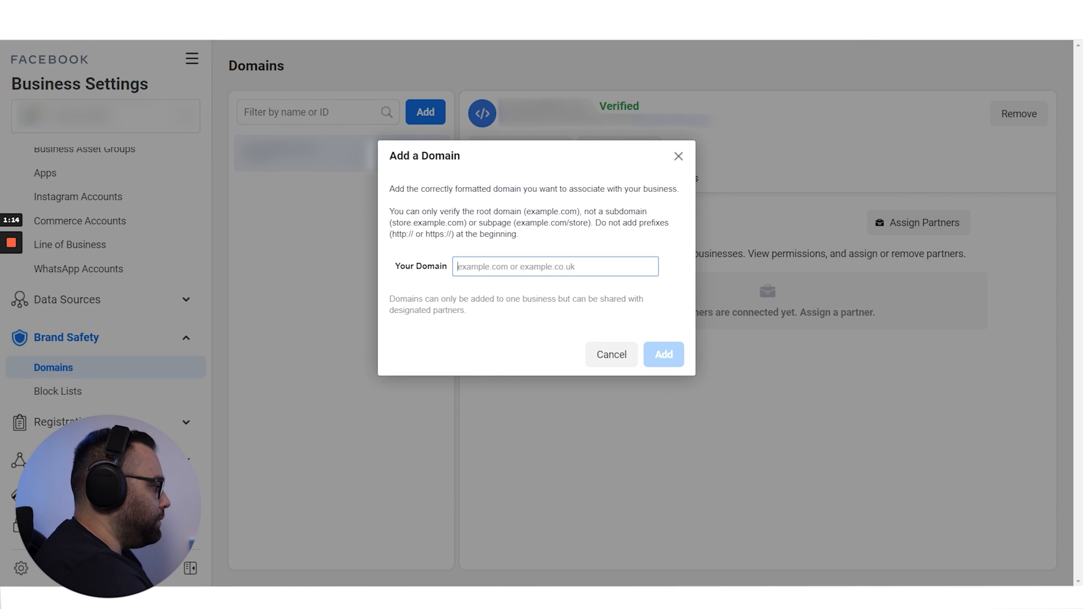
{"action": "type", "text": "test.com"}
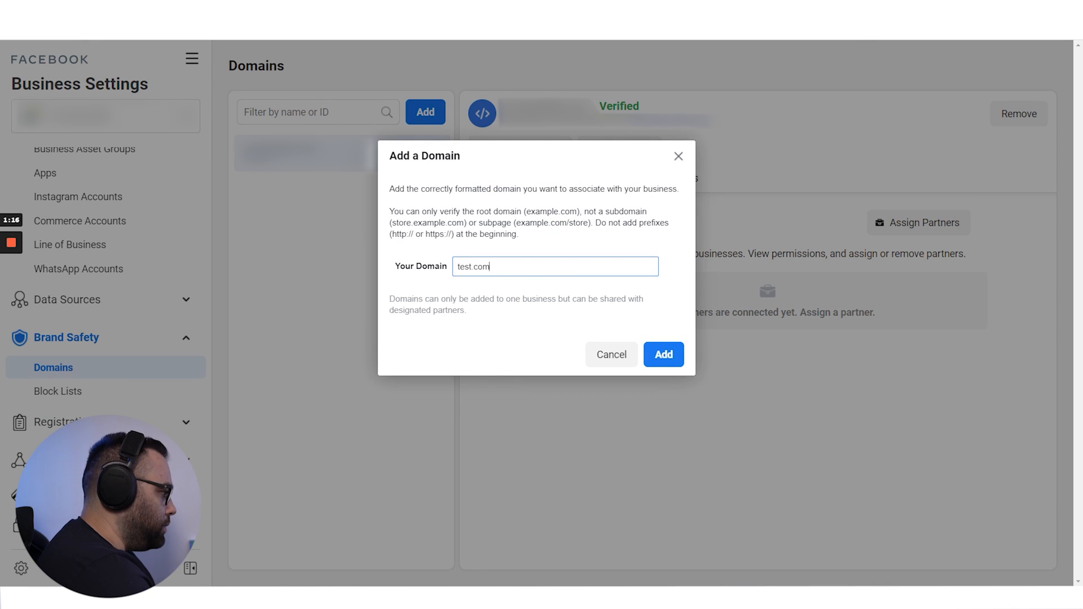
{"action": "left_click", "coordinate": [662, 354]}
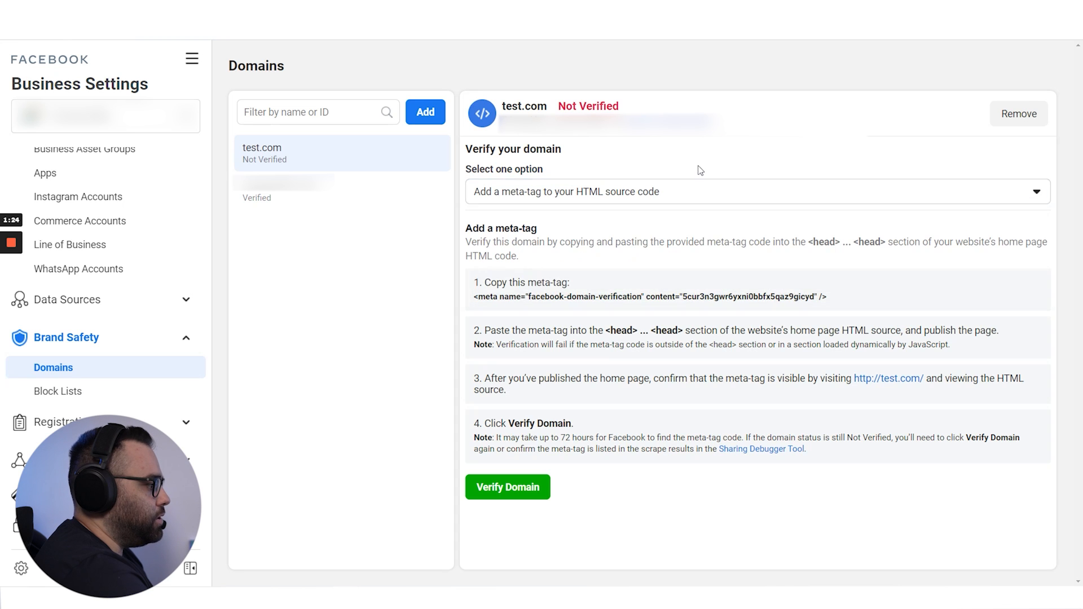
{"action": "mouse_move", "coordinate": [621, 204]}
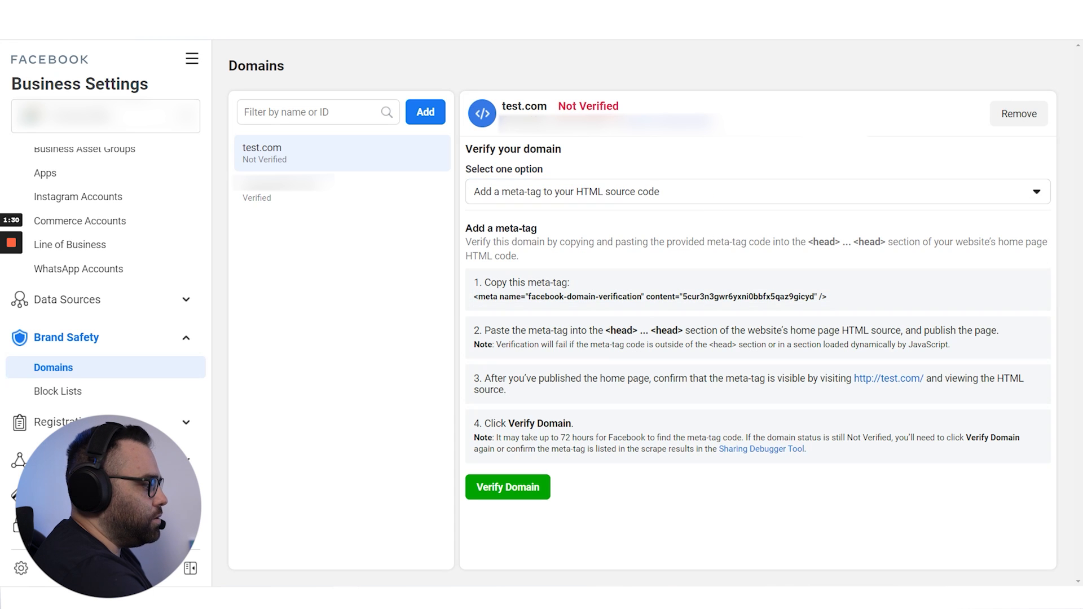
{"action": "mouse_move", "coordinate": [555, 364]}
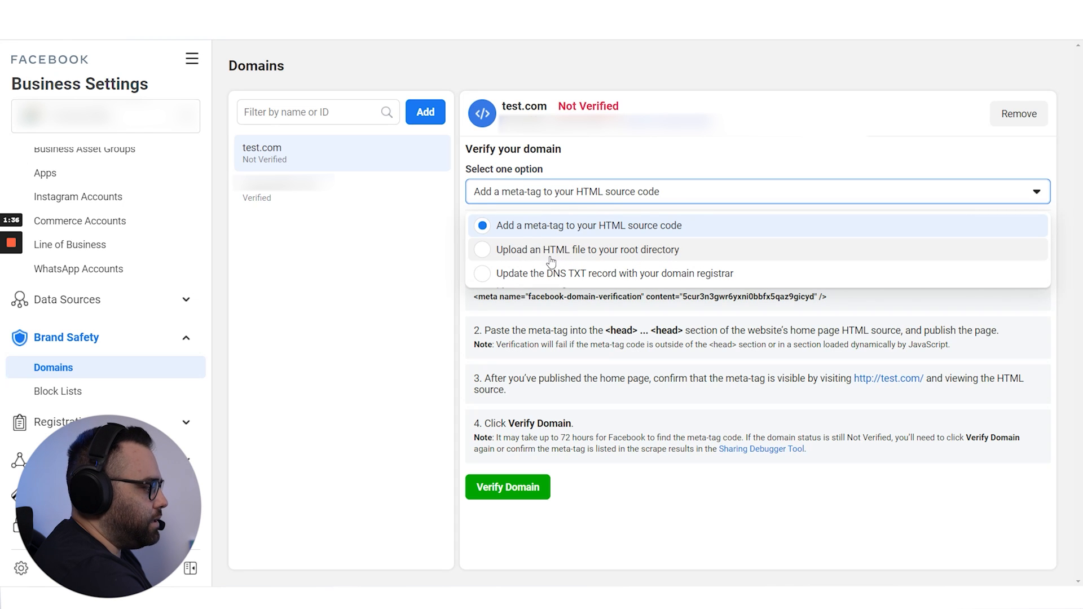
{"action": "mouse_move", "coordinate": [654, 153]}
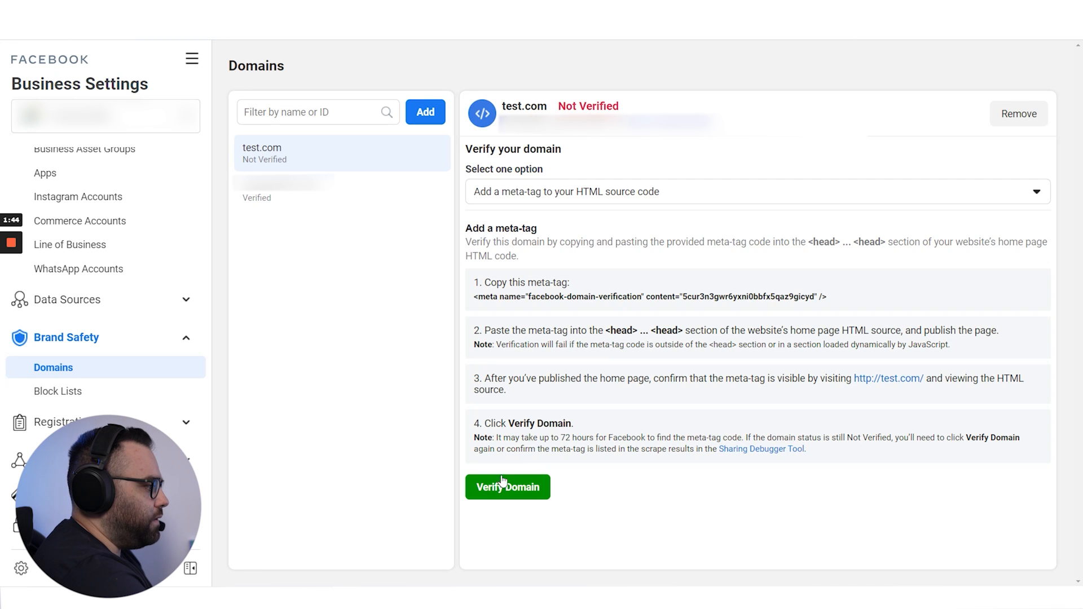
View the verified domain's Connected Assets and dismiss Add Assets without adding any
{"action": "left_click", "coordinate": [507, 488]}
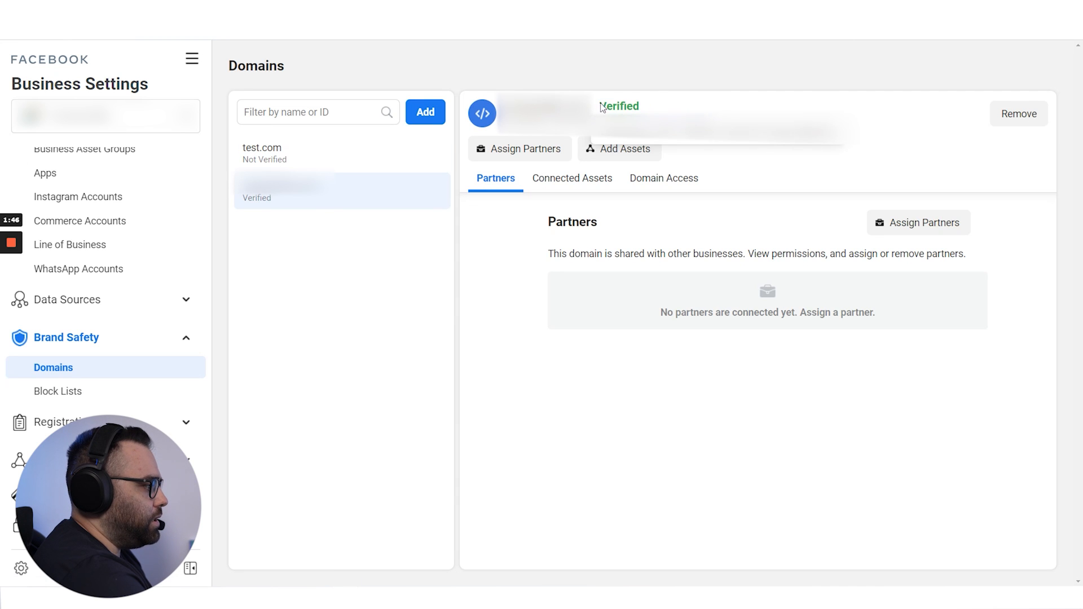
{"action": "mouse_move", "coordinate": [640, 61]}
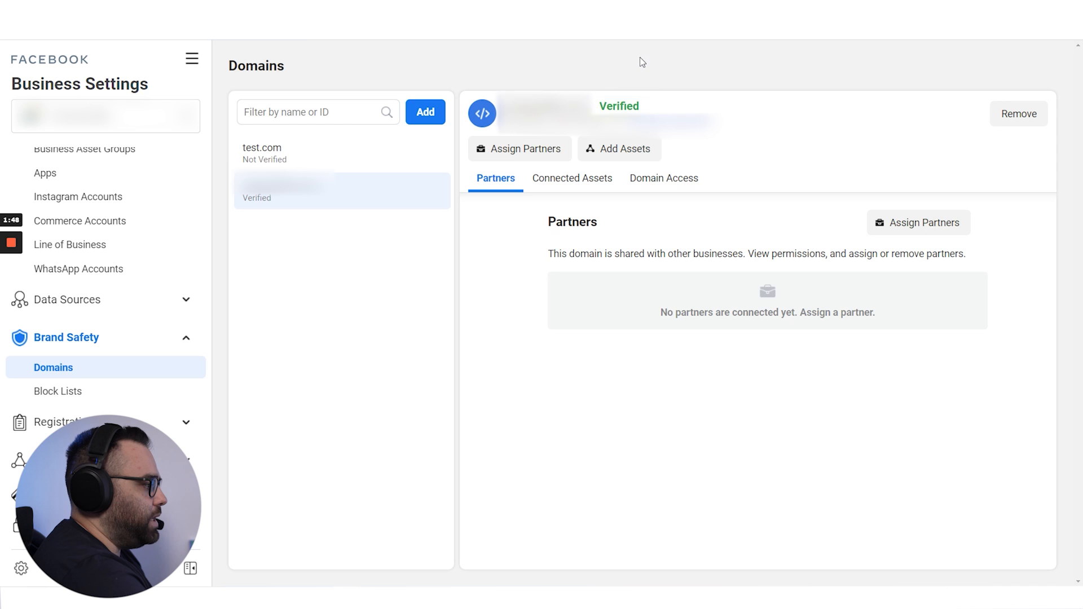
{"action": "mouse_move", "coordinate": [309, 152]}
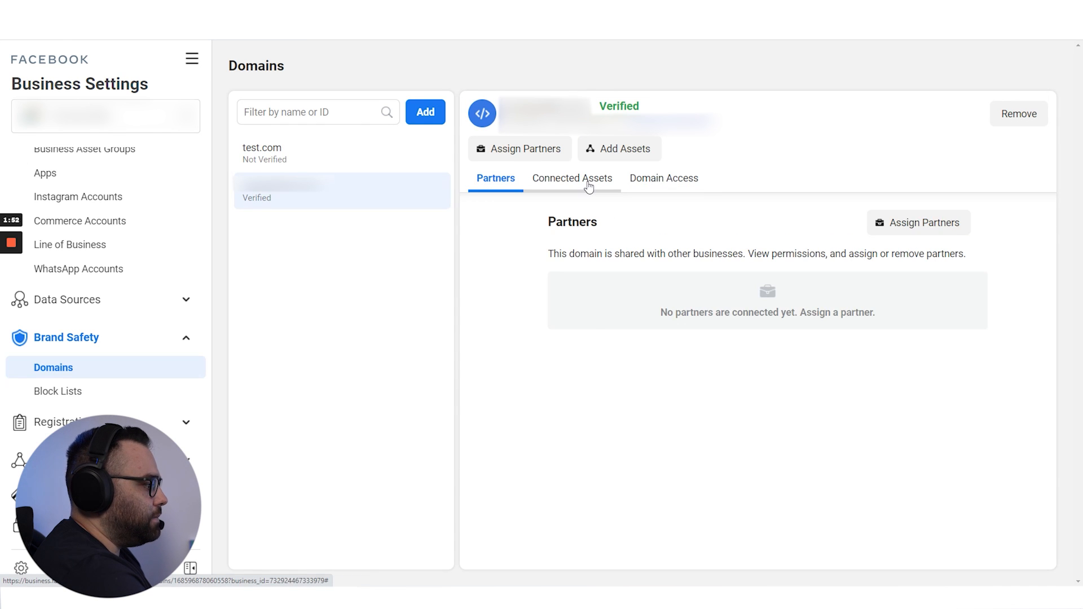
{"action": "left_click", "coordinate": [619, 149]}
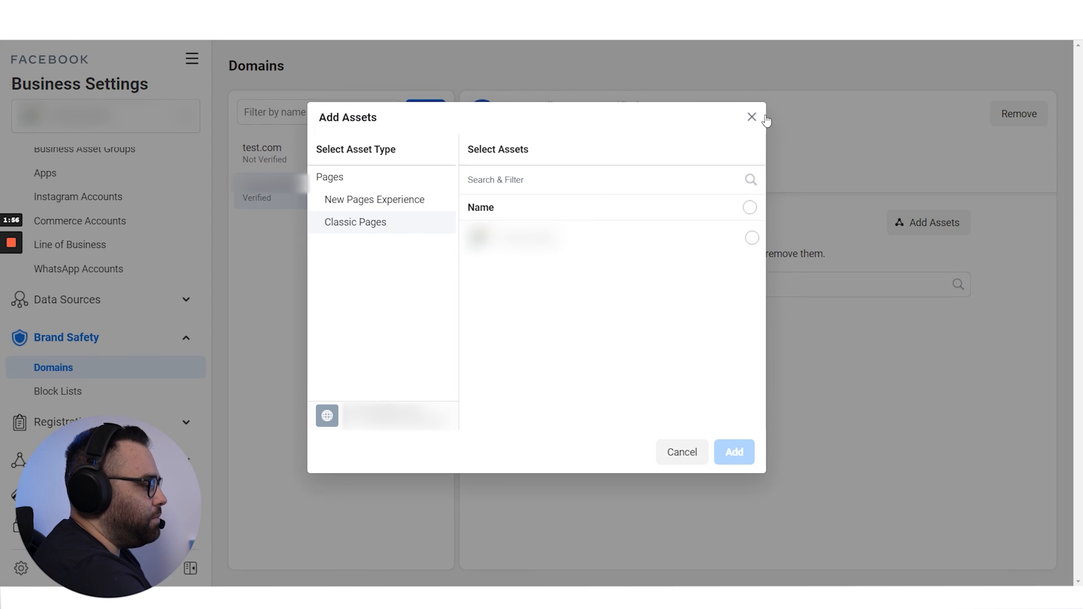
{"action": "left_click", "coordinate": [751, 117]}
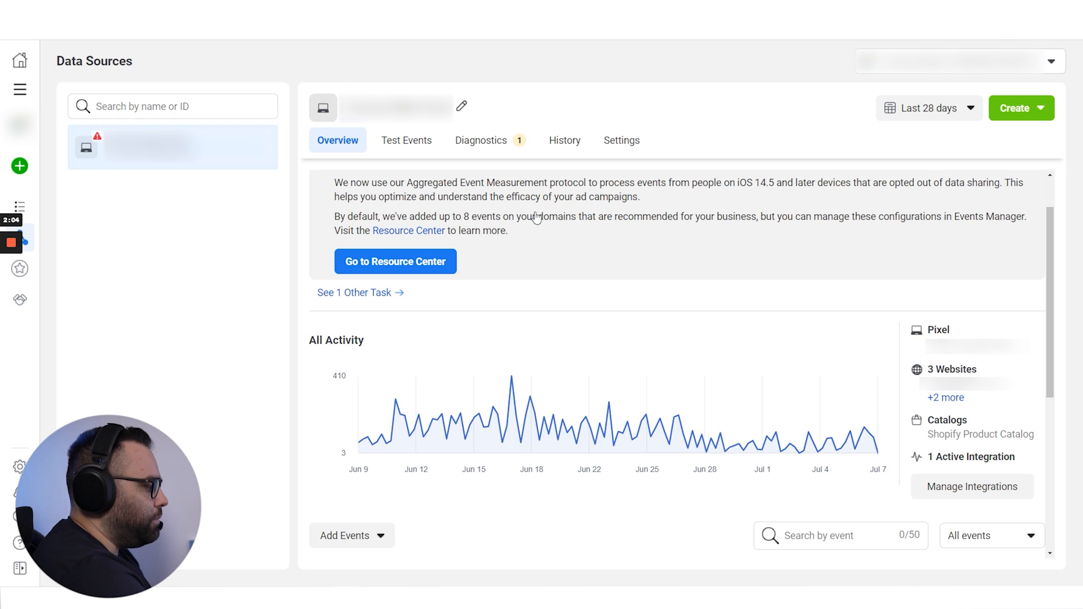
{"action": "mouse_move", "coordinate": [21, 90]}
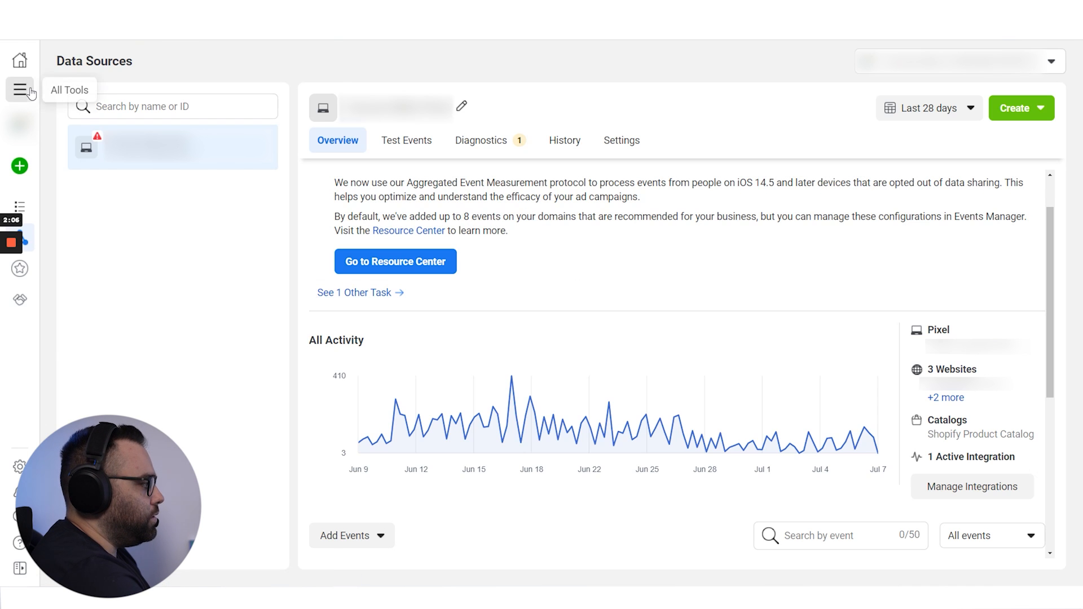
Go from All Tools to Events Manager's Data Sources overview for the pixel
{"action": "left_click", "coordinate": [20, 89]}
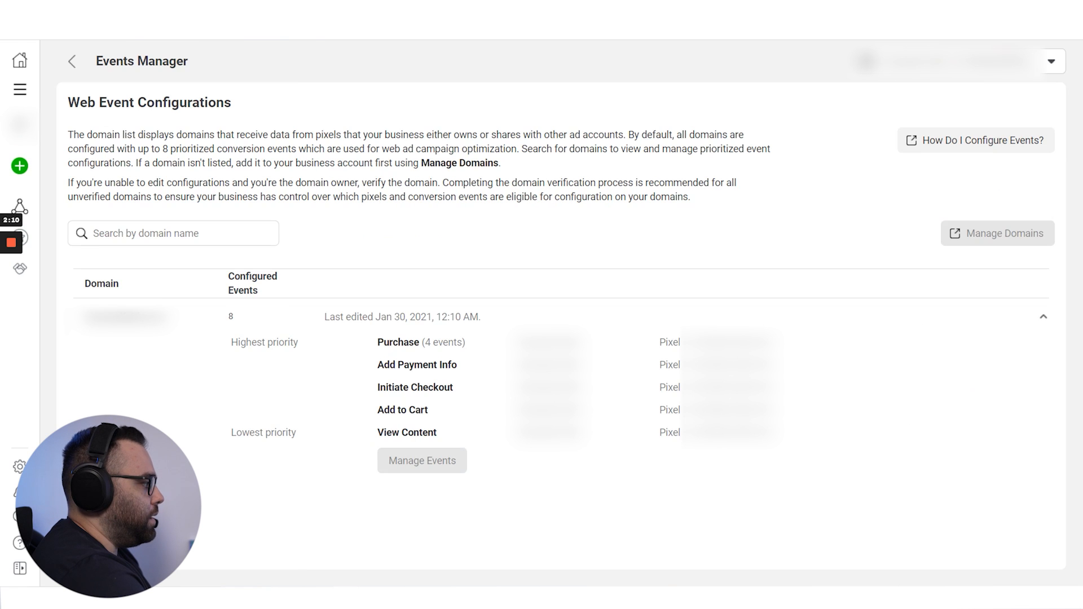
{"action": "left_click", "coordinate": [19, 206]}
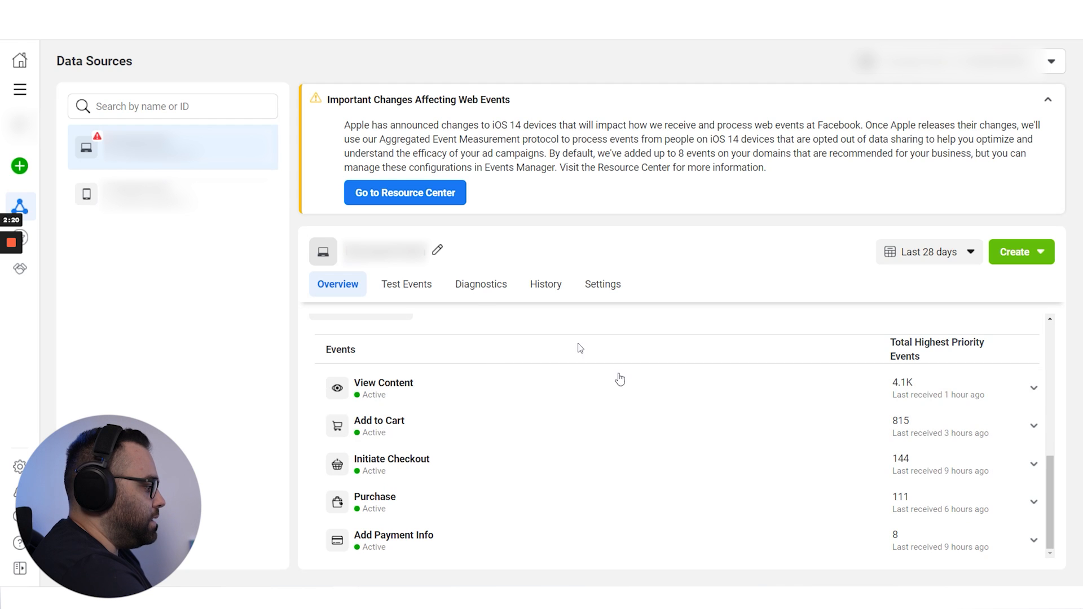
{"action": "scroll", "scroll_direction": "up", "scroll_amount": 3}
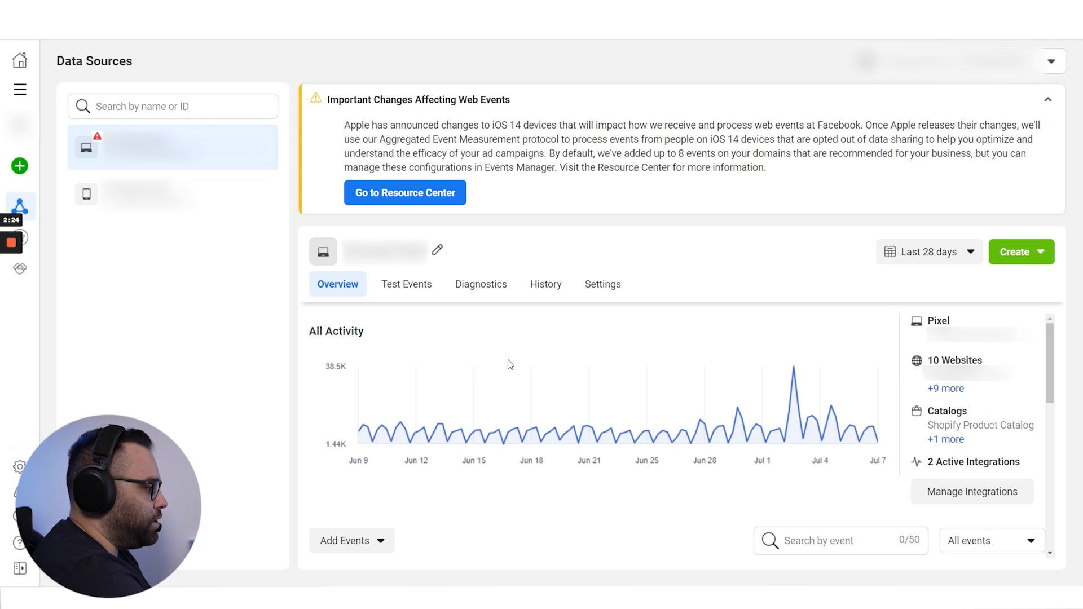
Review the pixel's Settings, showing Automatic Advanced Matching fields and the Event Setup section
{"action": "left_click", "coordinate": [601, 284]}
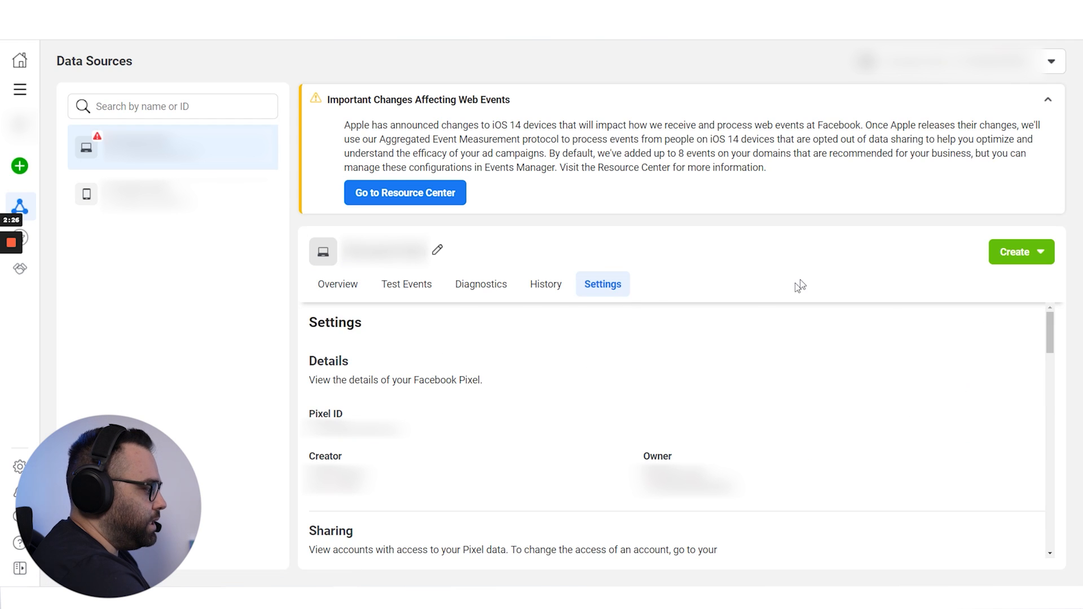
{"action": "scroll", "scroll_direction": "down", "scroll_amount": 3}
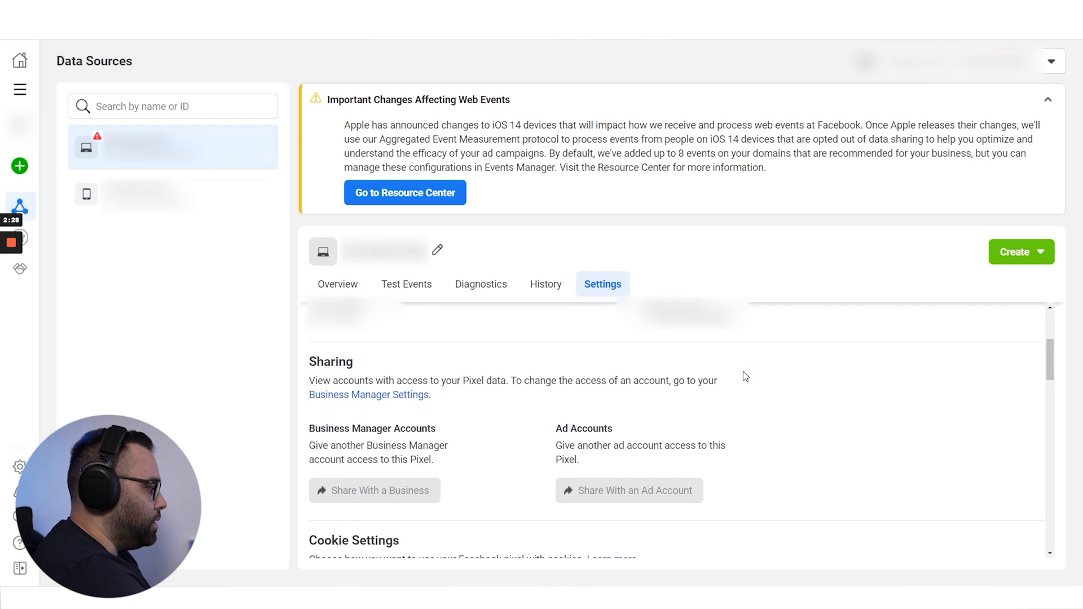
{"action": "scroll", "scroll_direction": "down", "scroll_amount": 3}
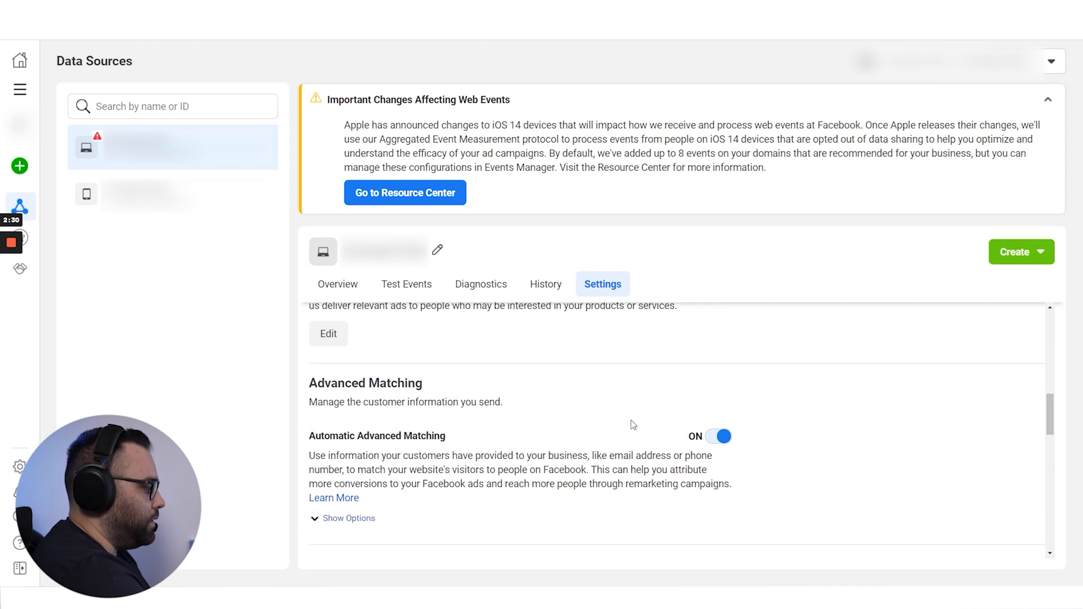
{"action": "left_click", "coordinate": [348, 518]}
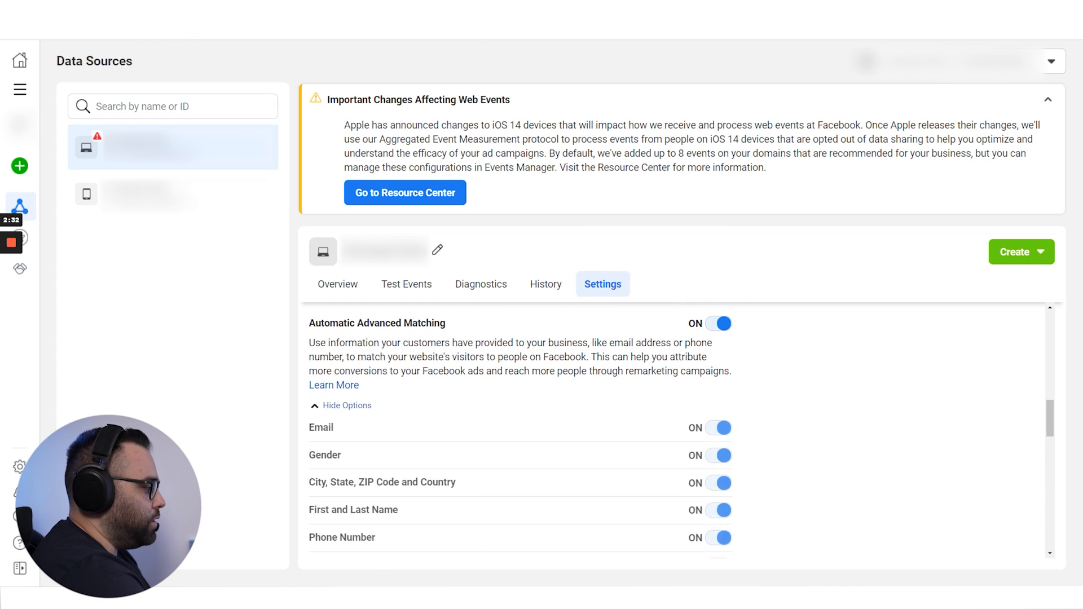
{"action": "scroll", "scroll_direction": "down", "scroll_amount": 3}
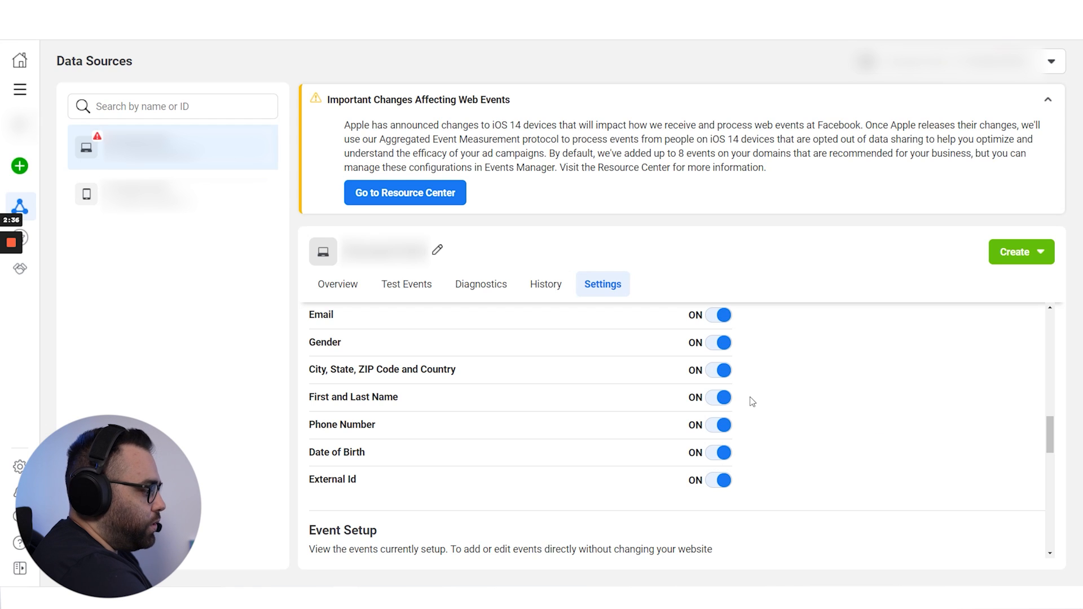
{"action": "mouse_move", "coordinate": [446, 335]}
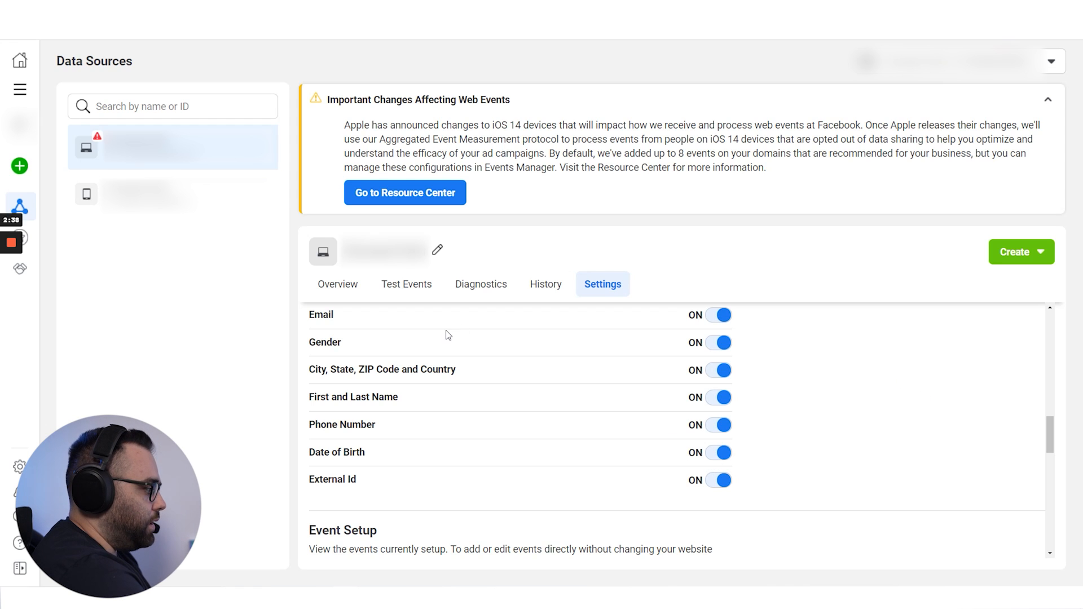
{"action": "scroll", "scroll_direction": "up", "scroll_amount": 3}
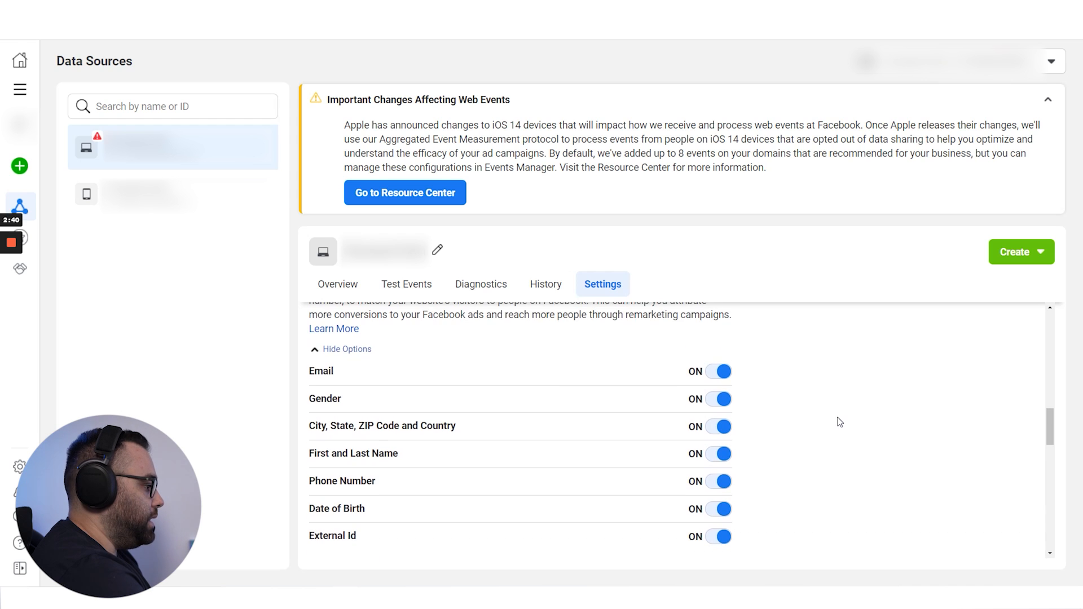
{"action": "scroll", "scroll_direction": "down", "scroll_amount": 3}
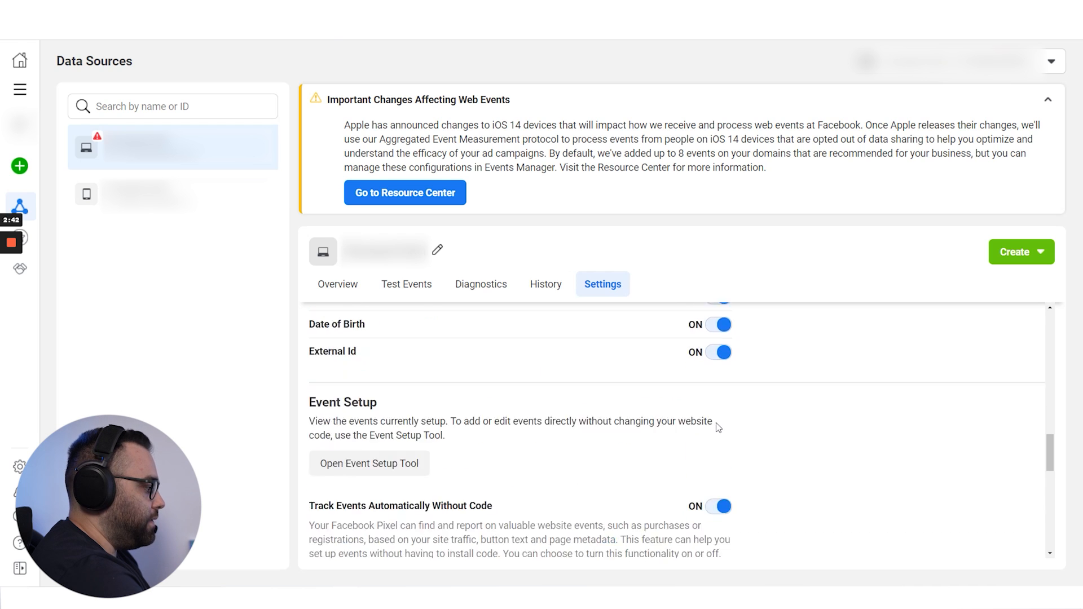
{"action": "scroll", "scroll_direction": "down", "scroll_amount": 3}
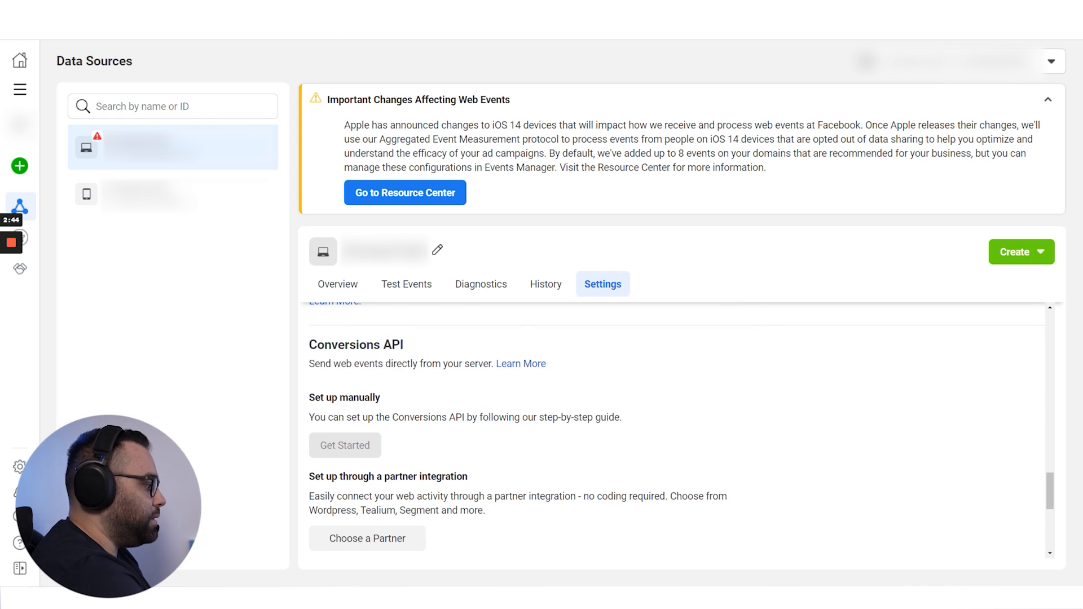
{"action": "scroll", "scroll_direction": "down", "scroll_amount": 3}
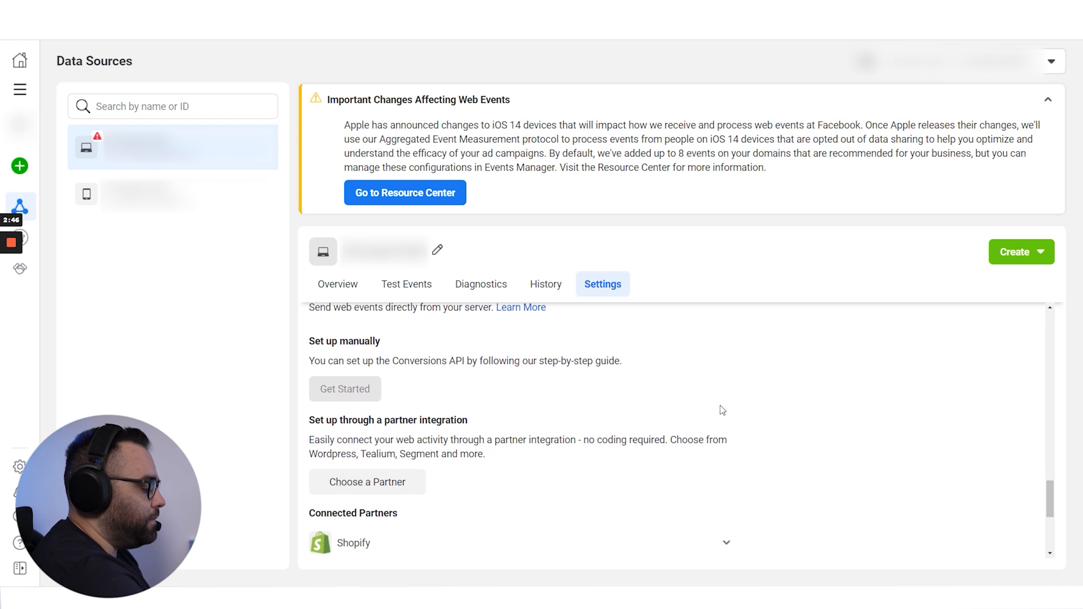
{"action": "scroll", "scroll_direction": "up", "scroll_amount": 3}
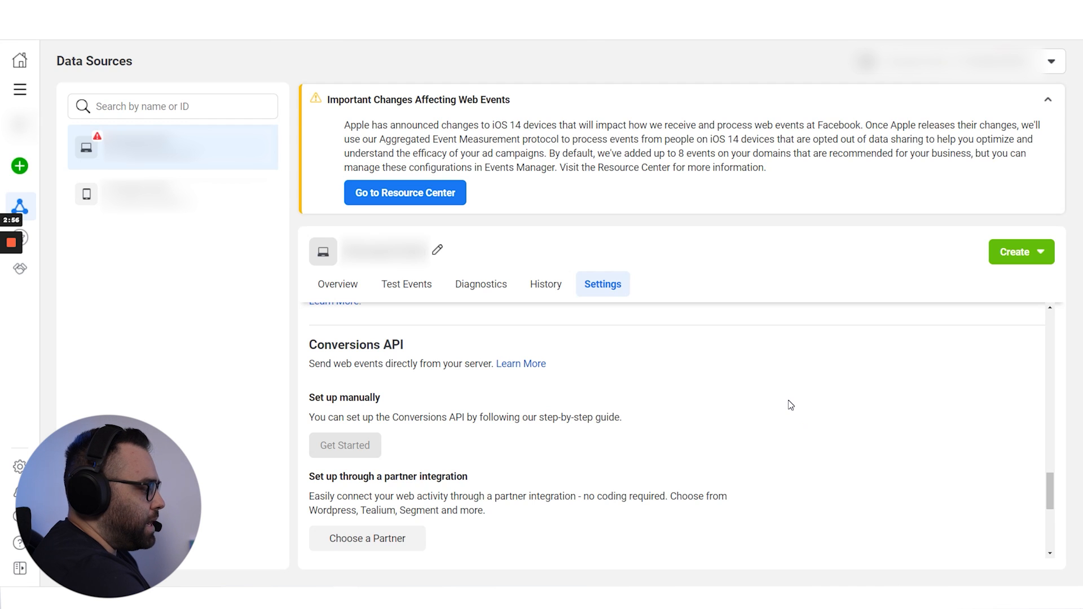
{"action": "mouse_move", "coordinate": [781, 396]}
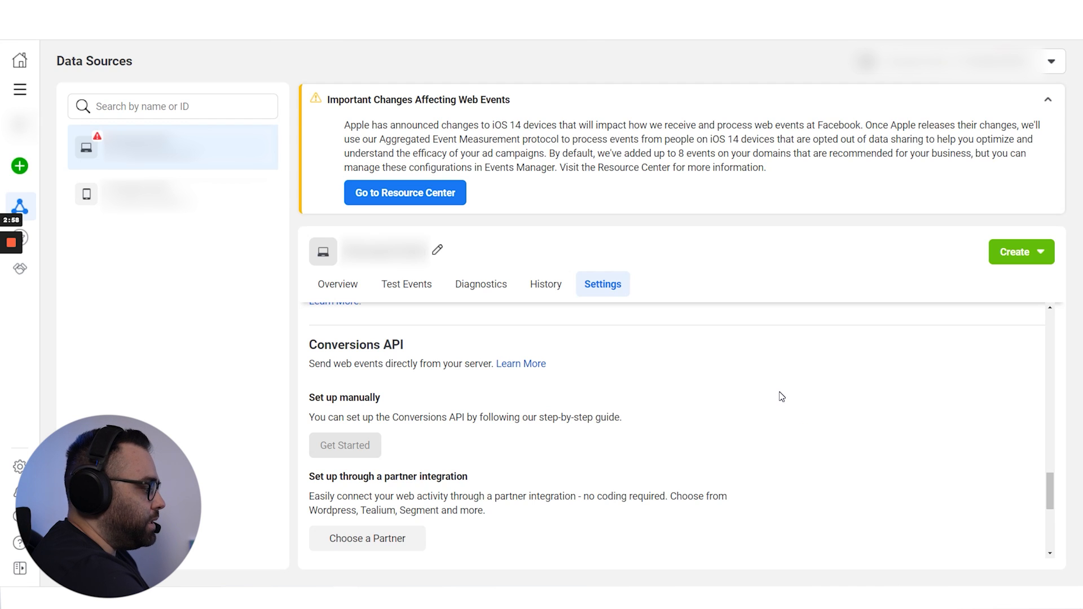
{"action": "mouse_move", "coordinate": [775, 397]}
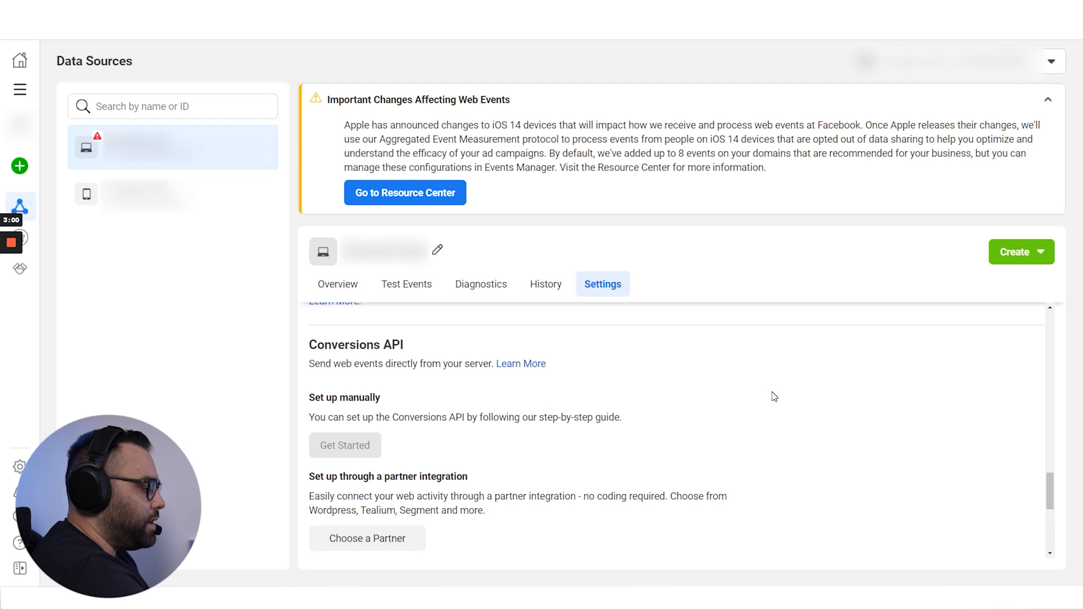
{"action": "mouse_move", "coordinate": [778, 393]}
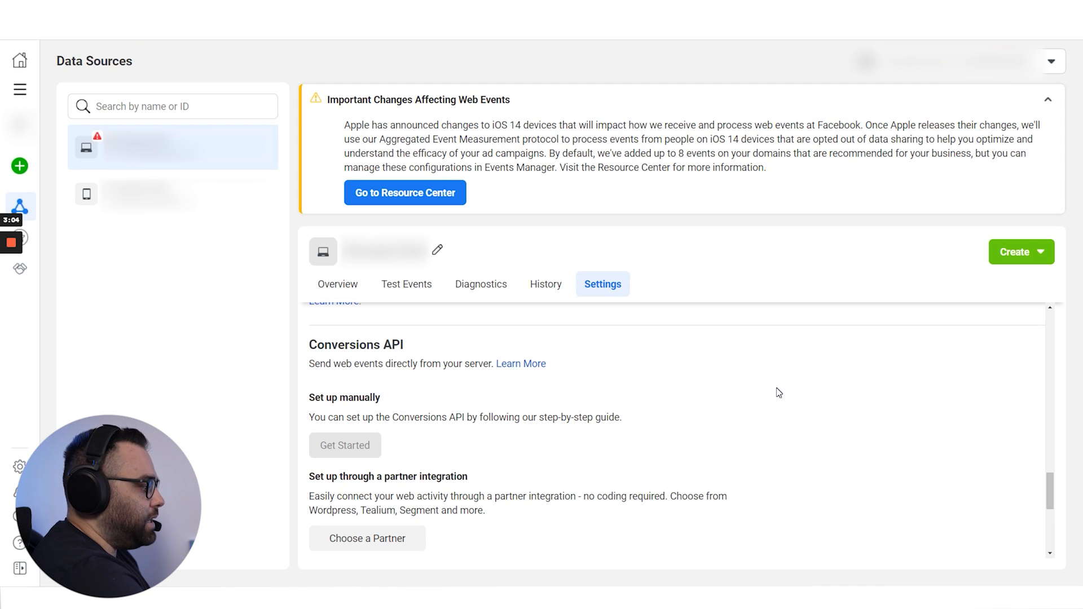
{"action": "mouse_move", "coordinate": [769, 397]}
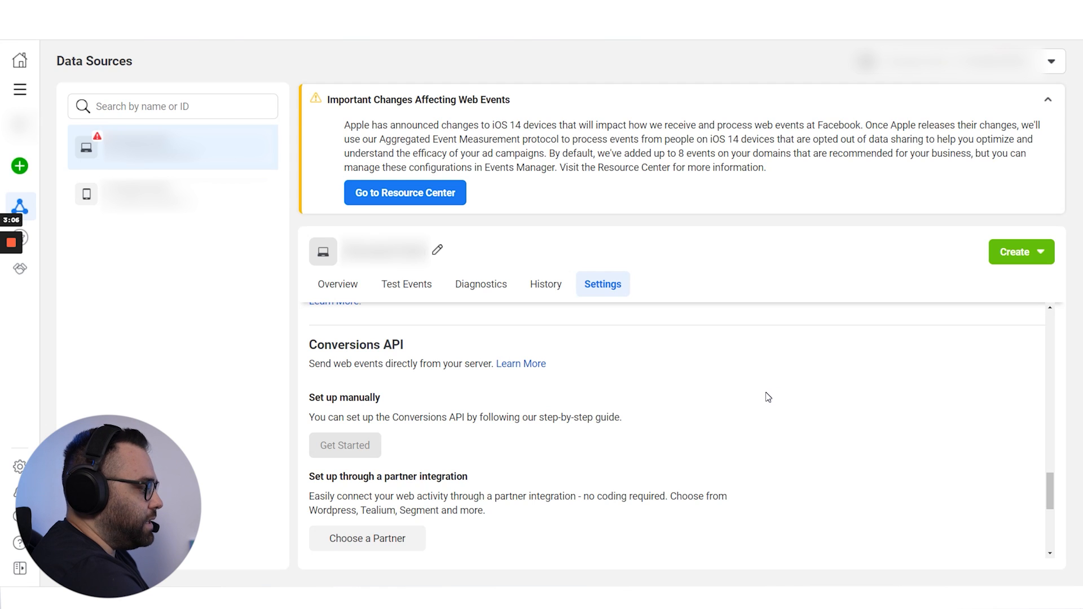
{"action": "mouse_move", "coordinate": [764, 399]}
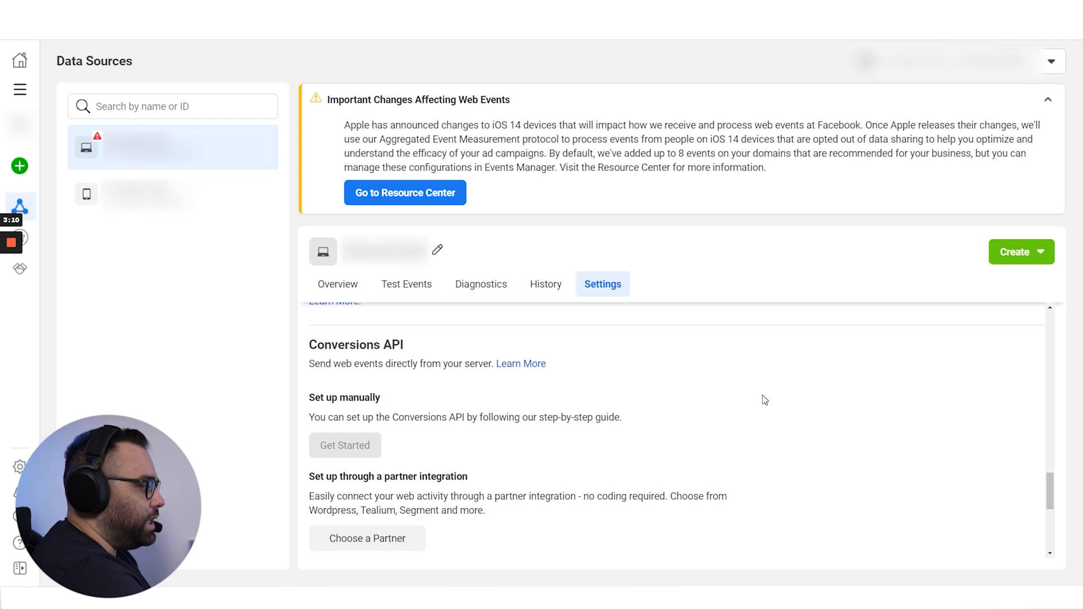
{"action": "mouse_move", "coordinate": [758, 405]}
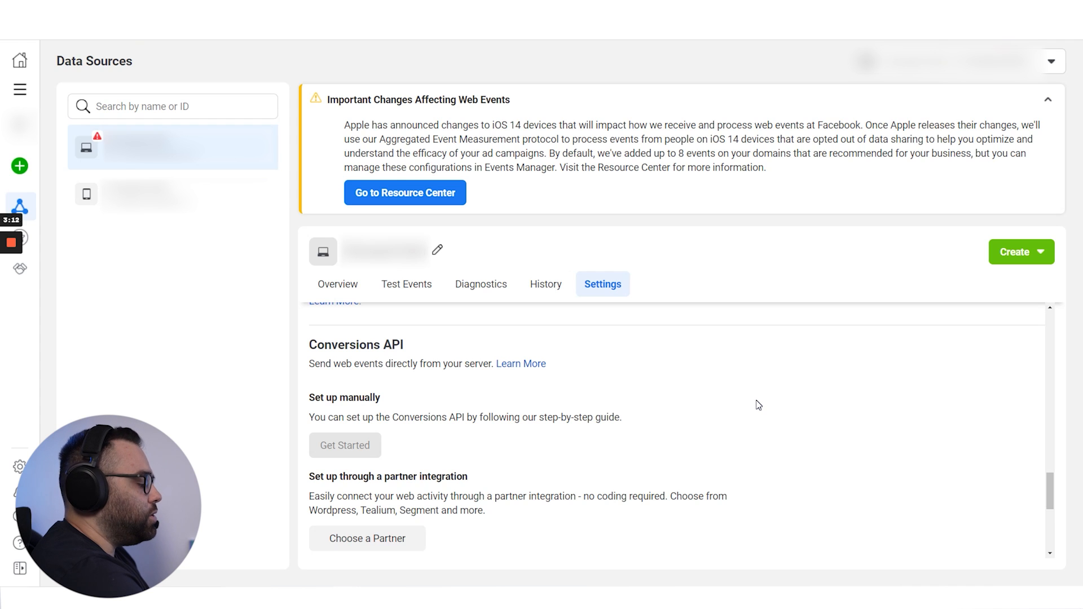
{"action": "scroll", "scroll_direction": "down", "scroll_amount": 3}
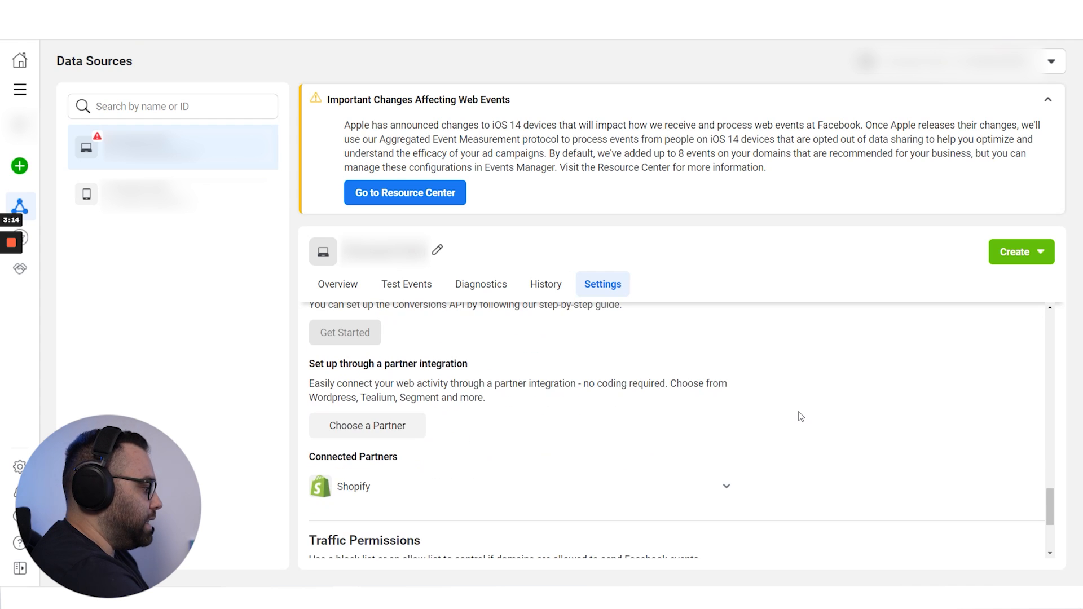
{"action": "scroll", "scroll_direction": "up", "scroll_amount": 3}
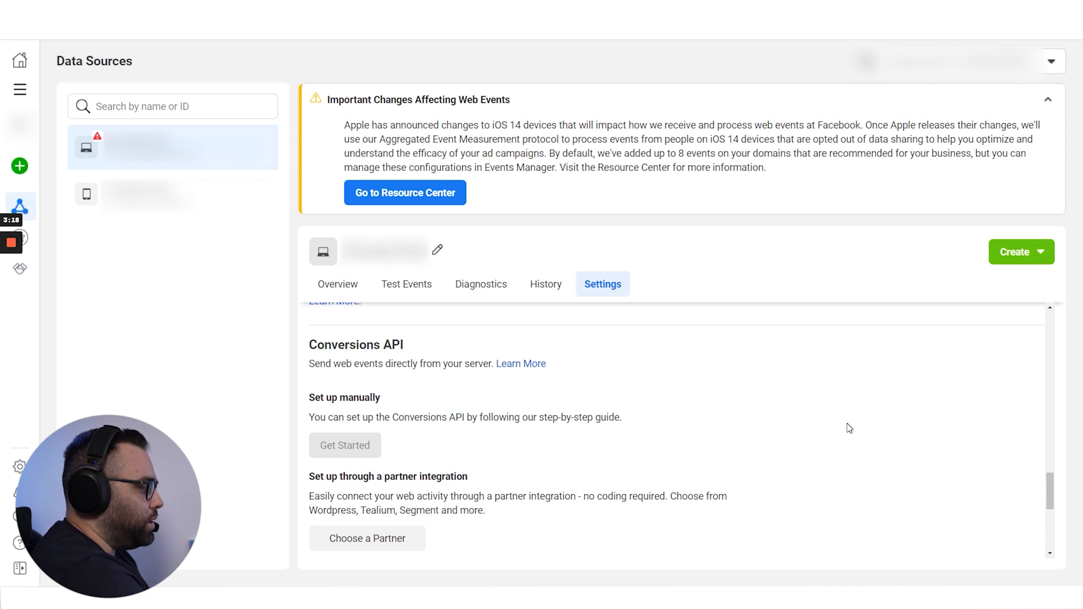
{"action": "mouse_move", "coordinate": [833, 429]}
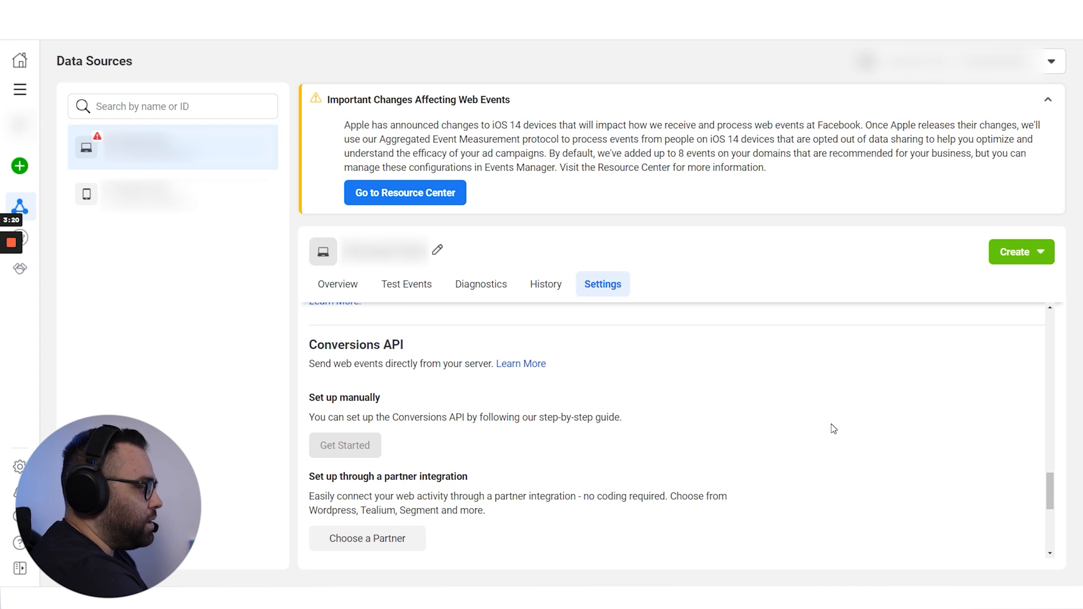
{"action": "mouse_move", "coordinate": [822, 427]}
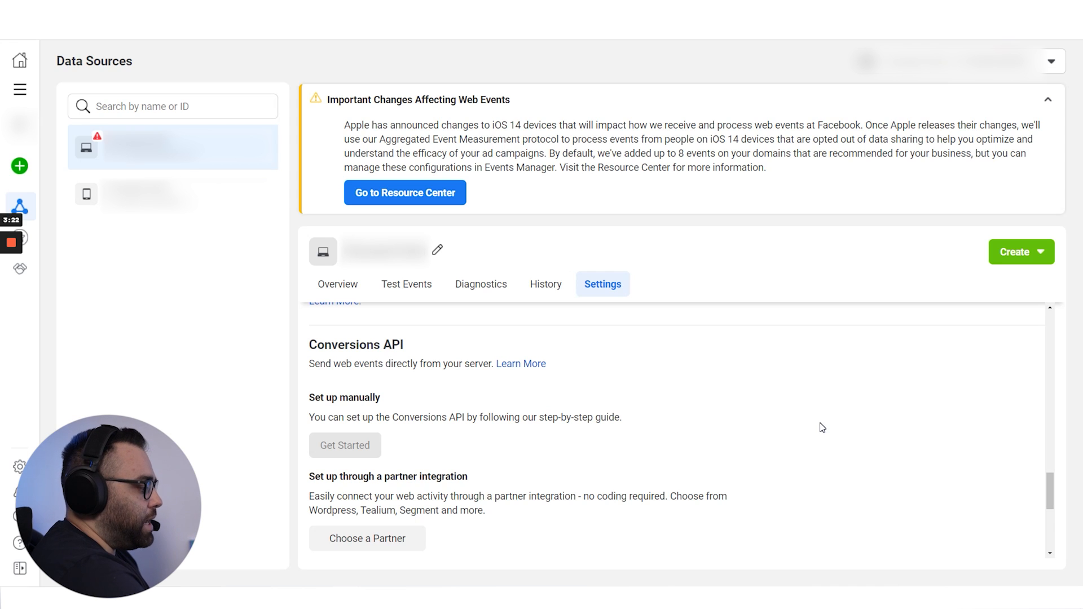
{"action": "mouse_move", "coordinate": [729, 355]}
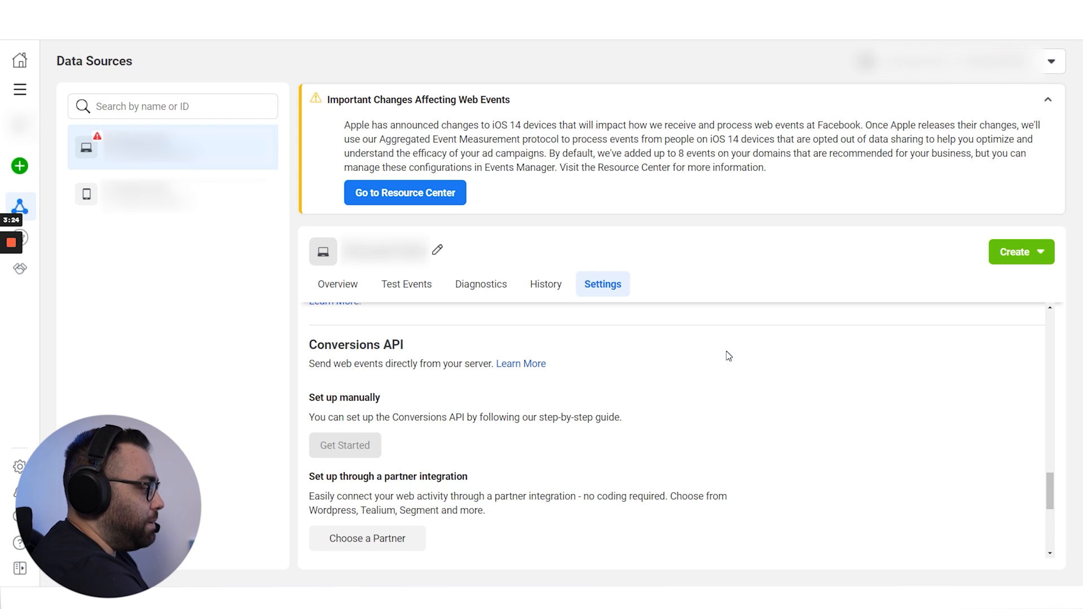
{"action": "scroll", "scroll_direction": "down", "scroll_amount": 3}
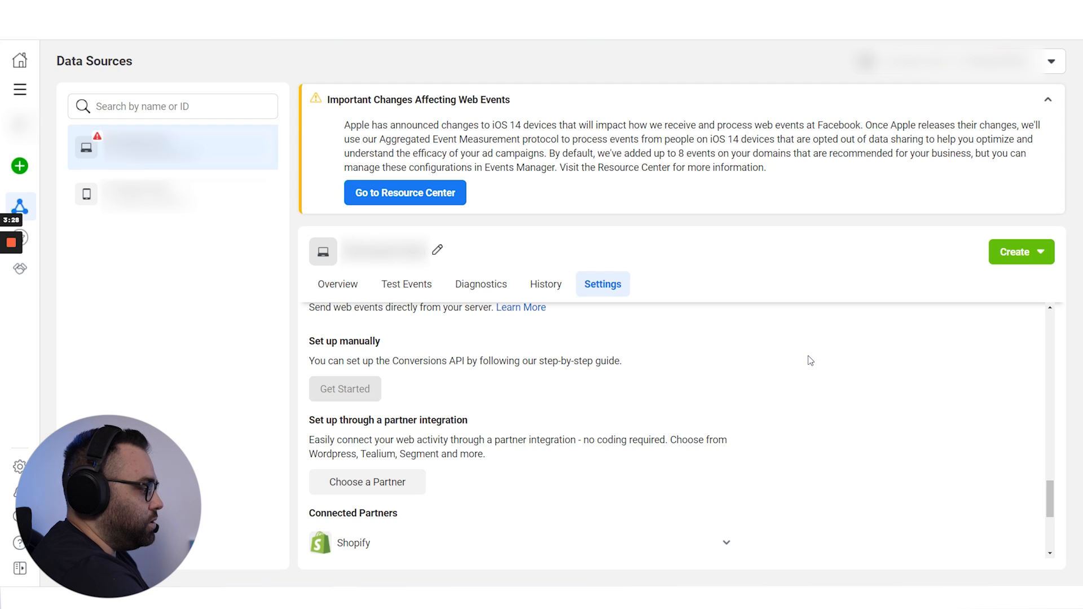
{"action": "mouse_move", "coordinate": [805, 364]}
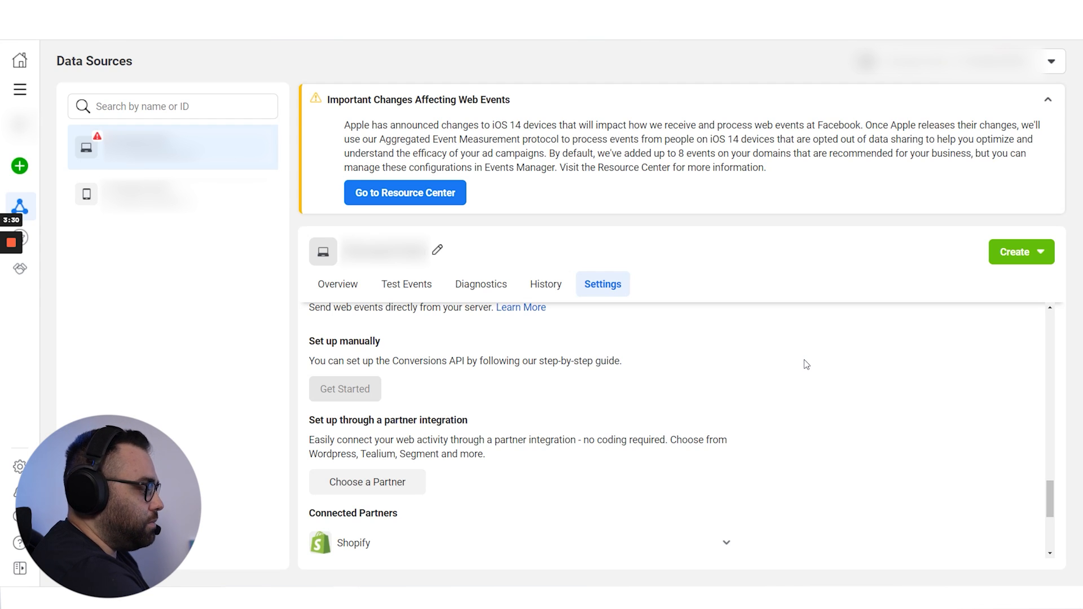
{"action": "scroll", "scroll_direction": "down", "scroll_amount": 3}
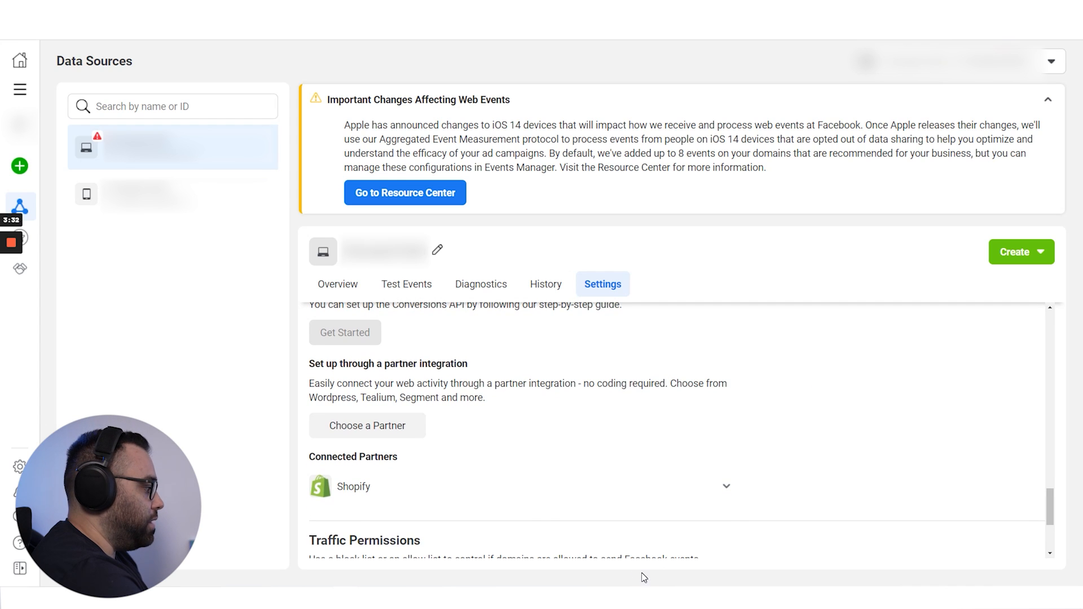
{"action": "mouse_move", "coordinate": [576, 454]}
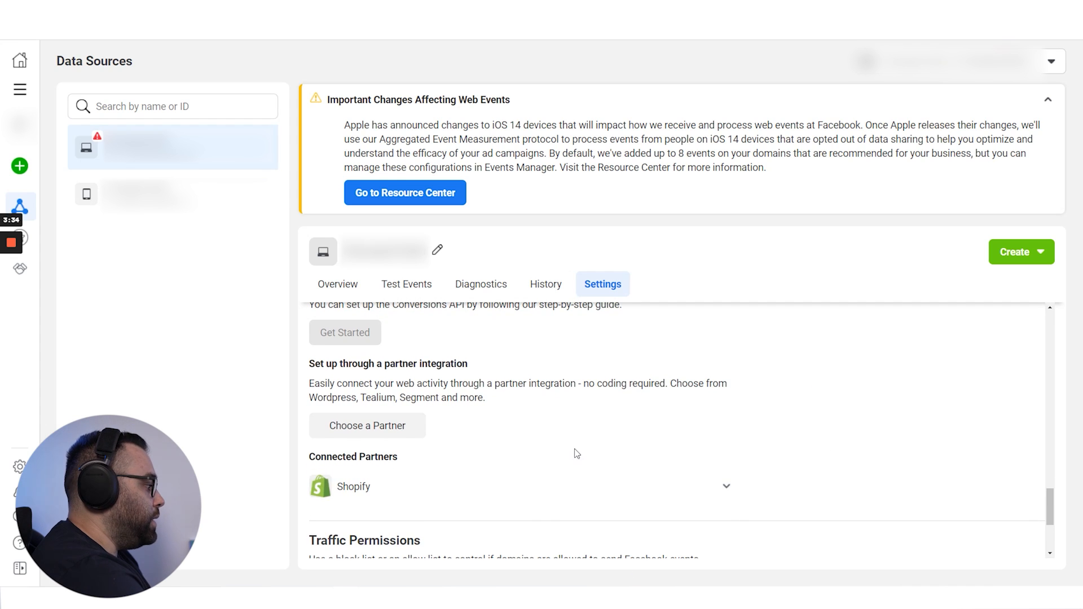
{"action": "scroll", "scroll_direction": "up", "scroll_amount": 3}
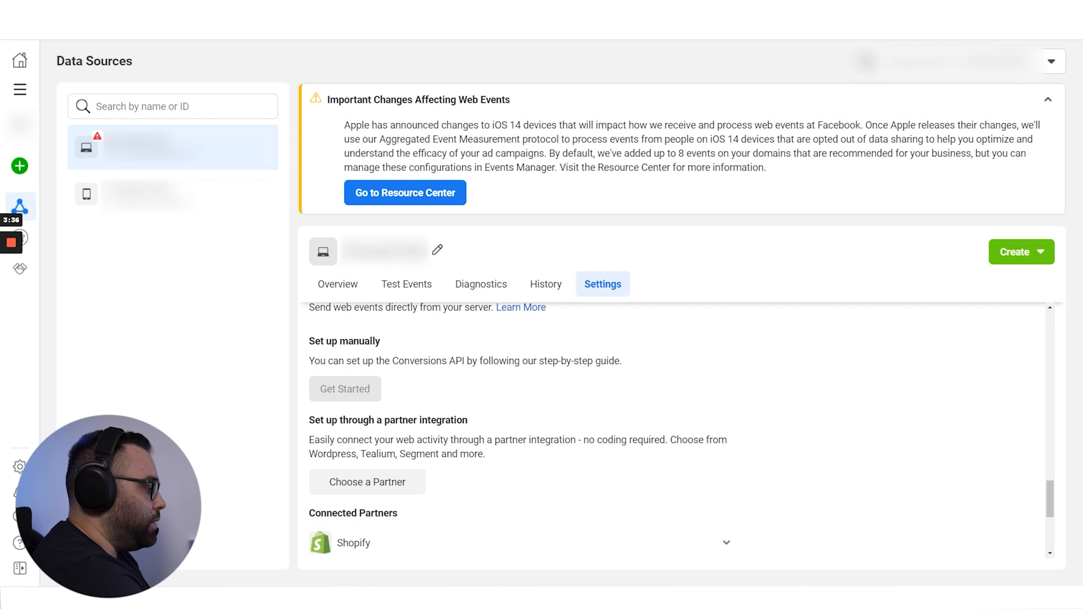
{"action": "scroll", "scroll_direction": "down", "scroll_amount": 3}
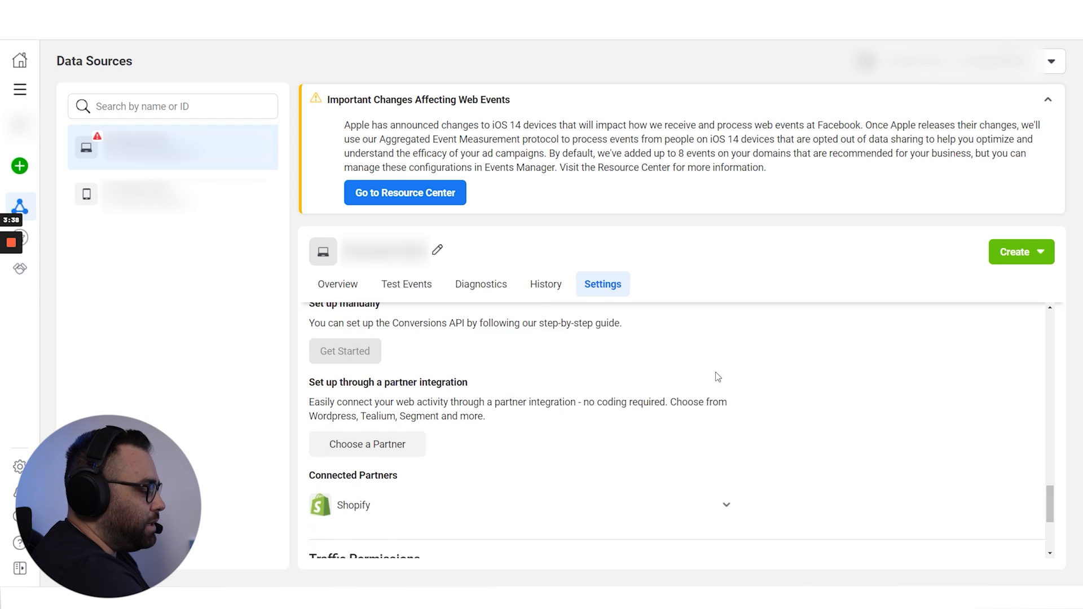
{"action": "scroll", "scroll_direction": "down", "scroll_amount": 3}
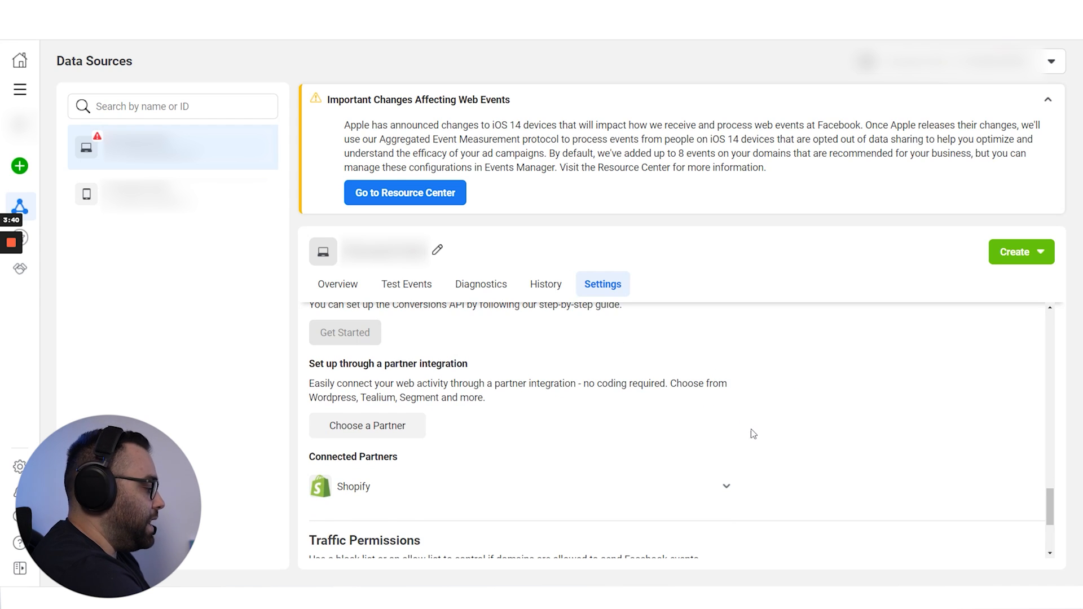
{"action": "mouse_move", "coordinate": [762, 439]}
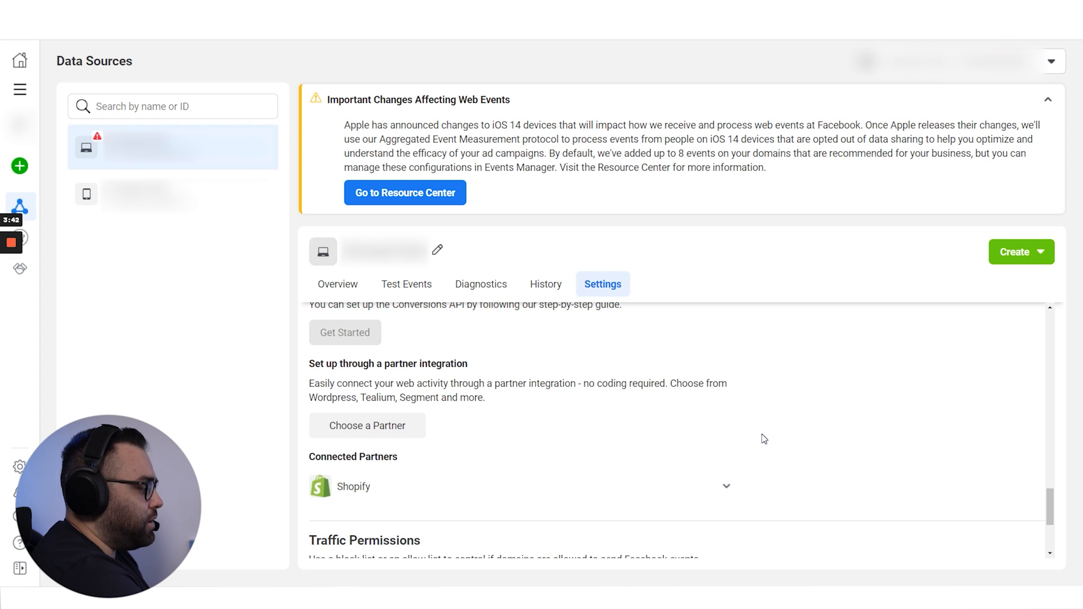
{"action": "mouse_move", "coordinate": [759, 442]}
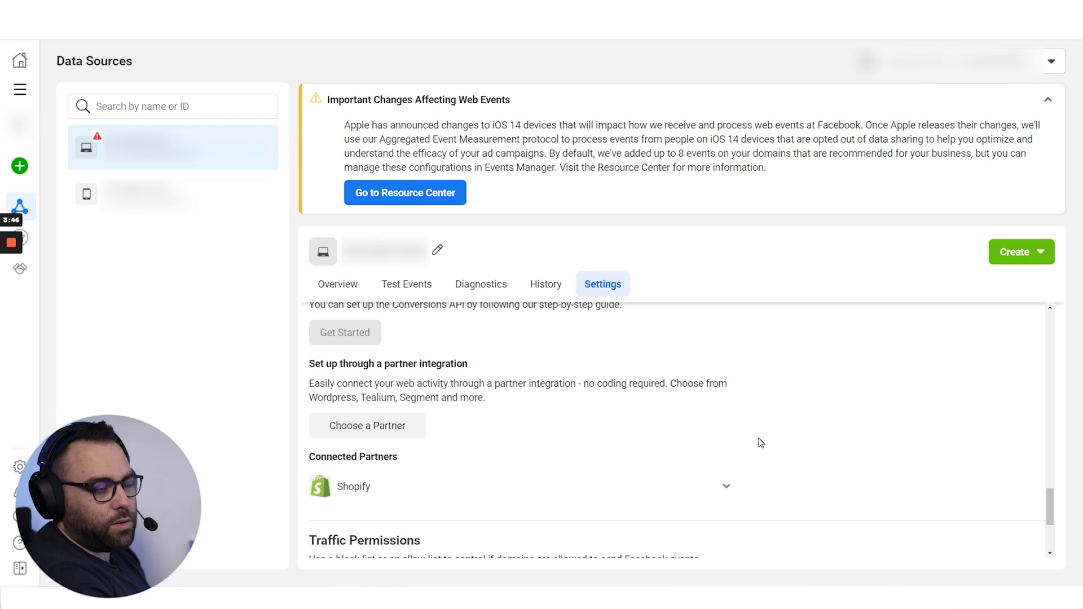
{"action": "scroll", "scroll_direction": "up", "scroll_amount": 3}
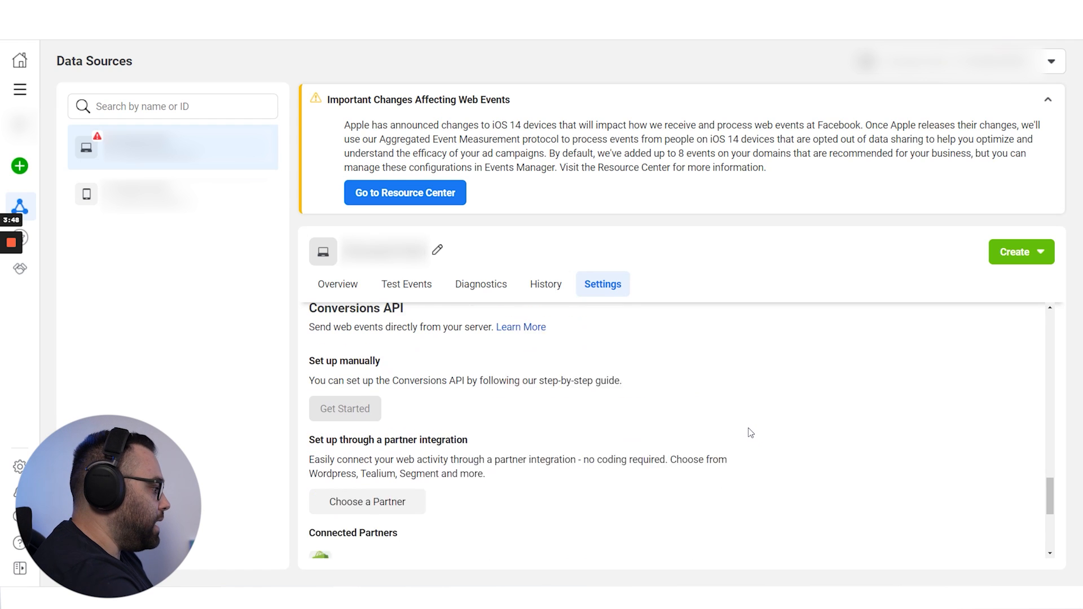
{"action": "scroll", "scroll_direction": "down", "scroll_amount": 3}
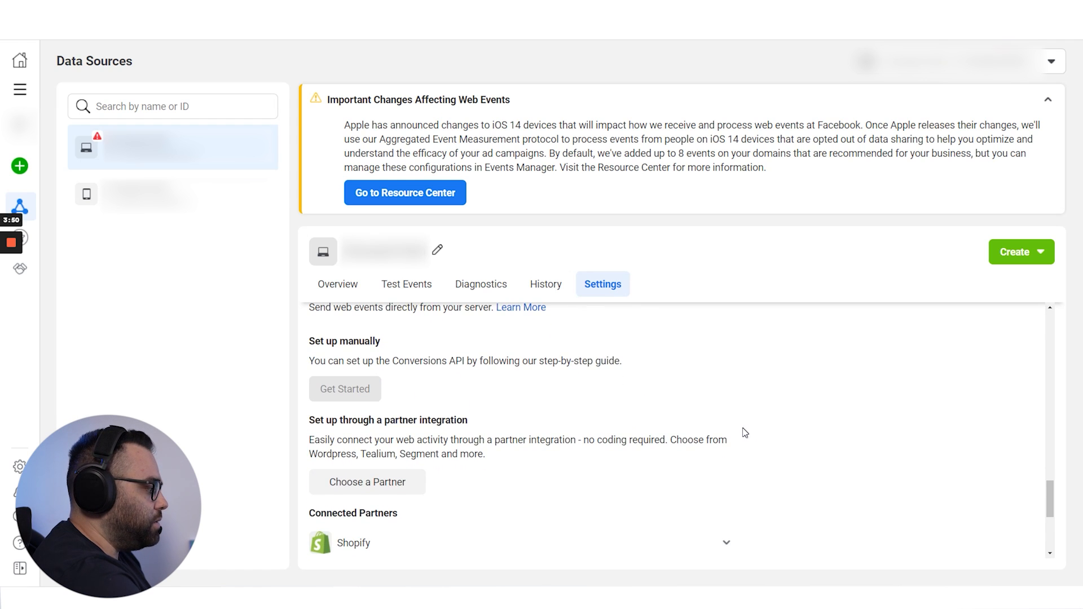
{"action": "scroll", "scroll_direction": "down", "scroll_amount": 3}
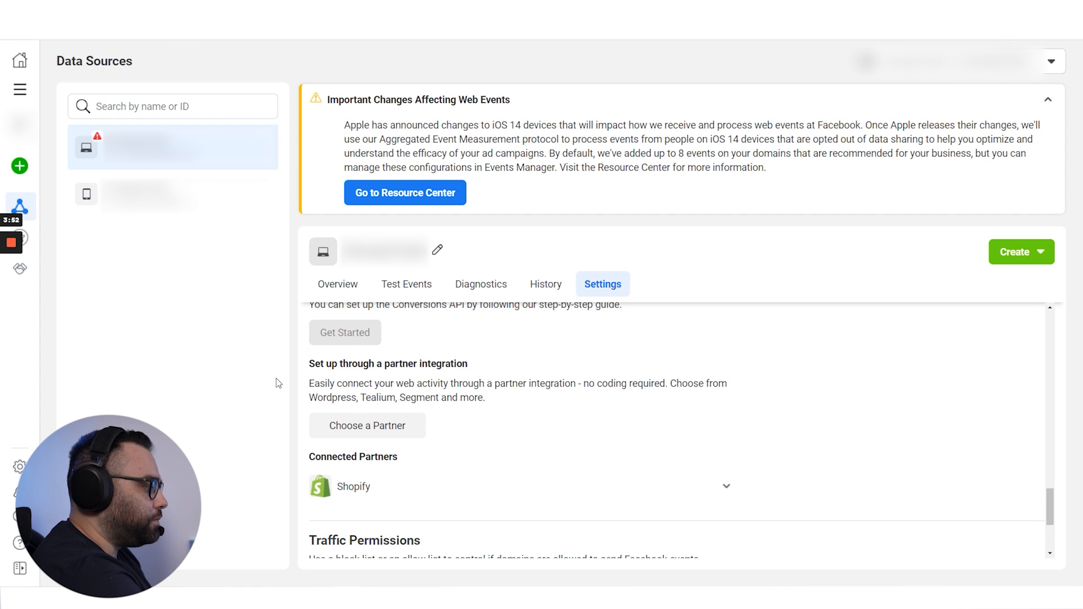
{"action": "mouse_move", "coordinate": [612, 497]}
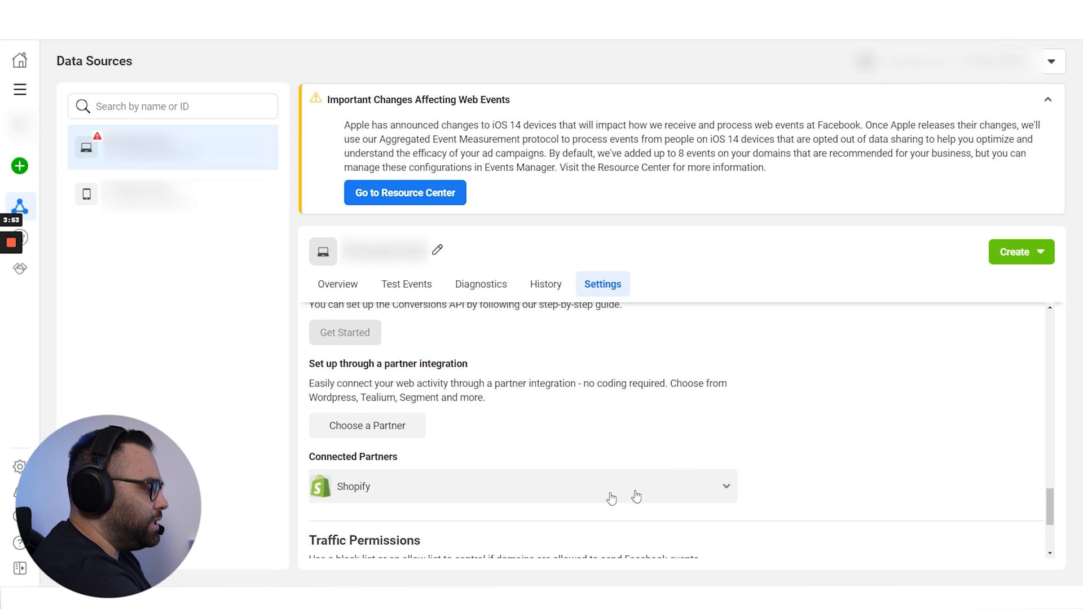
{"action": "left_click", "coordinate": [366, 425]}
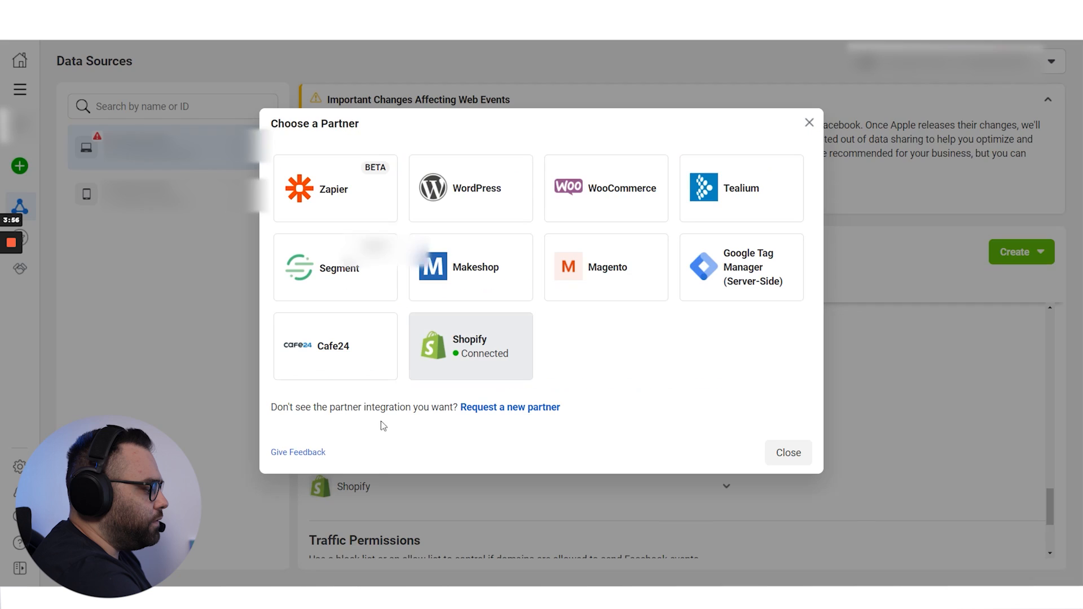
{"action": "mouse_move", "coordinate": [511, 194]}
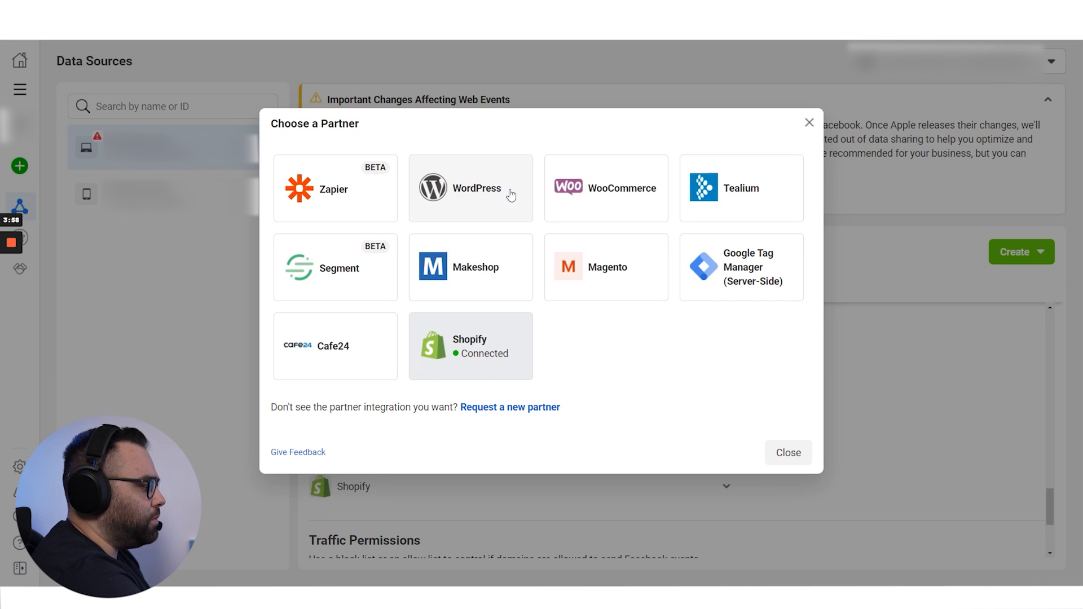
{"action": "mouse_move", "coordinate": [896, 401]}
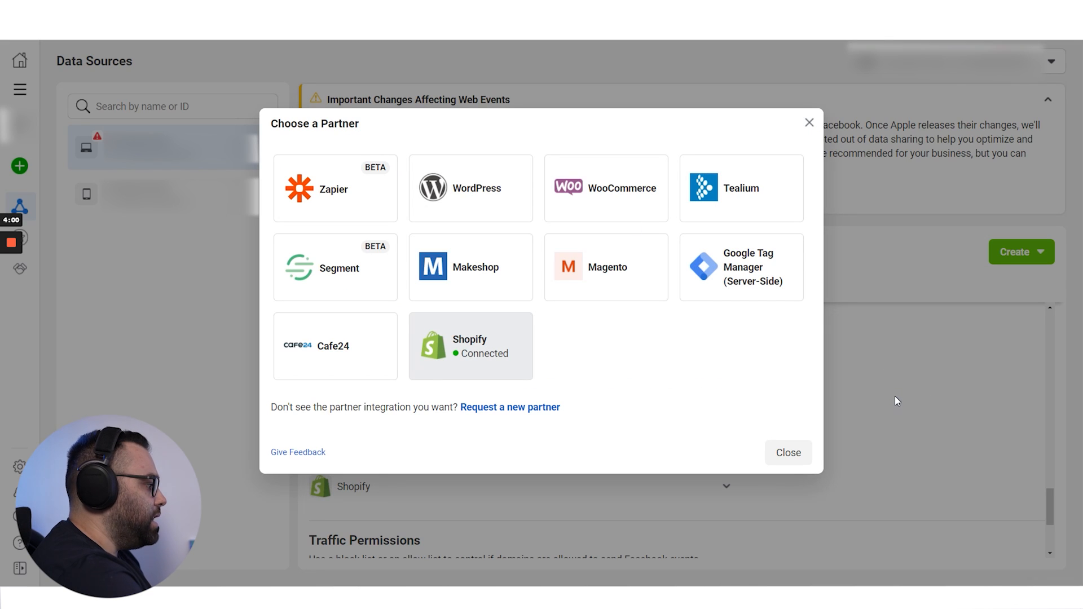
{"action": "mouse_move", "coordinate": [887, 400]}
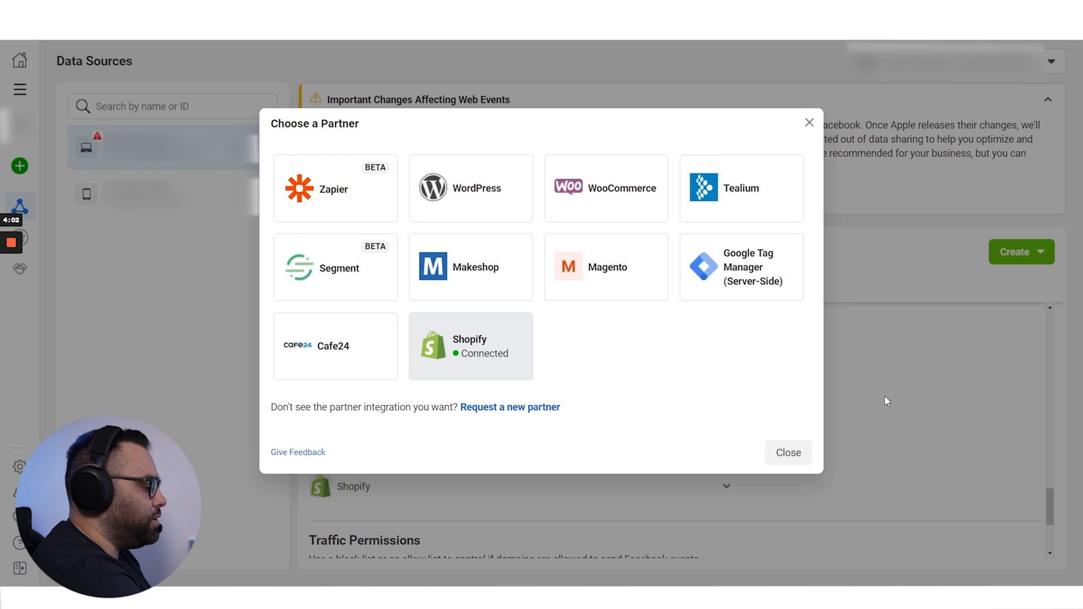
{"action": "left_click", "coordinate": [786, 453]}
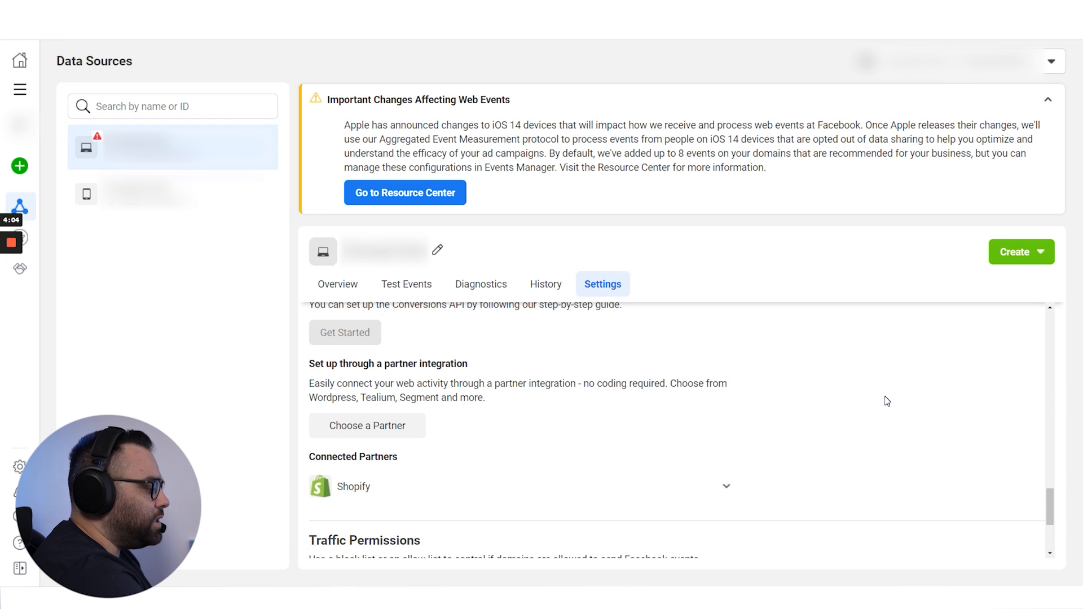
{"action": "mouse_move", "coordinate": [584, 461]}
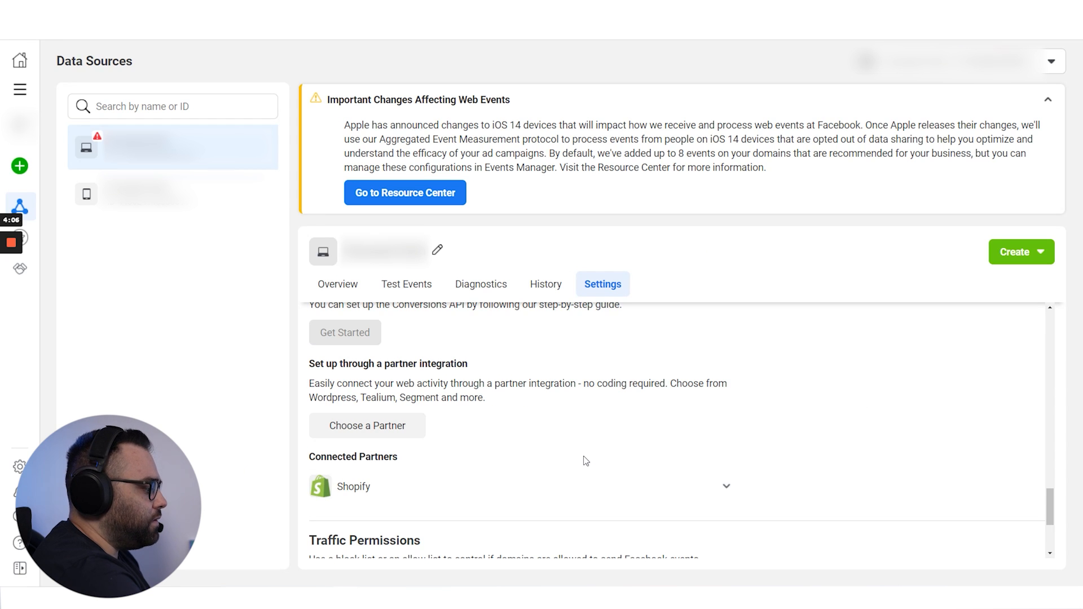
{"action": "mouse_move", "coordinate": [823, 469]}
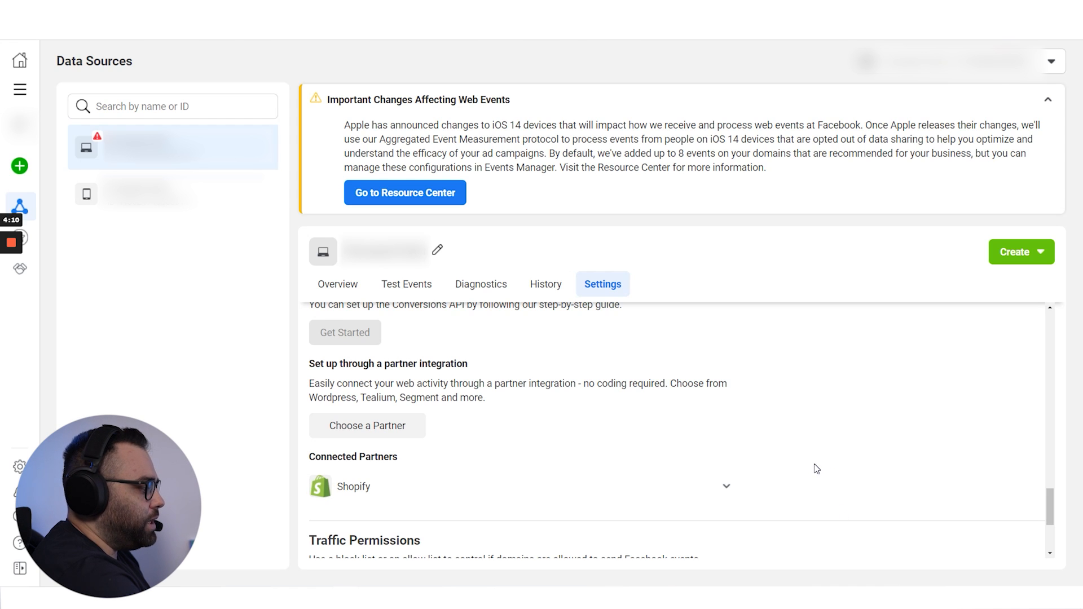
{"action": "scroll", "scroll_direction": "up", "scroll_amount": 3}
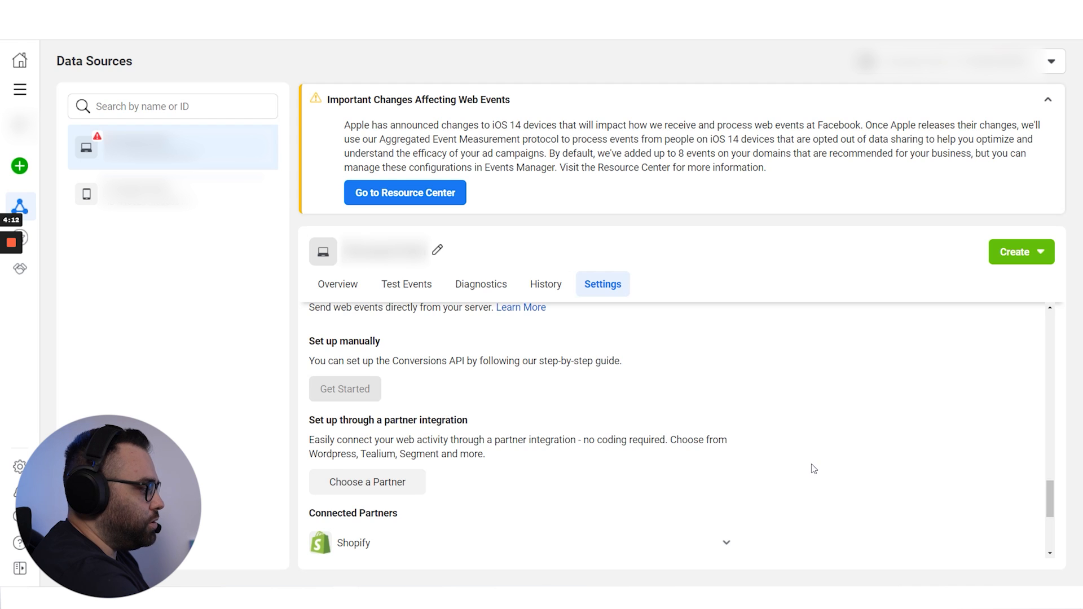
Review the Overview events table for Browser • Server connection methods and Event Match Quality scores
{"action": "left_click", "coordinate": [338, 284]}
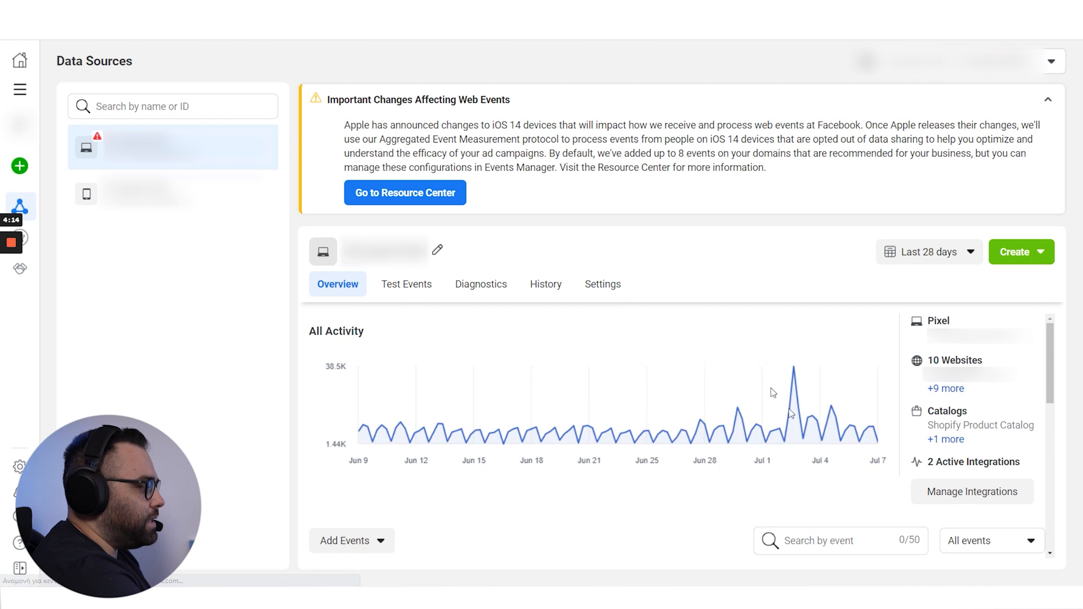
{"action": "scroll", "scroll_direction": "down", "scroll_amount": 3}
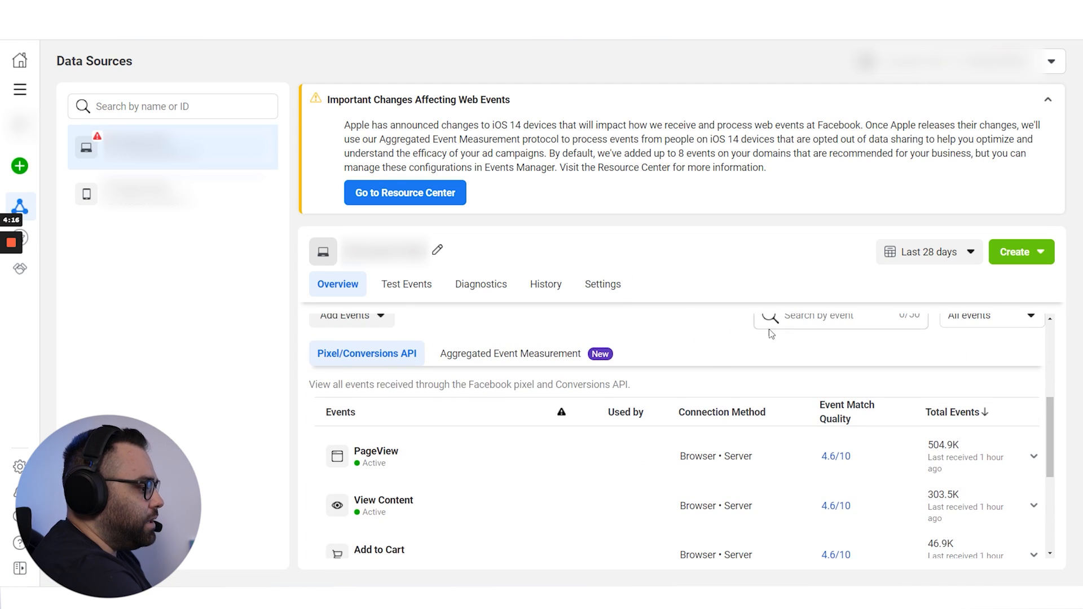
{"action": "scroll", "scroll_direction": "down", "scroll_amount": 3}
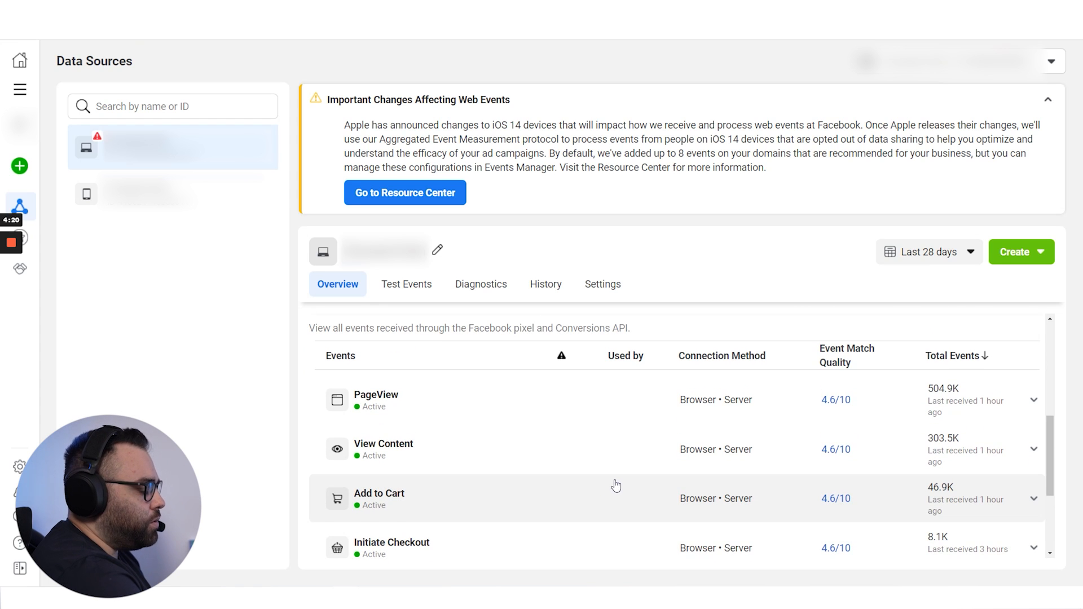
{"action": "scroll", "scroll_direction": "down", "scroll_amount": 3}
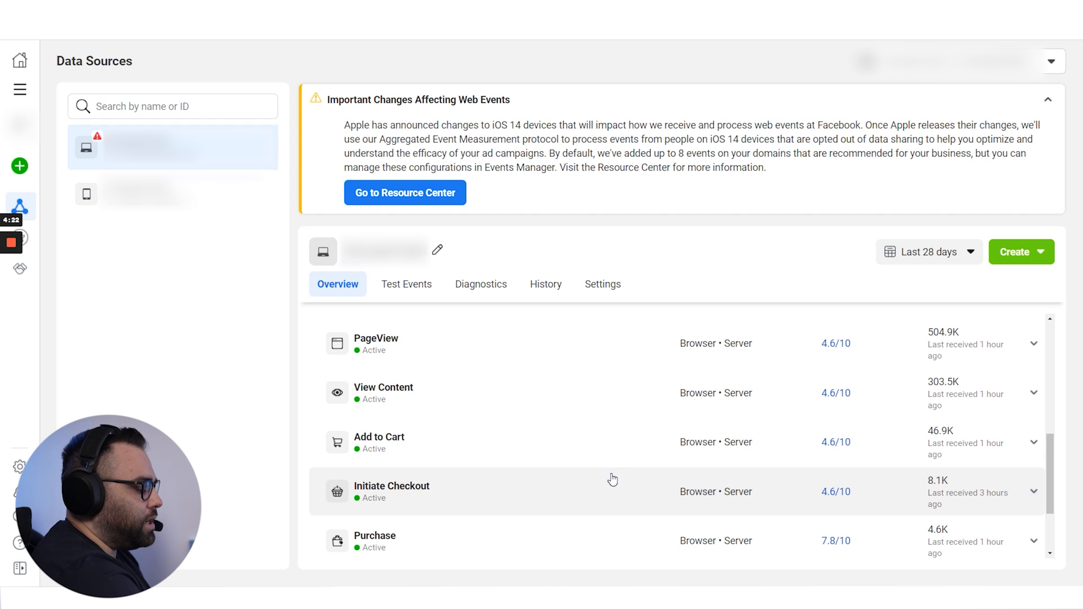
{"action": "mouse_move", "coordinate": [707, 332]}
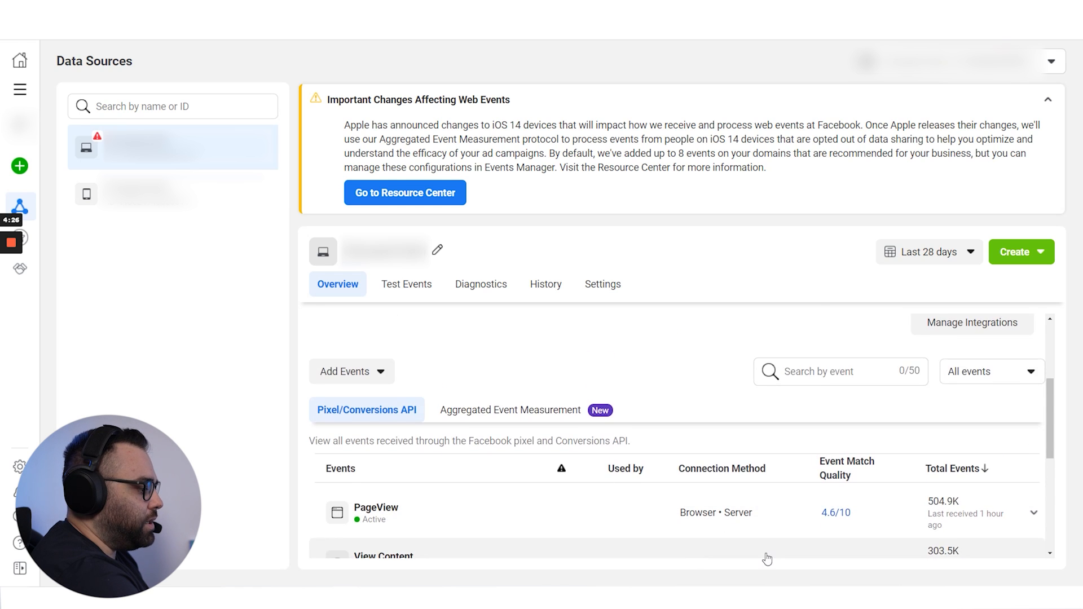
{"action": "scroll", "scroll_direction": "down", "scroll_amount": 3}
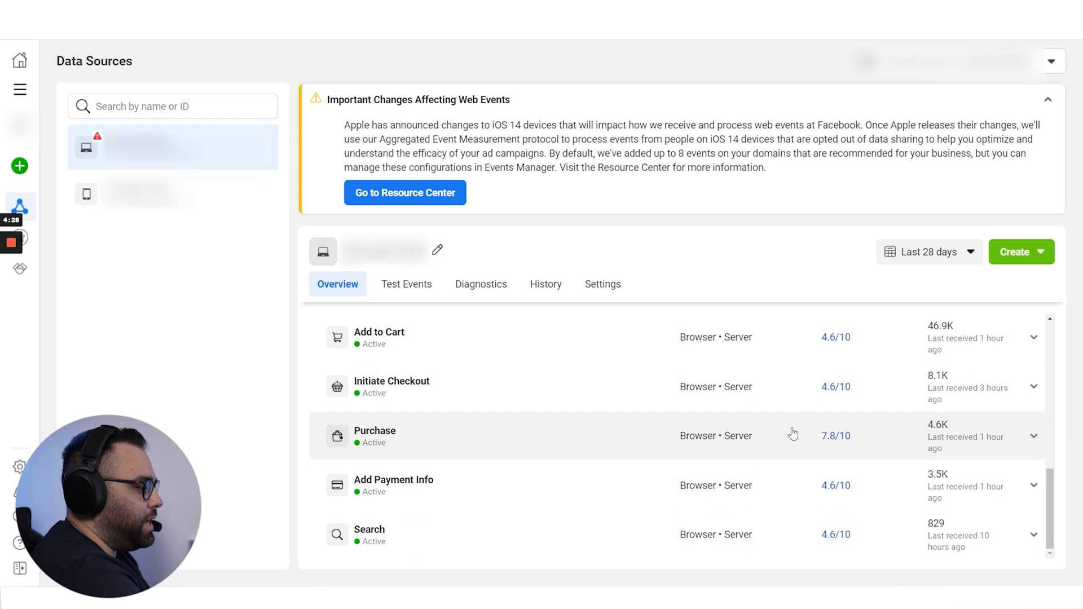
{"action": "mouse_move", "coordinate": [802, 399]}
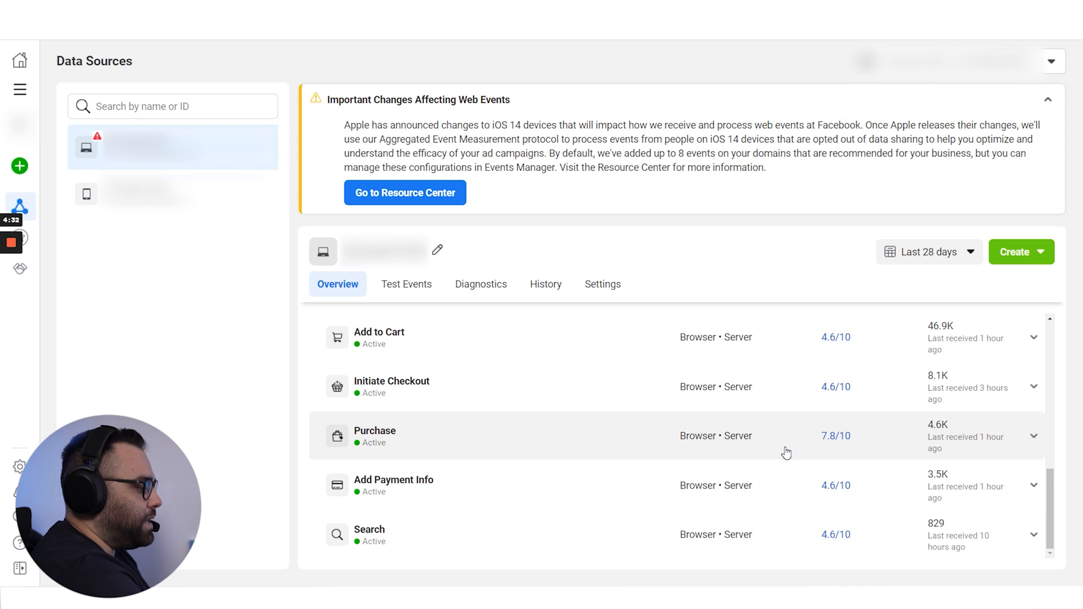
{"action": "mouse_move", "coordinate": [838, 449]}
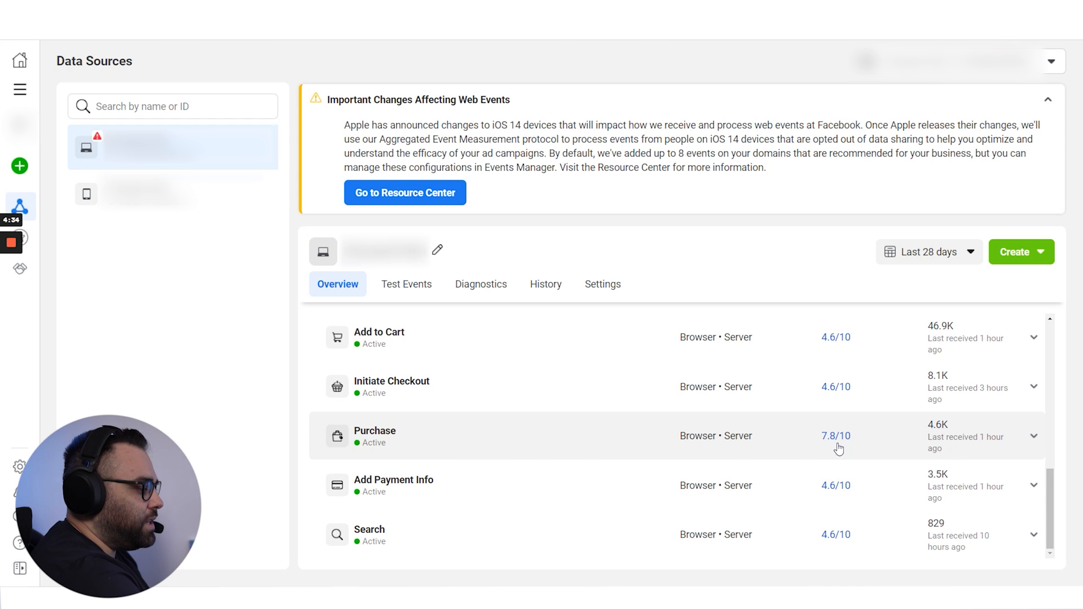
{"action": "mouse_move", "coordinate": [793, 445]}
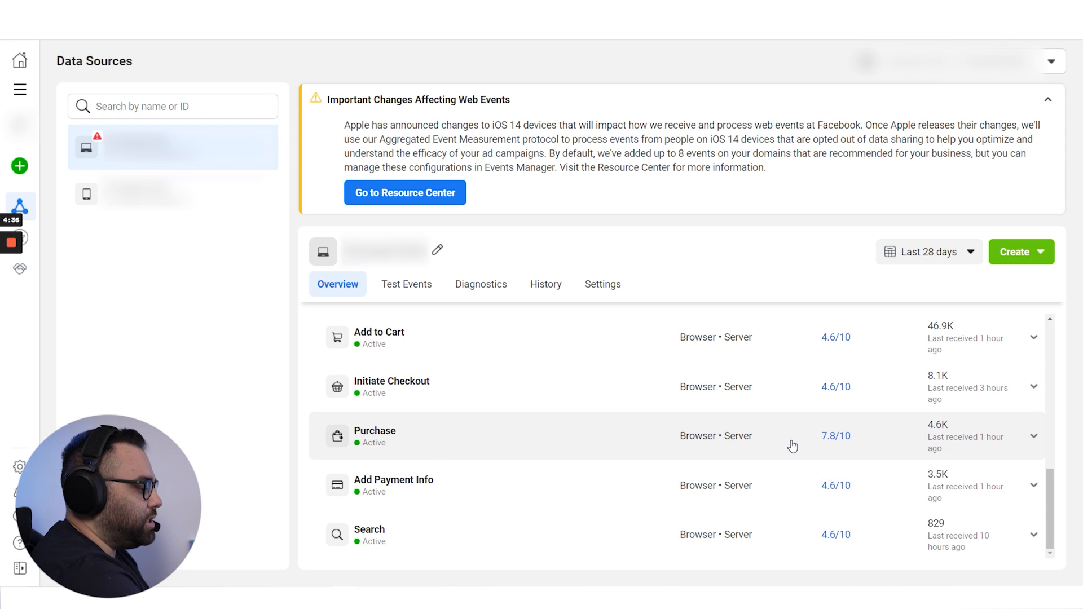
{"action": "scroll", "scroll_direction": "up", "scroll_amount": 3}
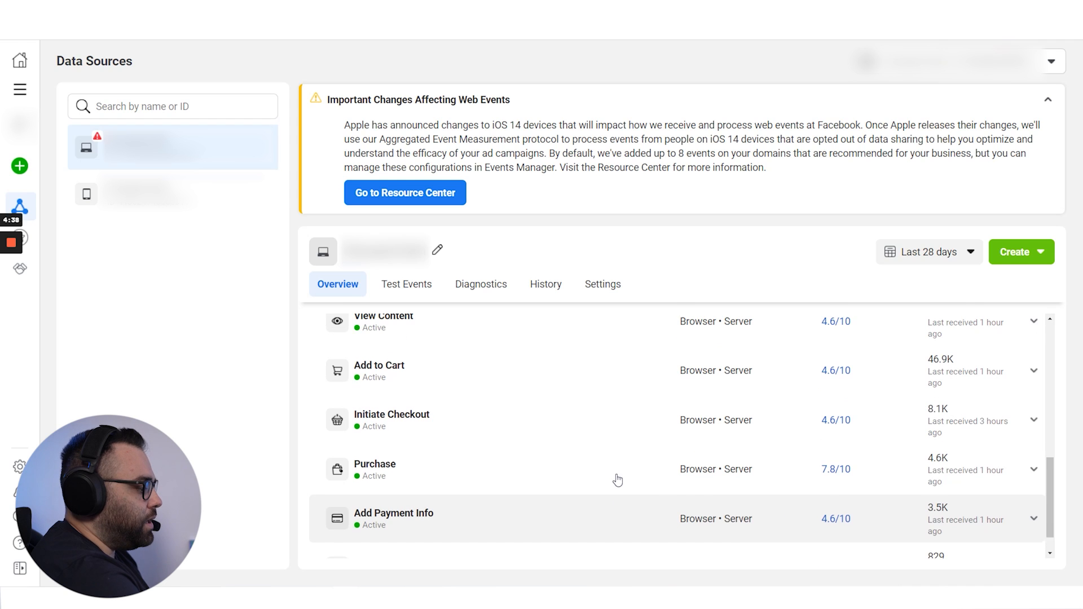
{"action": "scroll", "scroll_direction": "up", "scroll_amount": 3}
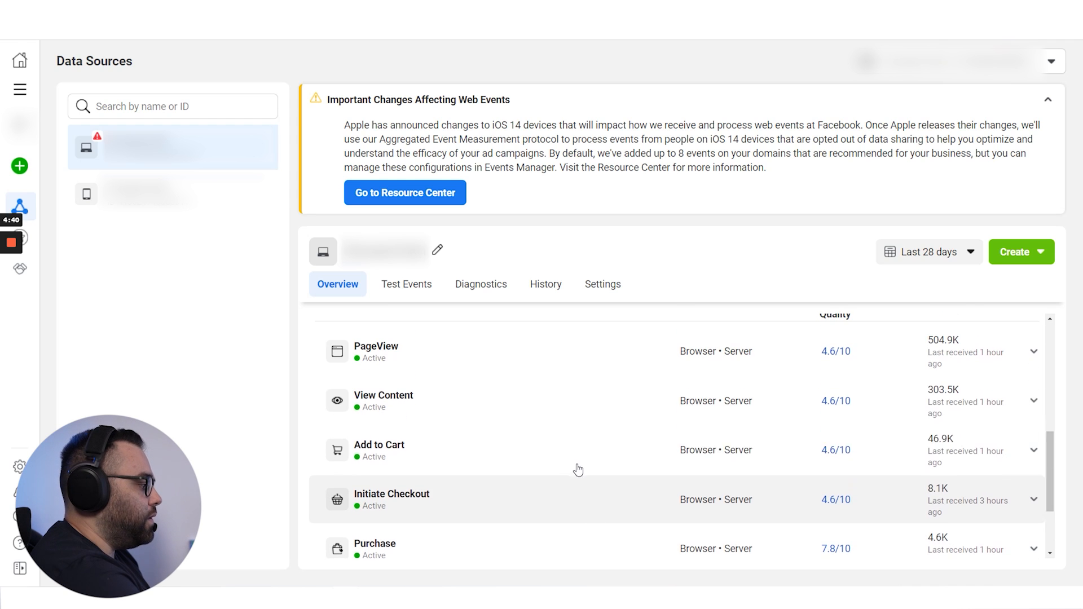
{"action": "scroll", "scroll_direction": "down", "scroll_amount": 3}
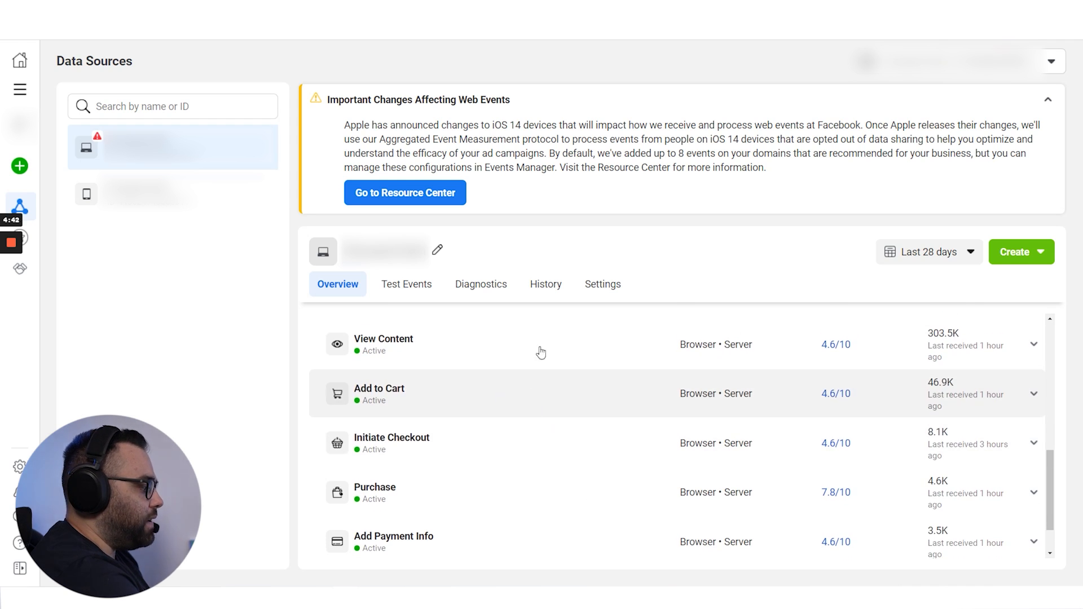
{"action": "scroll", "scroll_direction": "down", "scroll_amount": 3}
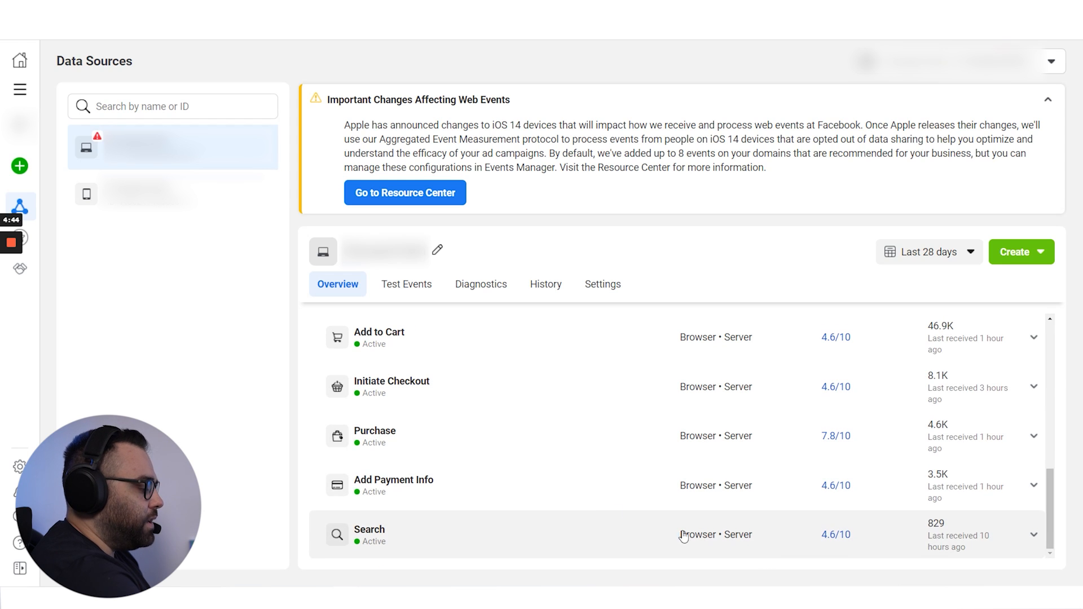
{"action": "mouse_move", "coordinate": [546, 470]}
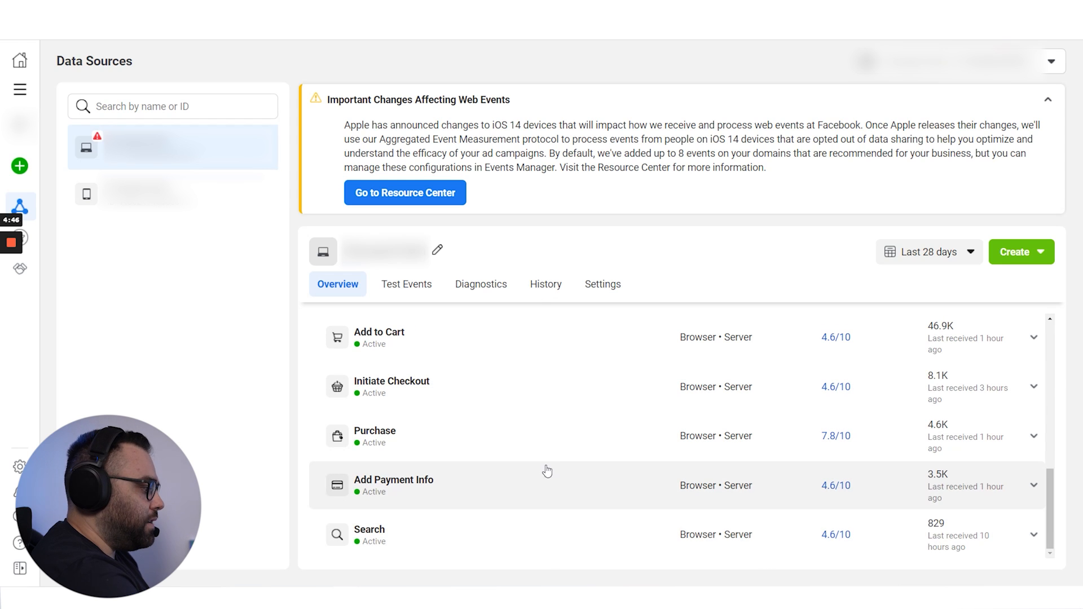
{"action": "mouse_move", "coordinate": [905, 481]}
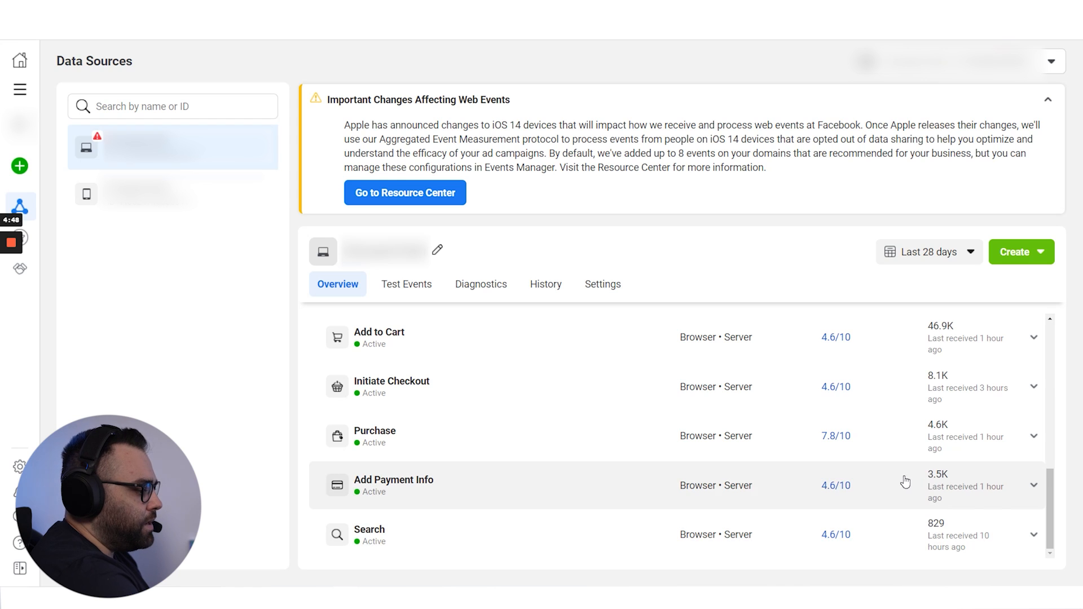
{"action": "scroll", "scroll_direction": "up", "scroll_amount": 3}
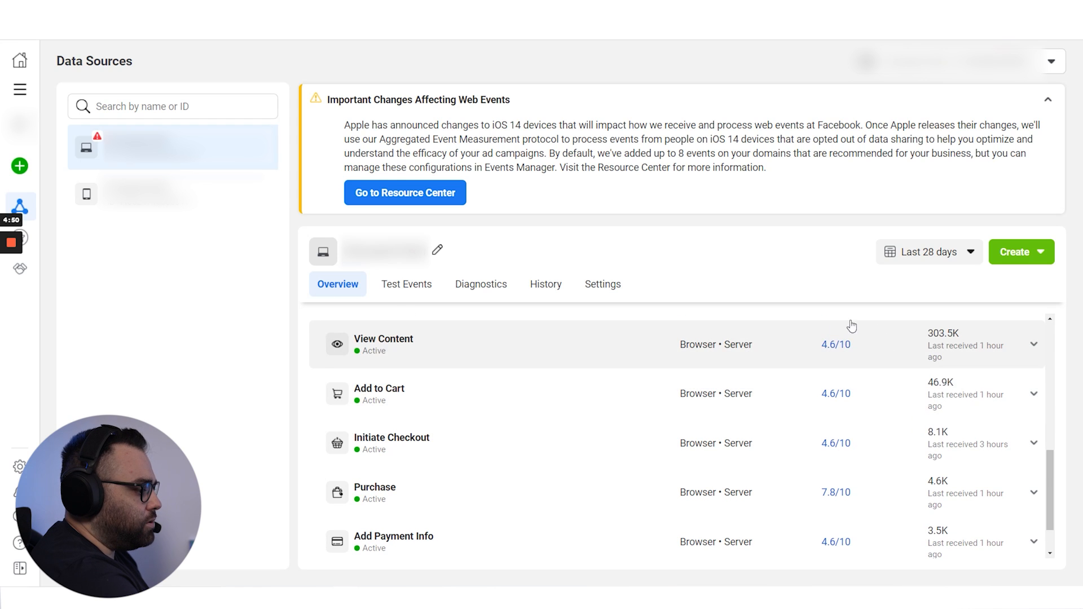
{"action": "mouse_move", "coordinate": [836, 352]}
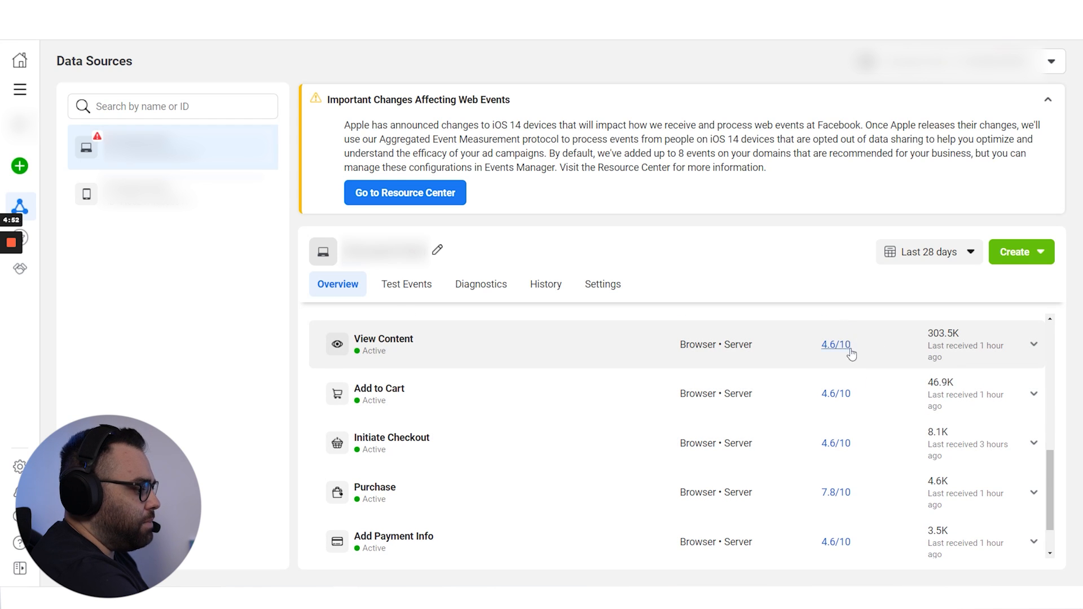
{"action": "scroll", "scroll_direction": "down", "scroll_amount": 3}
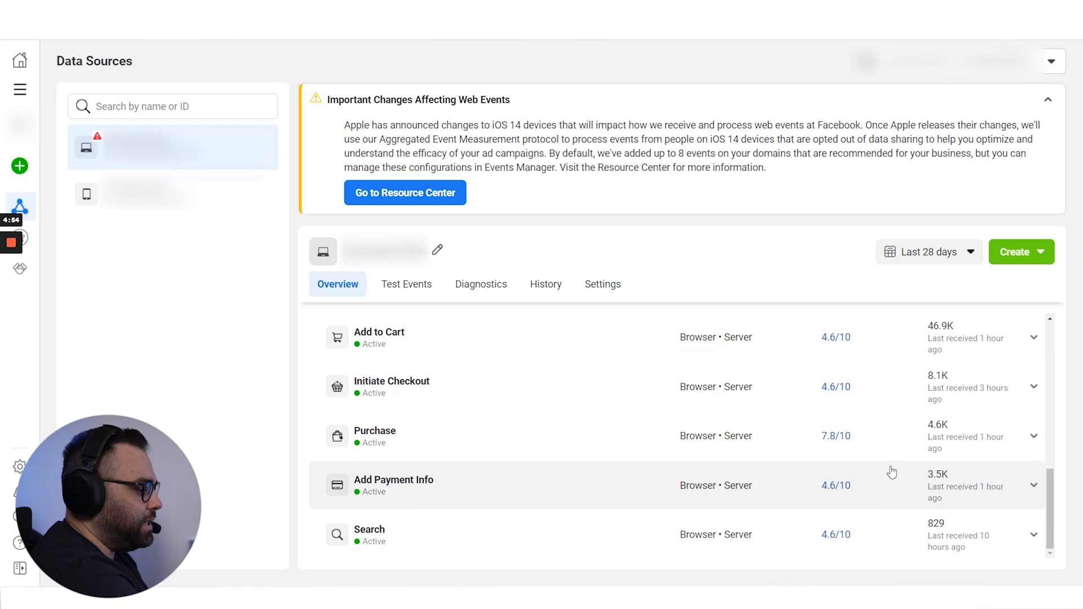
{"action": "mouse_move", "coordinate": [897, 467]}
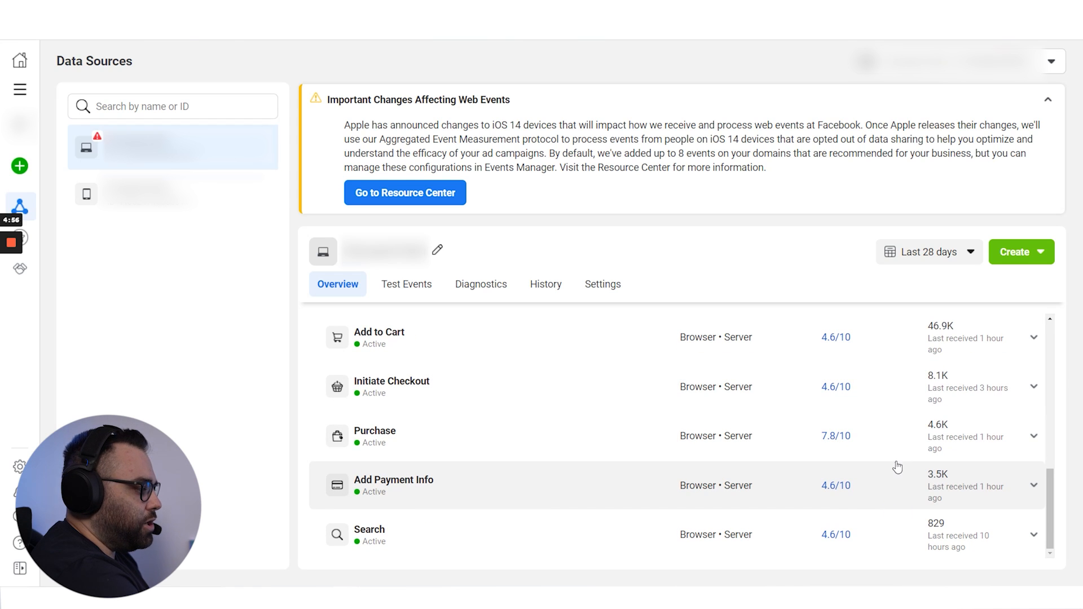
{"action": "mouse_move", "coordinate": [606, 442]}
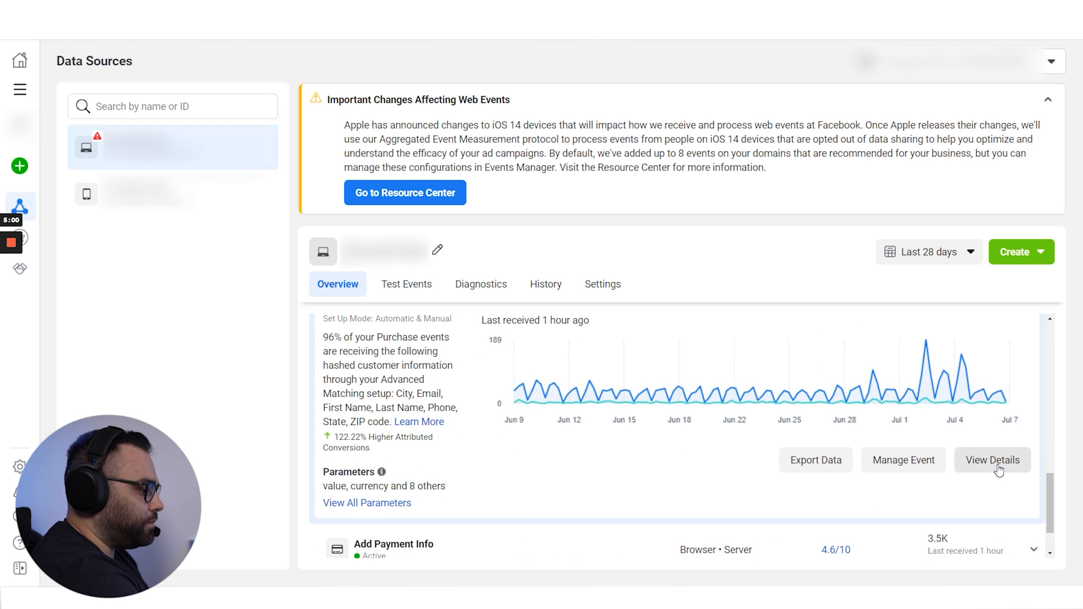
{"action": "left_click", "coordinate": [991, 460]}
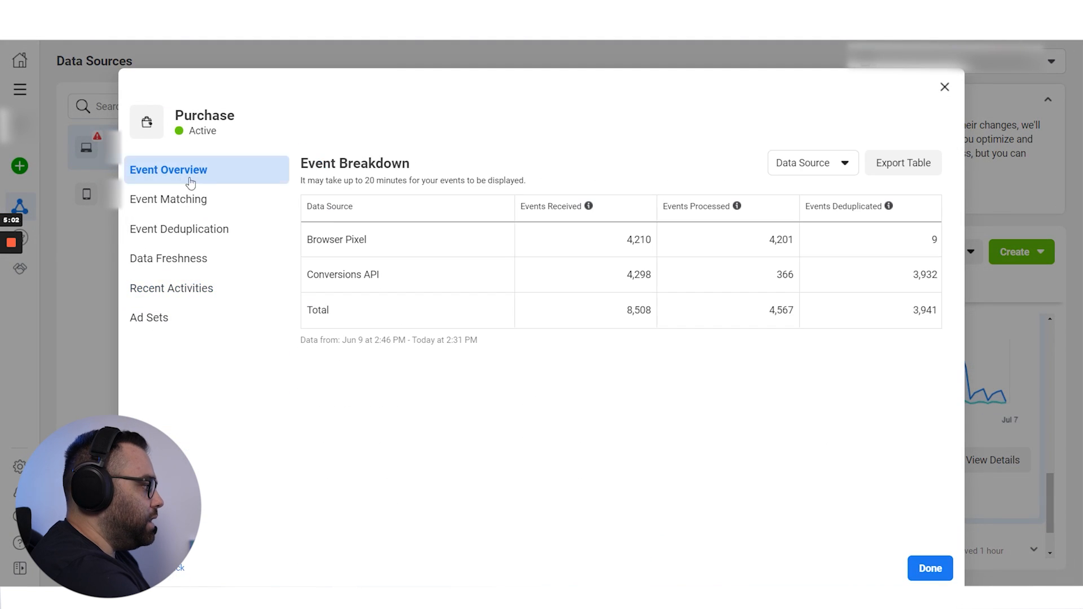
{"action": "mouse_move", "coordinate": [456, 267]}
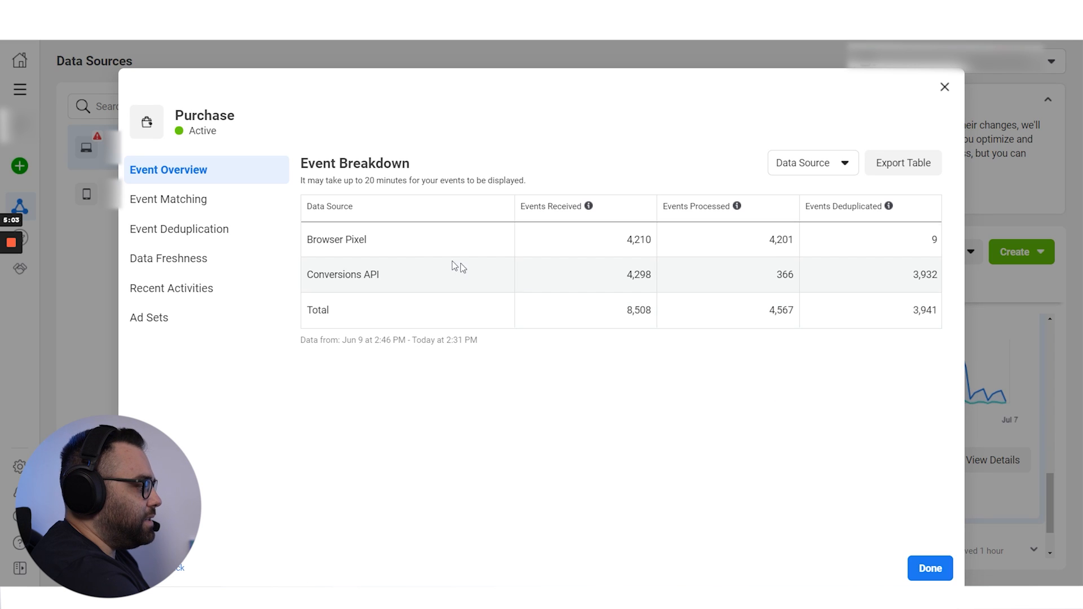
{"action": "mouse_move", "coordinate": [624, 248]}
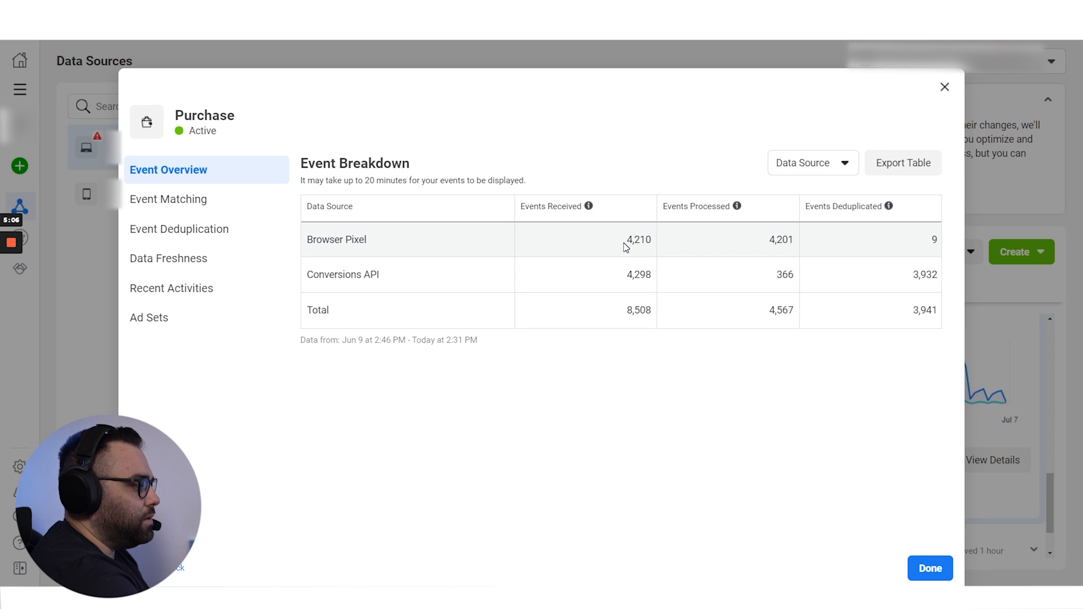
{"action": "mouse_move", "coordinate": [832, 336]}
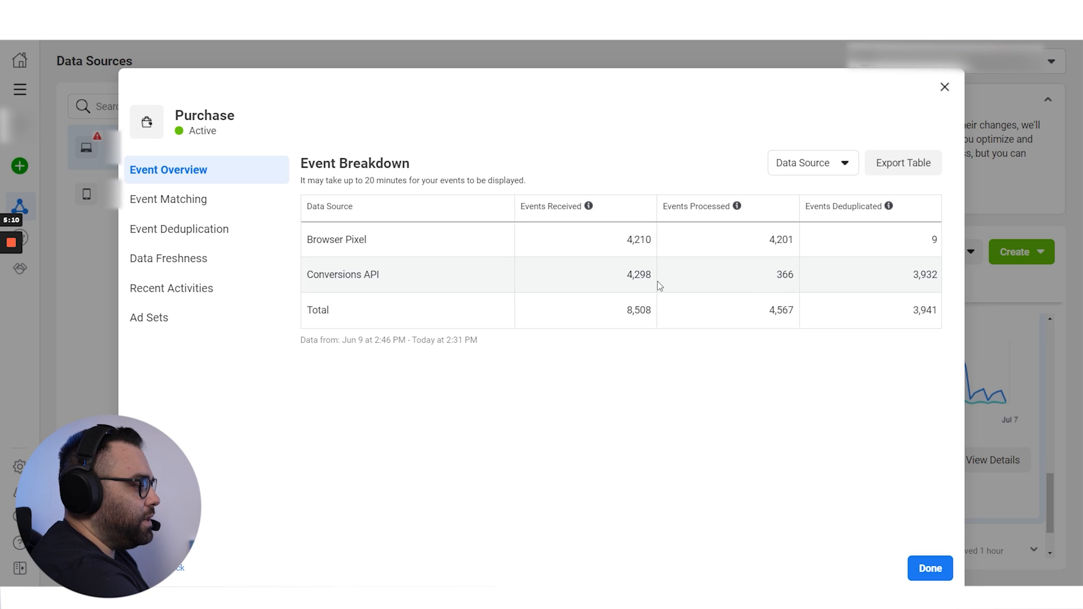
{"action": "mouse_move", "coordinate": [638, 287]}
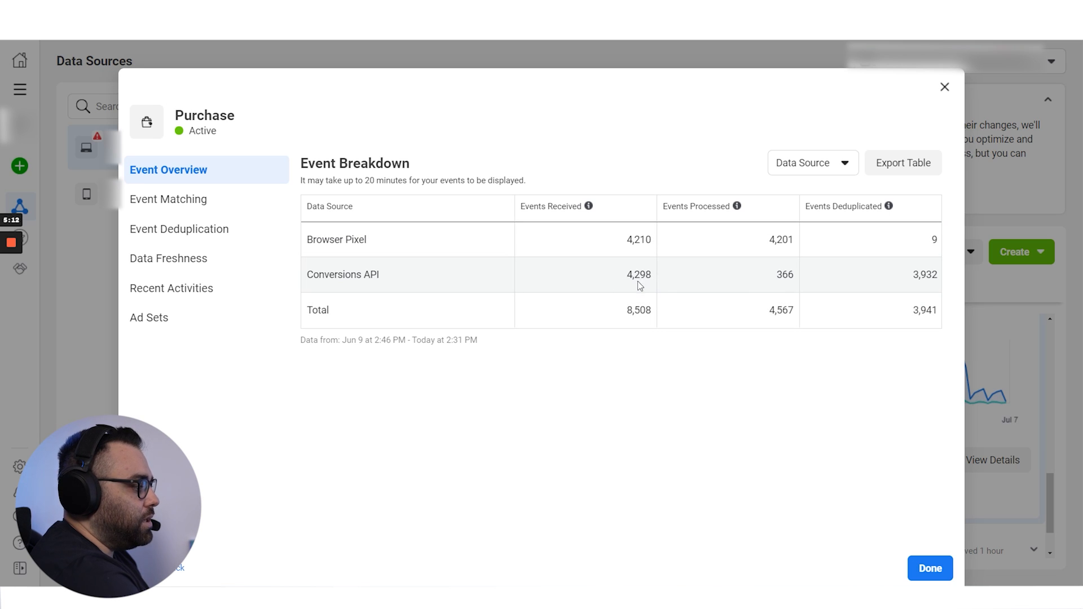
{"action": "mouse_move", "coordinate": [654, 287]}
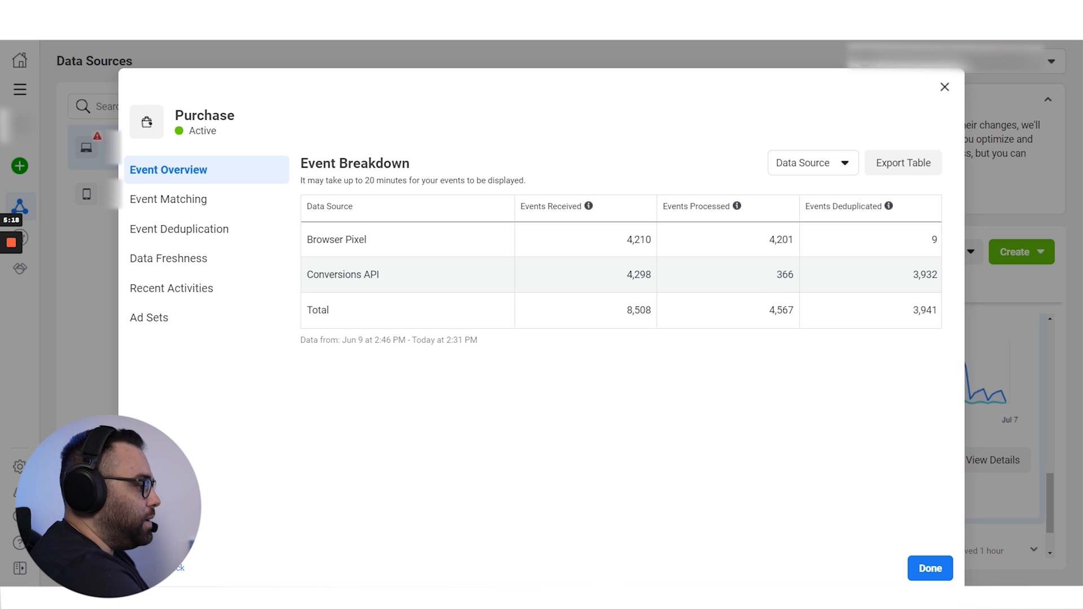
{"action": "double_click", "coordinate": [784, 274]}
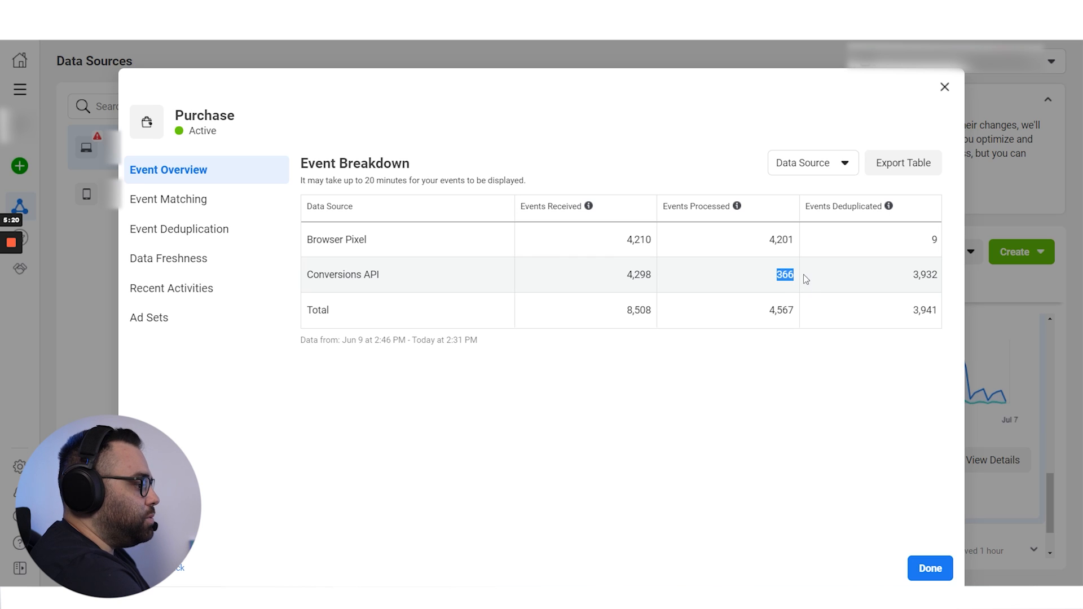
{"action": "mouse_move", "coordinate": [785, 288]}
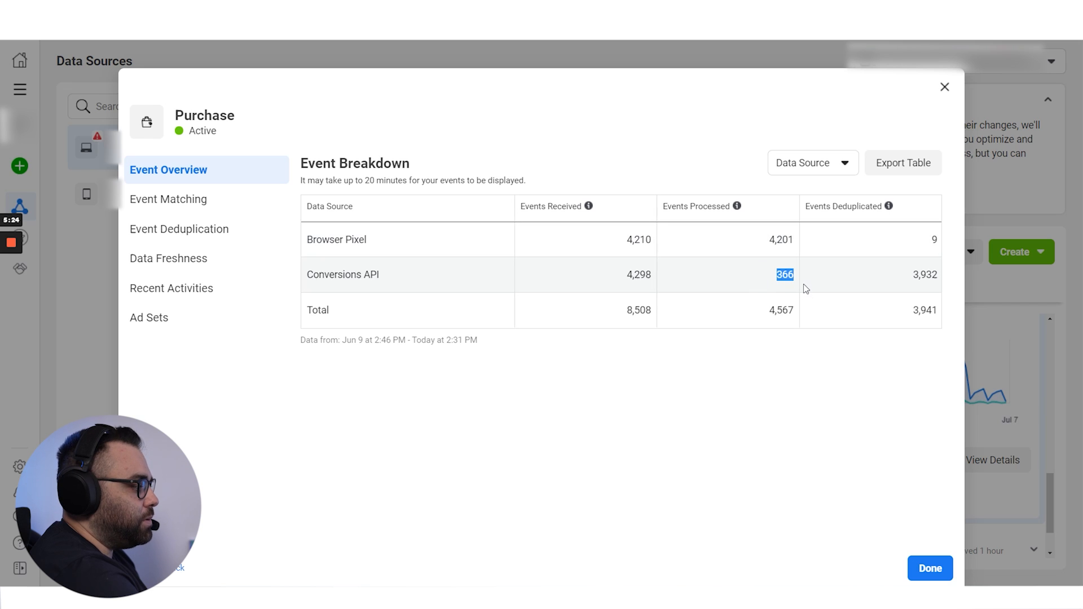
{"action": "mouse_move", "coordinate": [641, 372]}
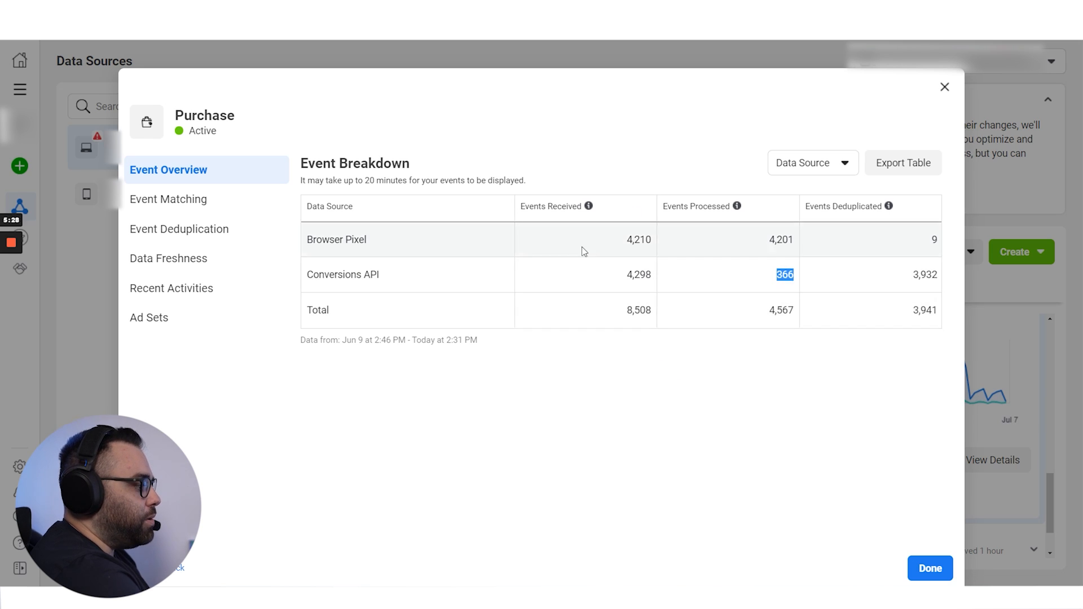
{"action": "mouse_move", "coordinate": [583, 339]}
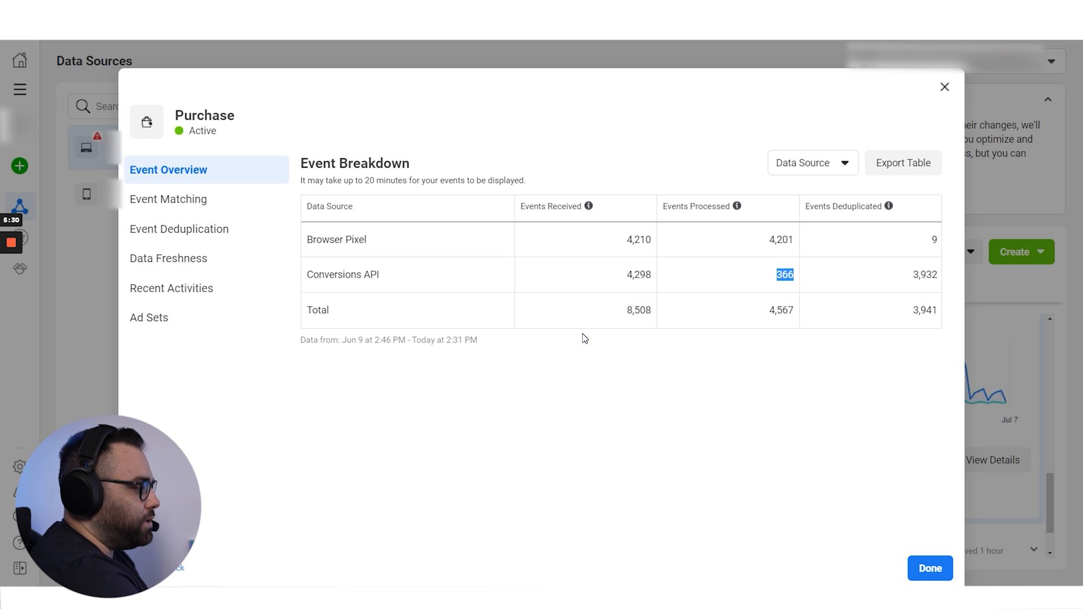
{"action": "mouse_move", "coordinate": [687, 239]}
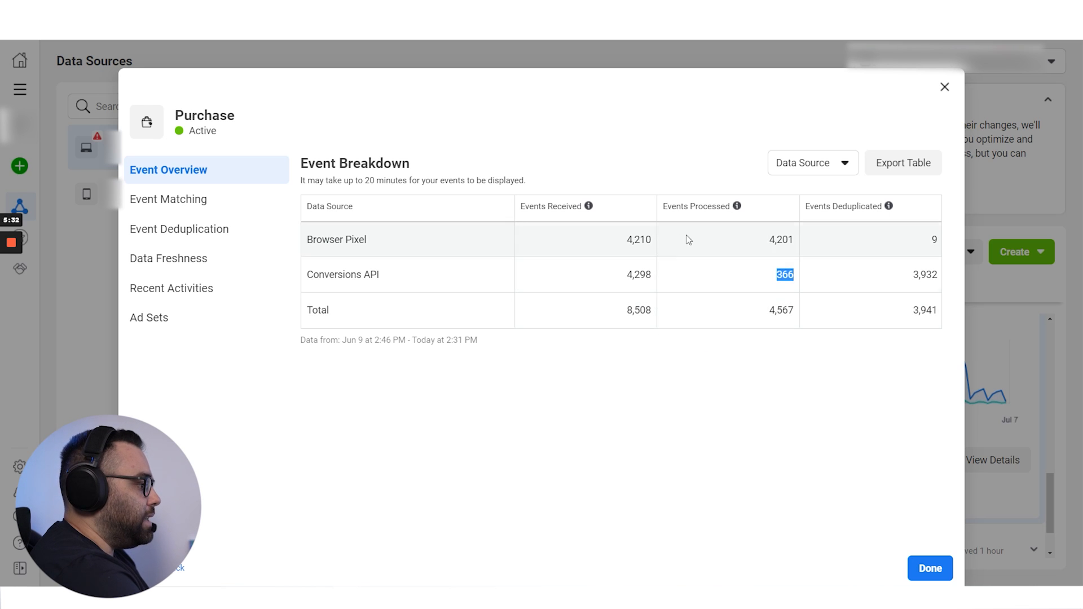
{"action": "mouse_move", "coordinate": [829, 328]}
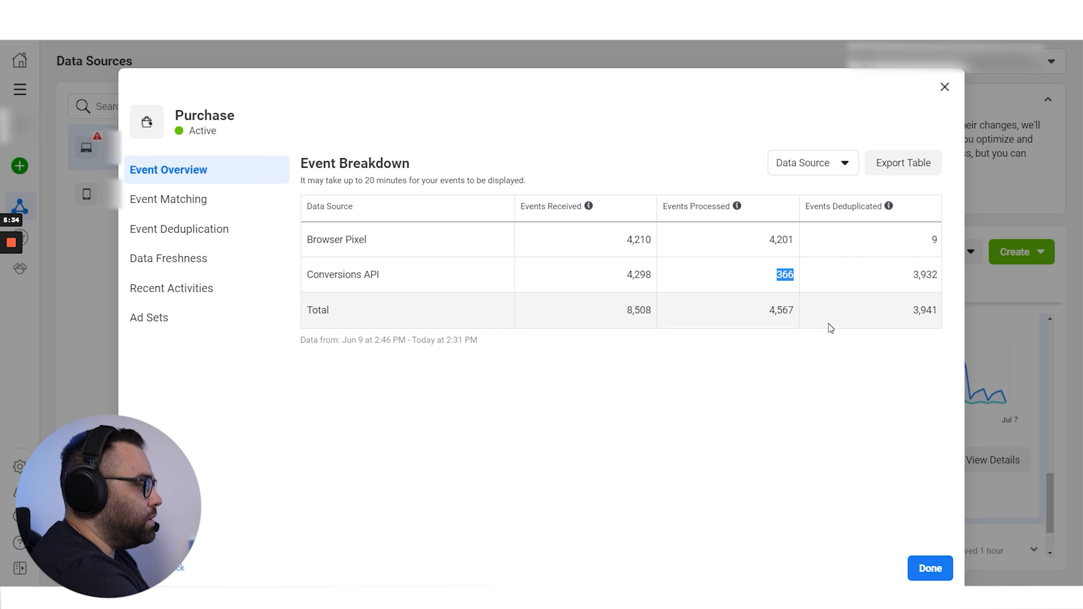
{"action": "mouse_move", "coordinate": [845, 315]}
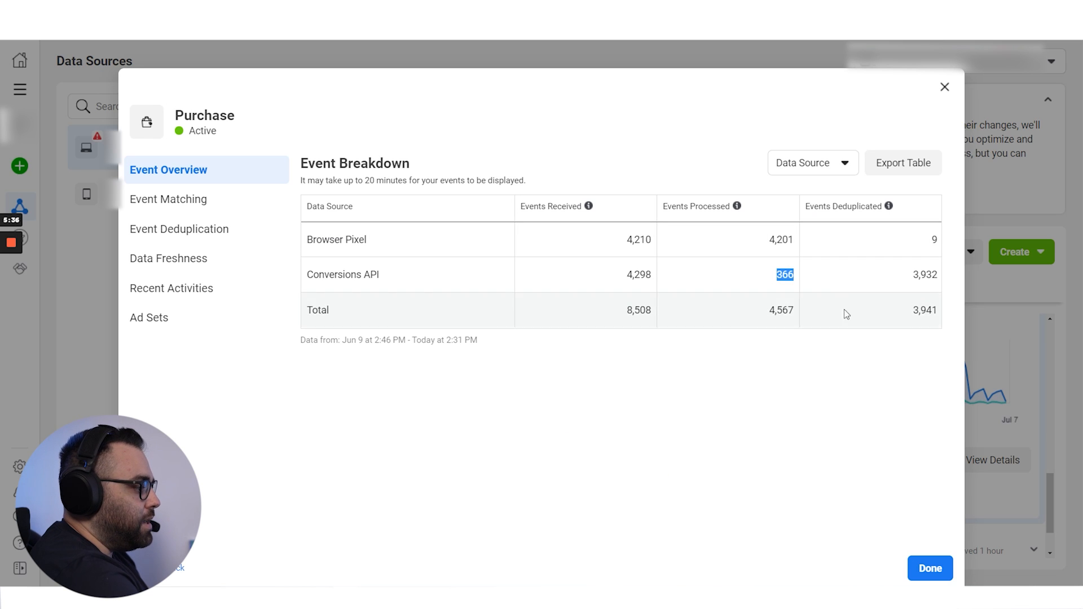
{"action": "mouse_move", "coordinate": [765, 265]}
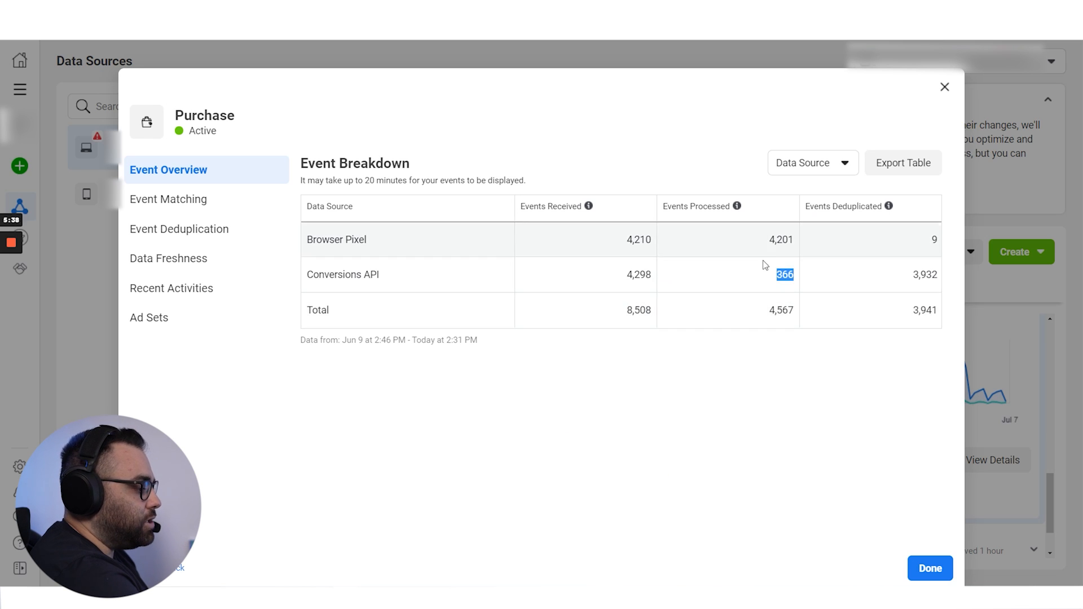
{"action": "mouse_move", "coordinate": [735, 403]}
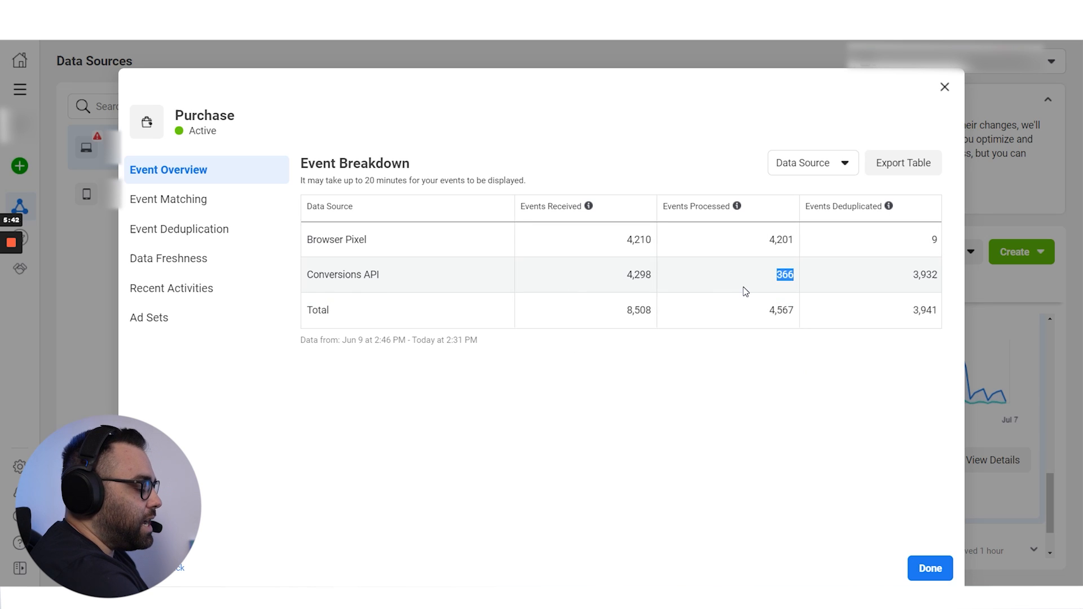
{"action": "mouse_move", "coordinate": [582, 280]}
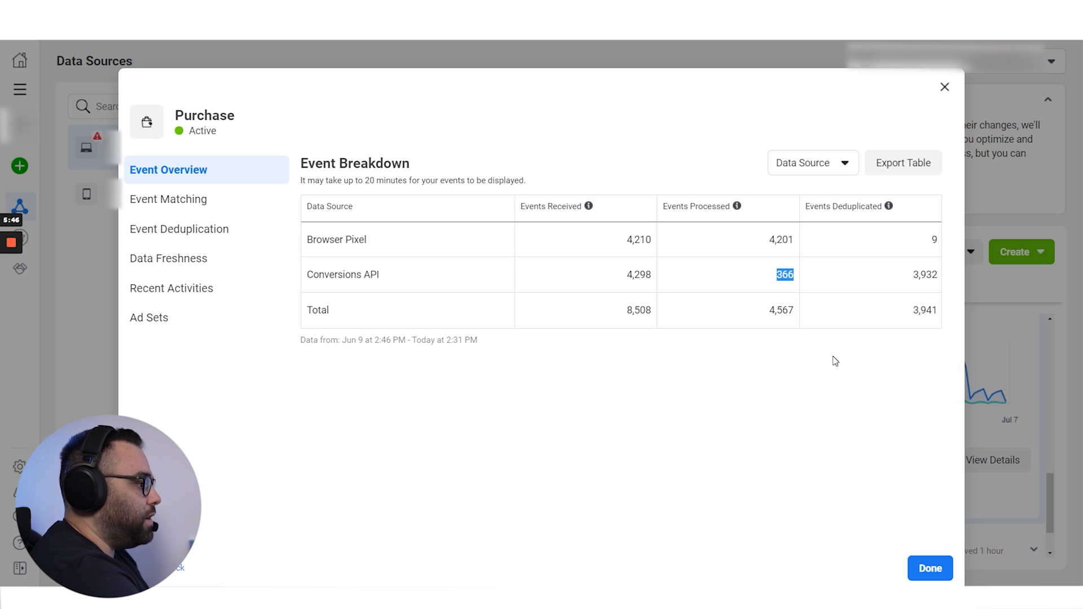
{"action": "mouse_move", "coordinate": [815, 360]}
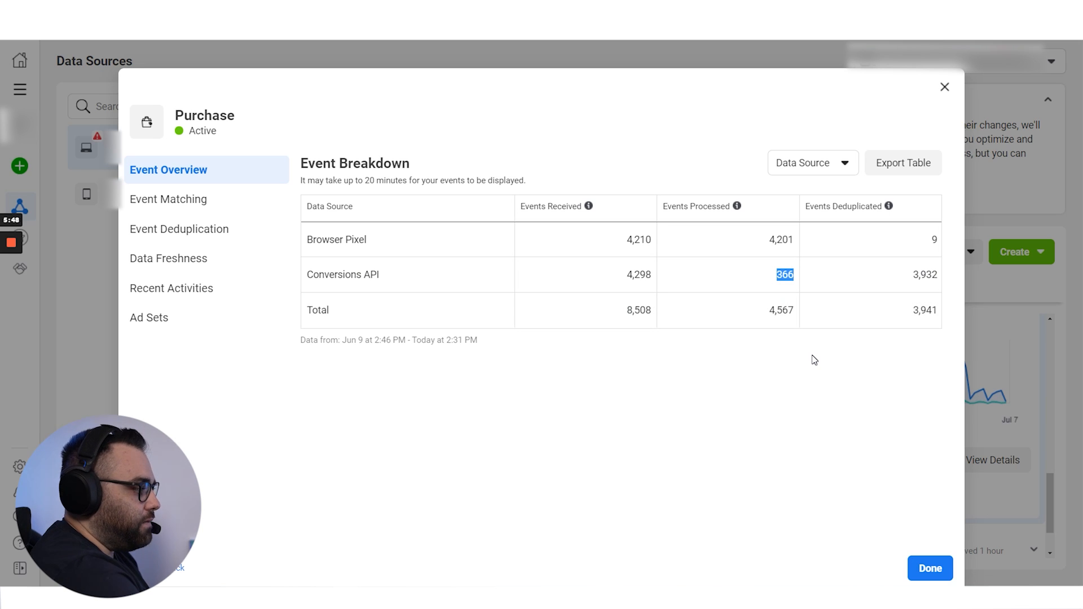
{"action": "mouse_move", "coordinate": [949, 76]}
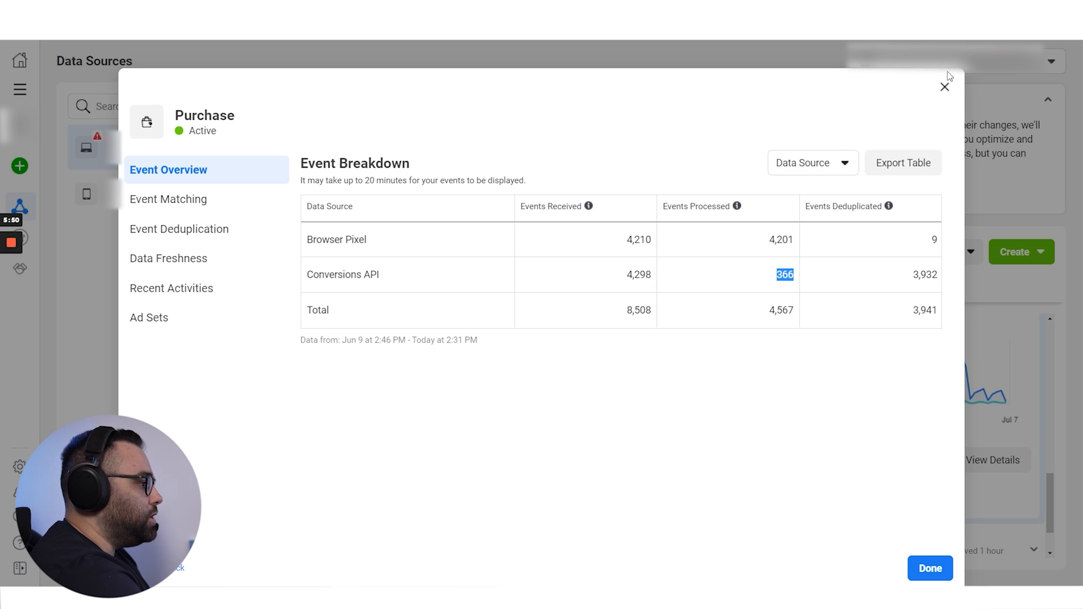
Close the Purchase details and show the Aggregated Event Measurement events list
{"action": "left_click", "coordinate": [945, 87]}
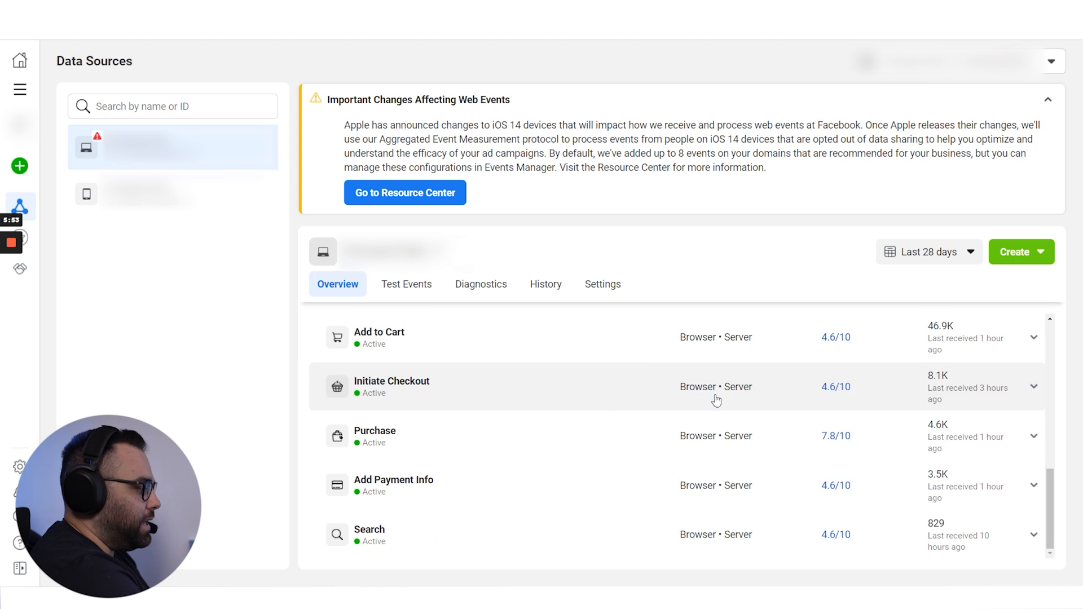
{"action": "mouse_move", "coordinate": [633, 487]}
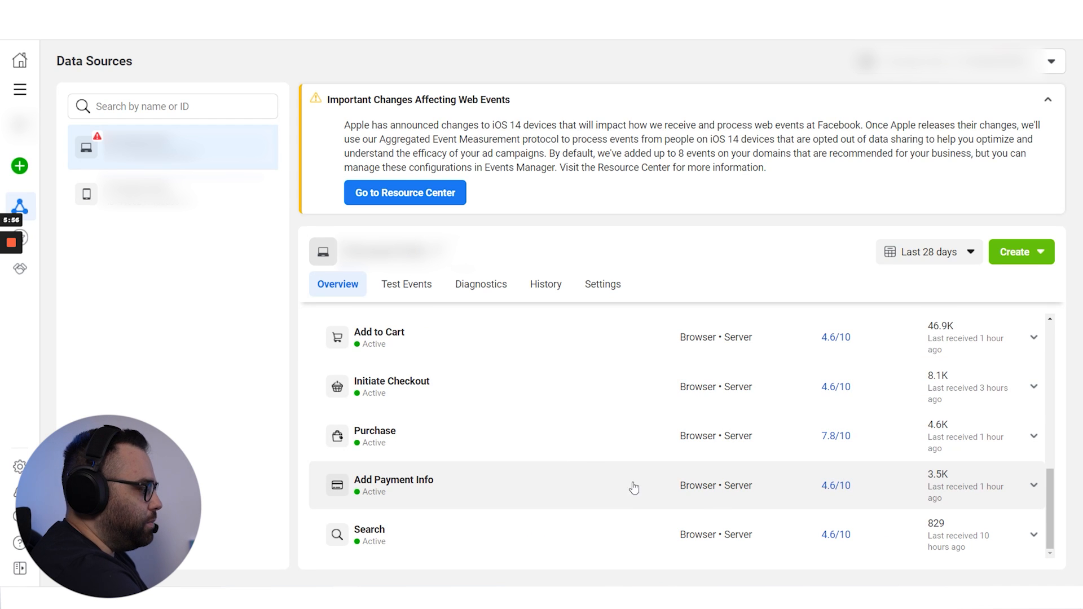
{"action": "mouse_move", "coordinate": [661, 478]}
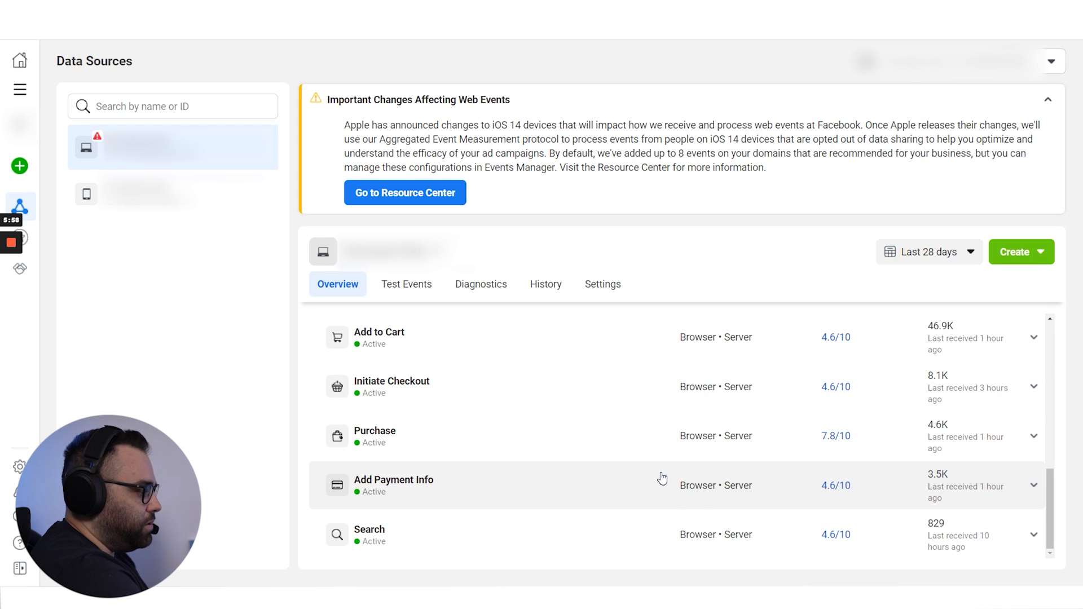
{"action": "scroll", "scroll_direction": "up", "scroll_amount": 3}
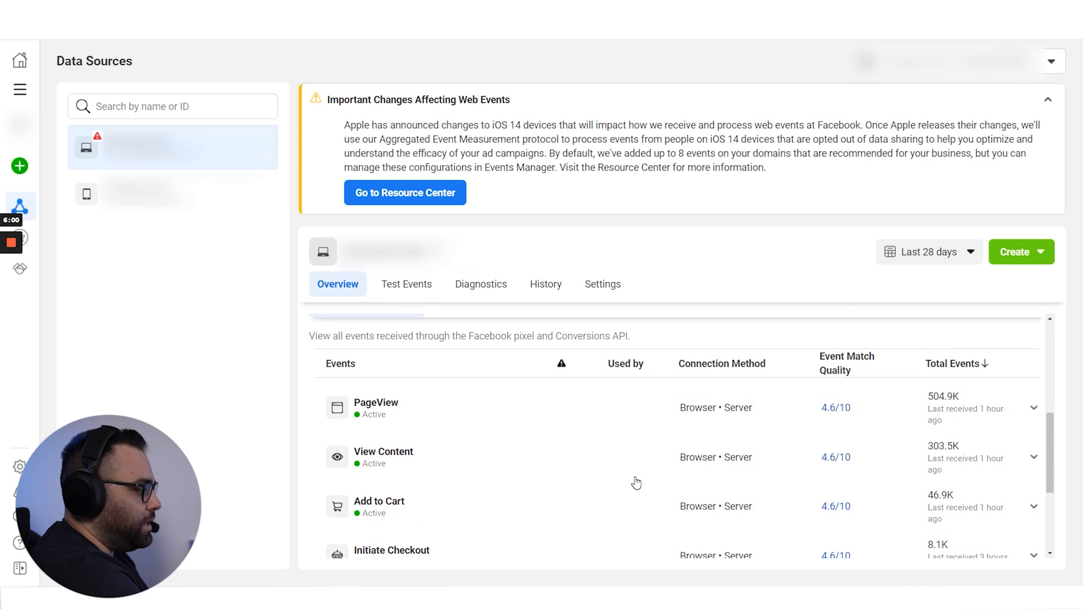
{"action": "left_click", "coordinate": [510, 418]}
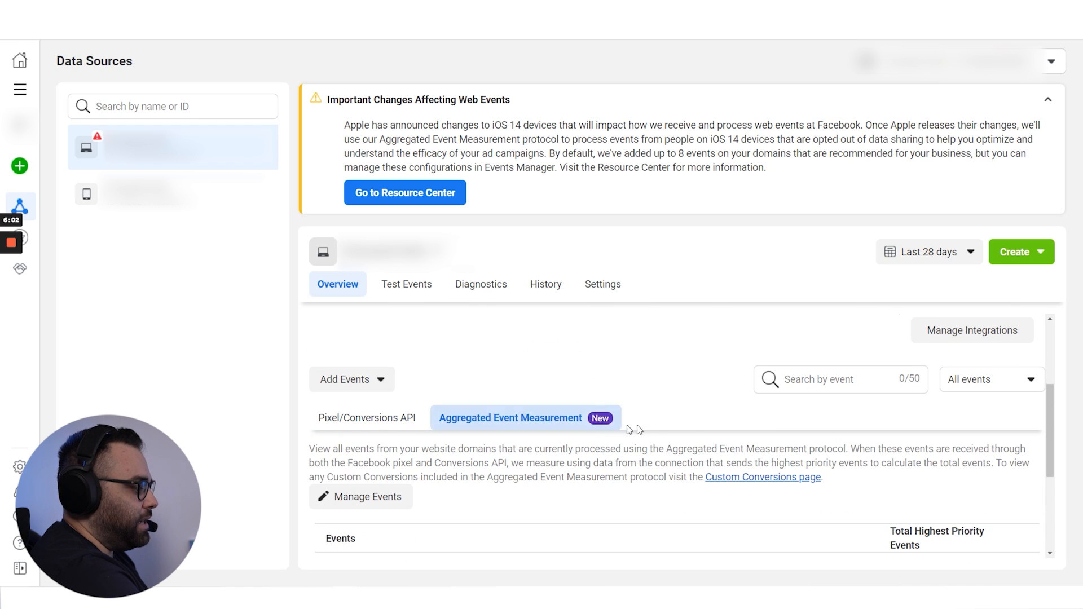
{"action": "scroll", "scroll_direction": "down", "scroll_amount": 3}
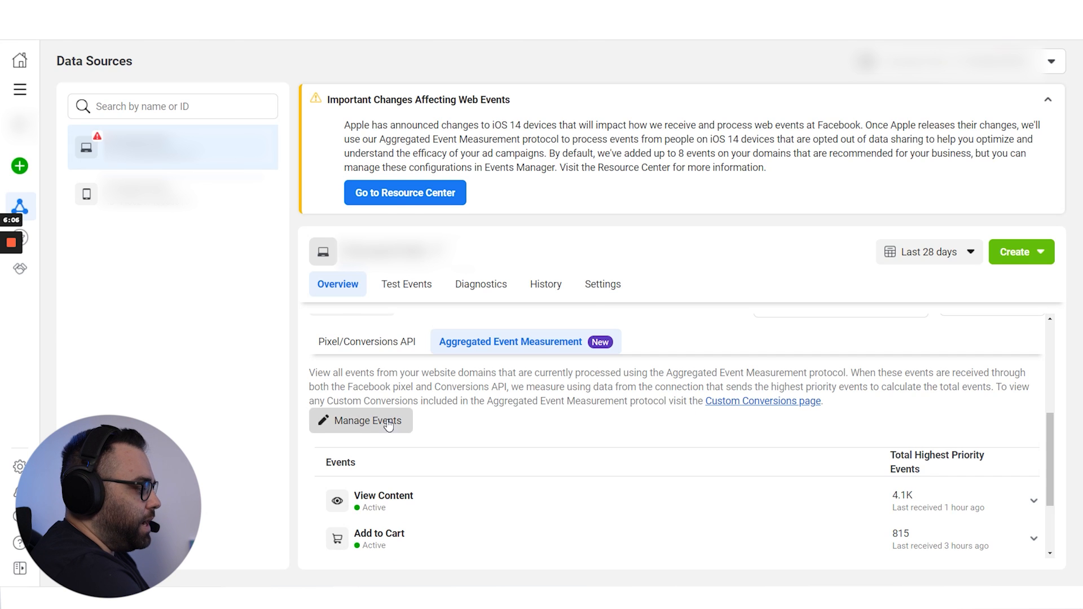
Bring up the 'Edit these events?' 72-hour warning via Manage Events on the verified domain
{"action": "left_click", "coordinate": [361, 420]}
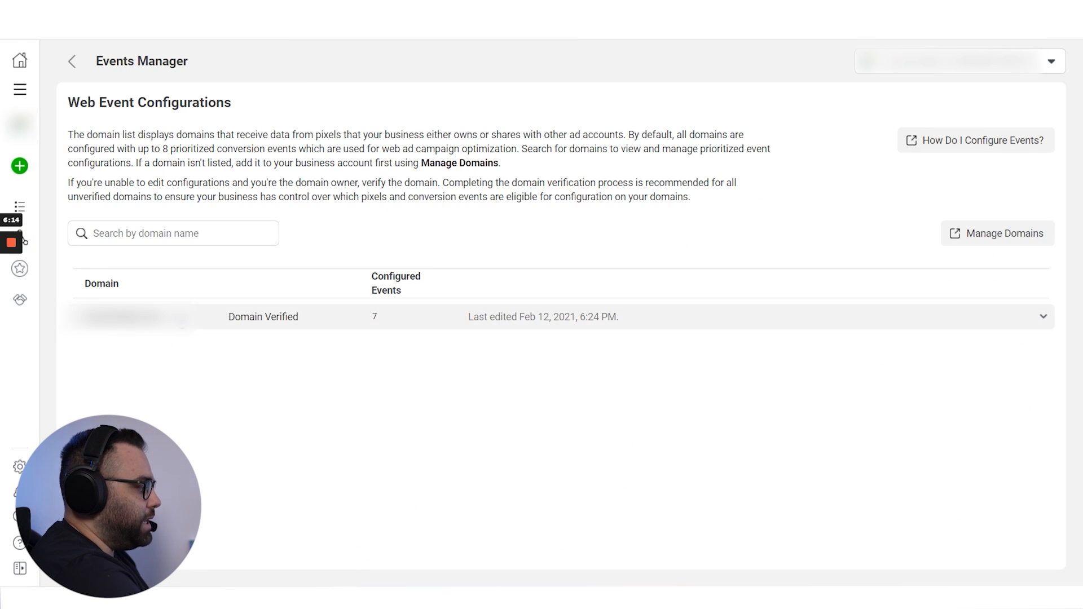
{"action": "mouse_move", "coordinate": [263, 328]}
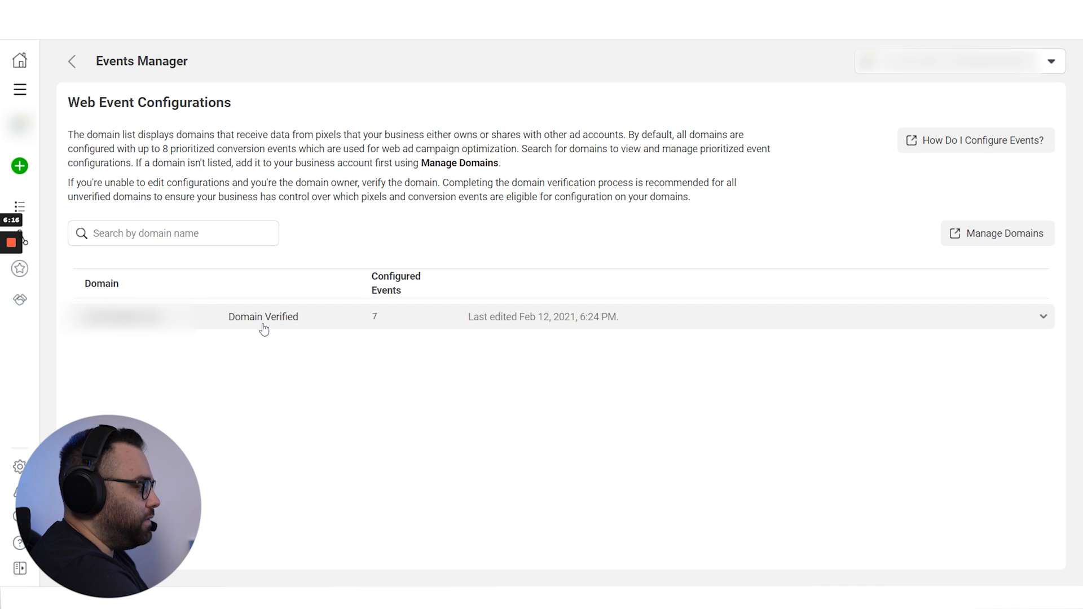
{"action": "mouse_move", "coordinate": [193, 319]}
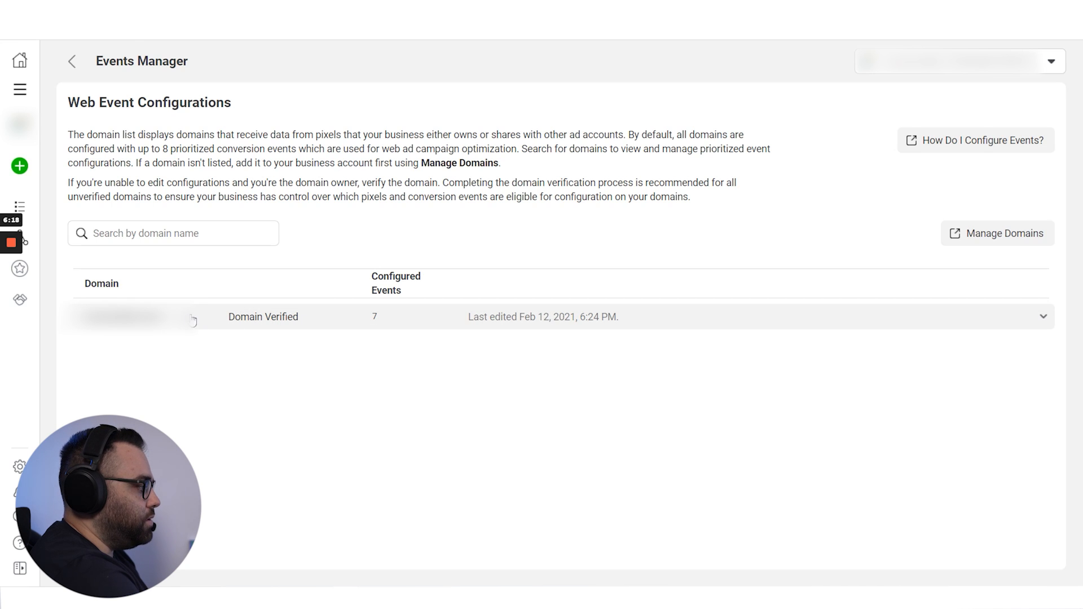
{"action": "left_click", "coordinate": [1042, 316]}
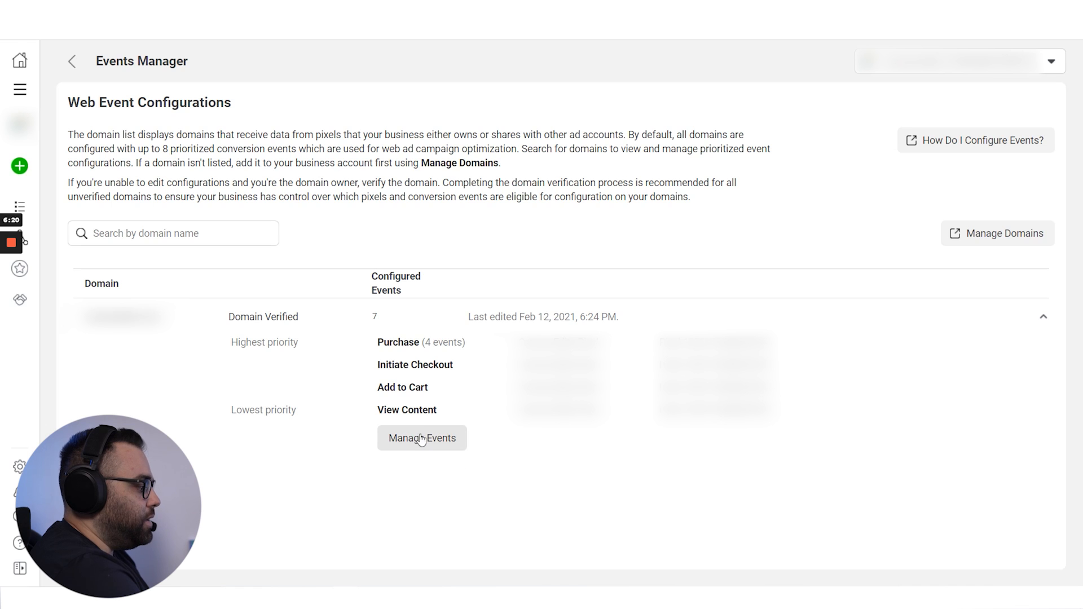
{"action": "left_click", "coordinate": [421, 437]}
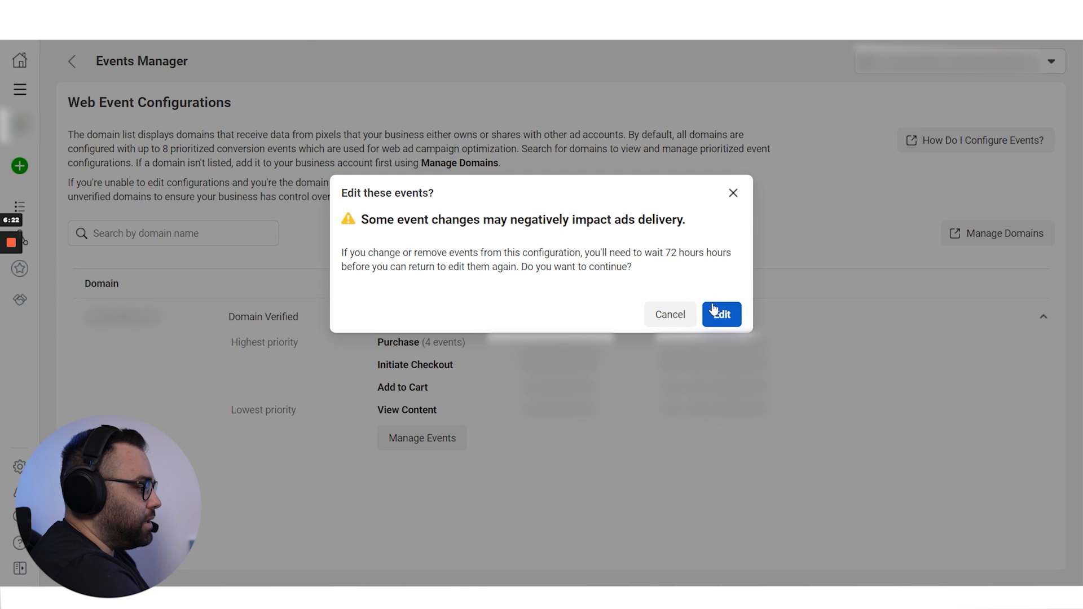
Try the empty fifth slot's pixel dropdown without submitting, then show the domain's four prioritized events
{"action": "left_click", "coordinate": [720, 315]}
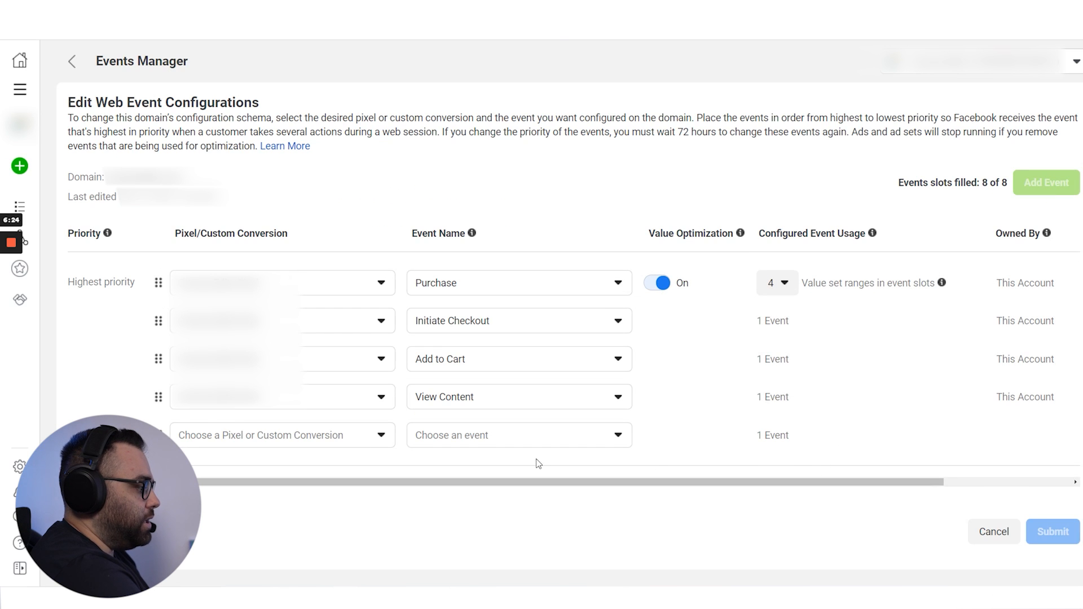
{"action": "left_click", "coordinate": [282, 436]}
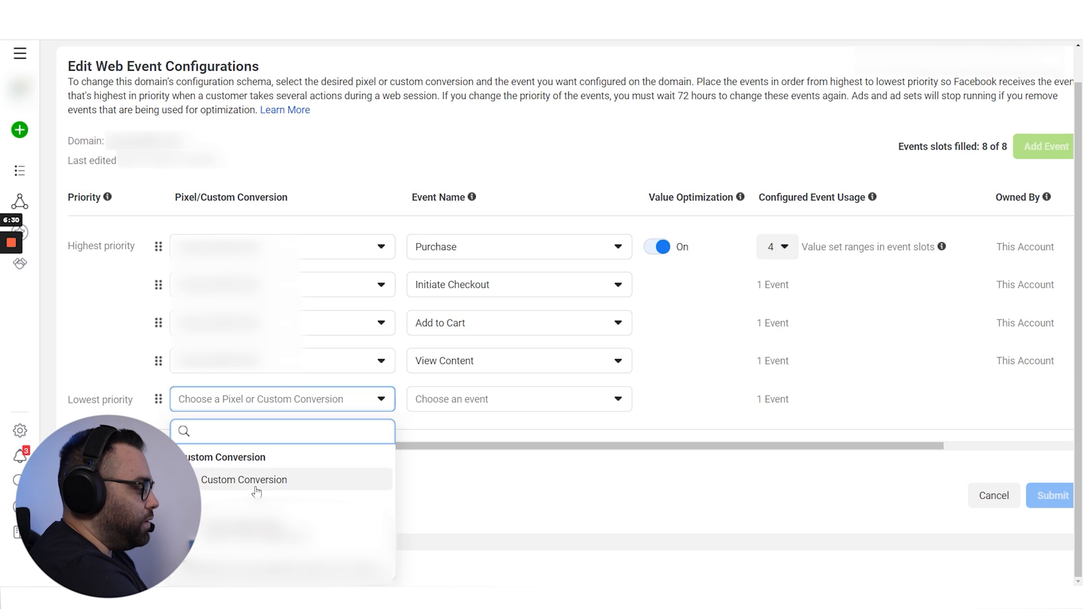
{"action": "left_click", "coordinate": [519, 398]}
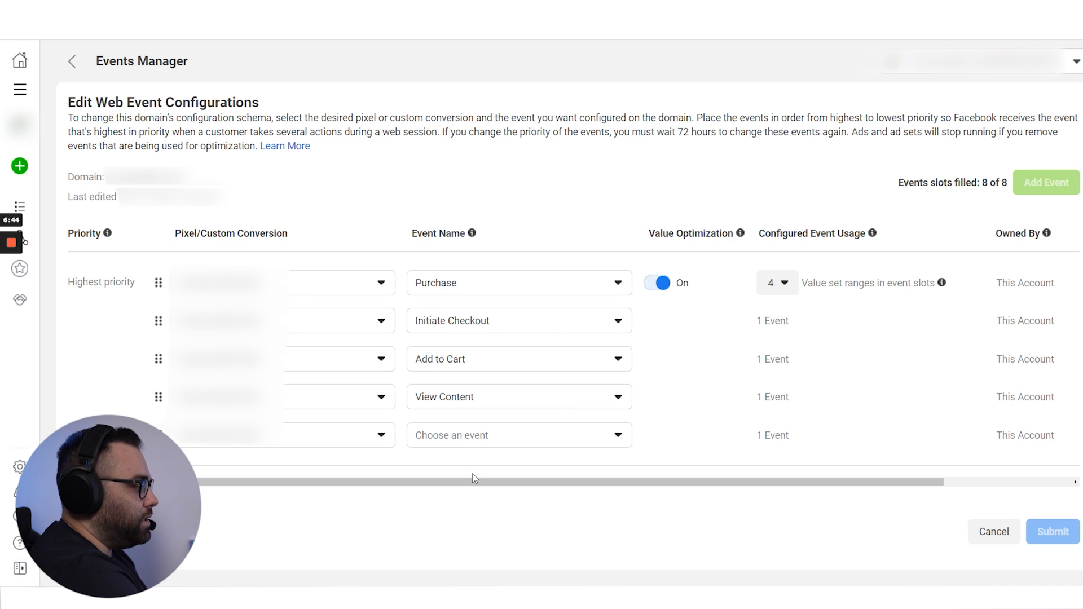
{"action": "mouse_move", "coordinate": [370, 234]}
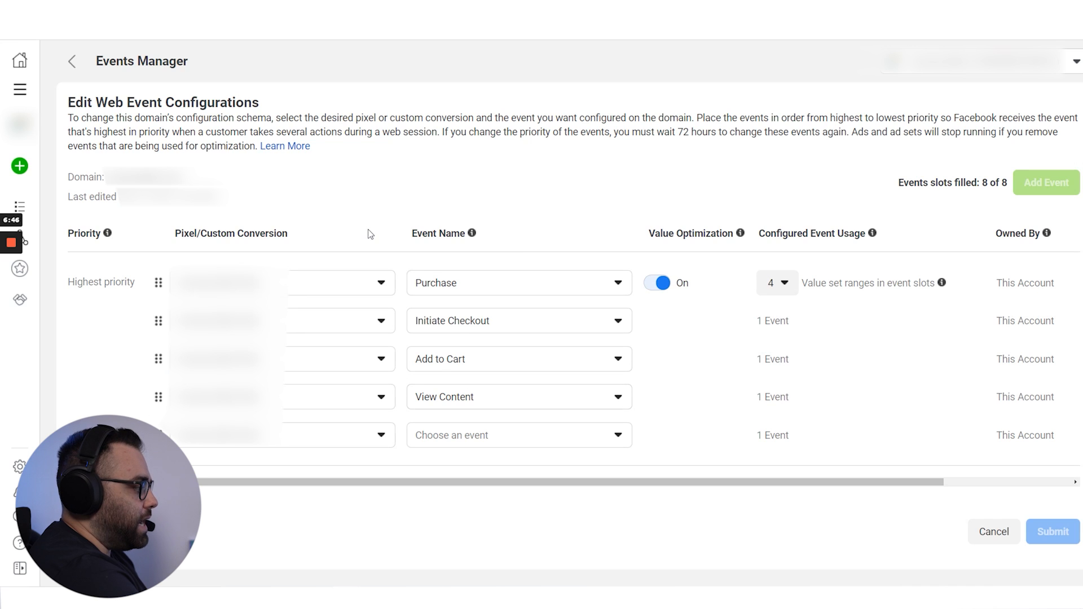
{"action": "mouse_move", "coordinate": [627, 267]}
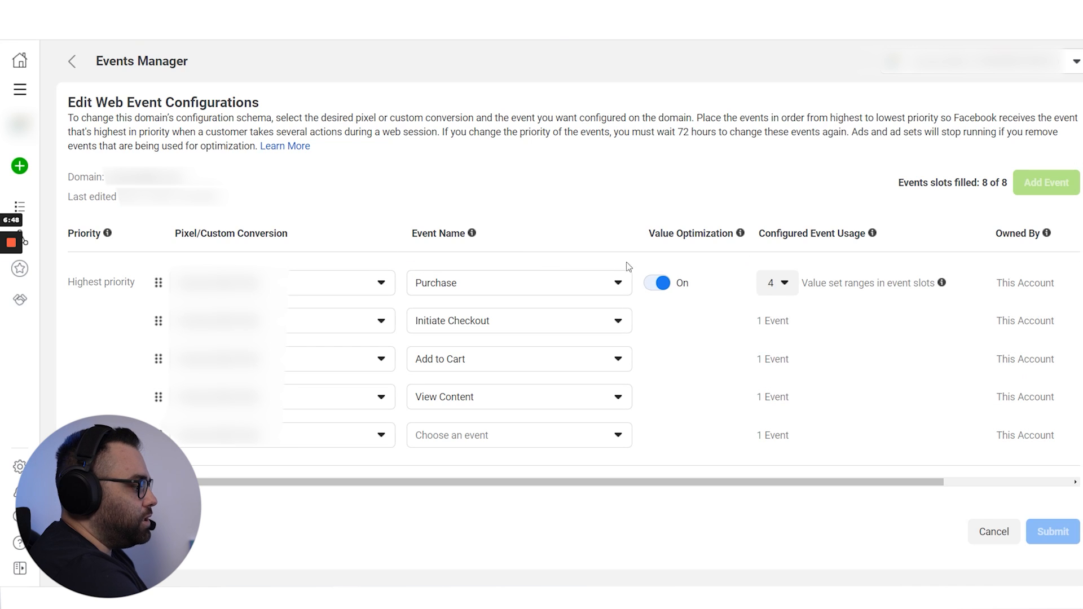
{"action": "mouse_move", "coordinate": [706, 327]}
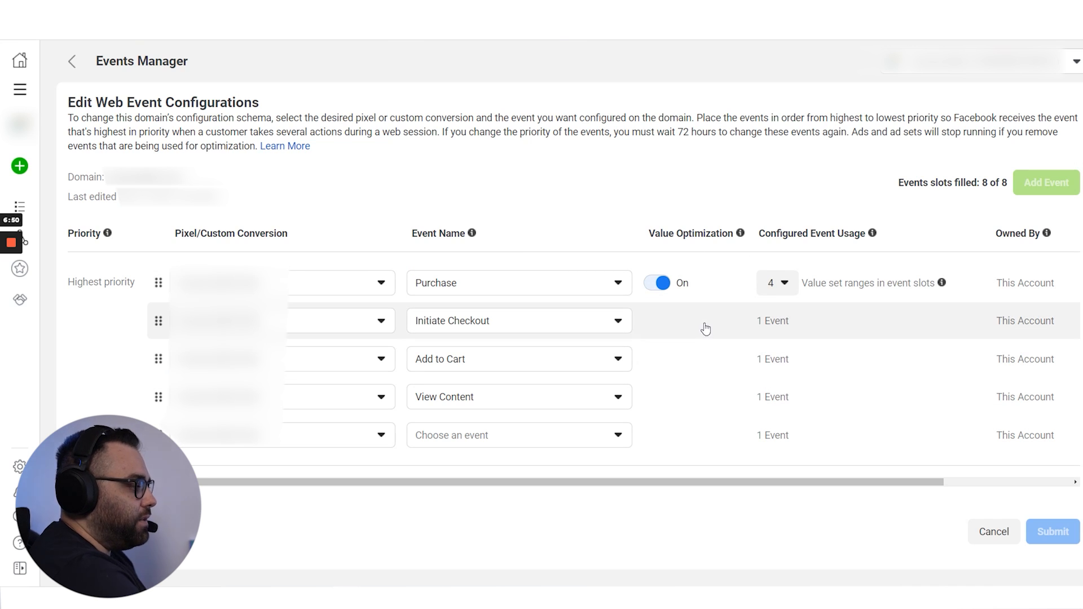
{"action": "mouse_move", "coordinate": [664, 200]}
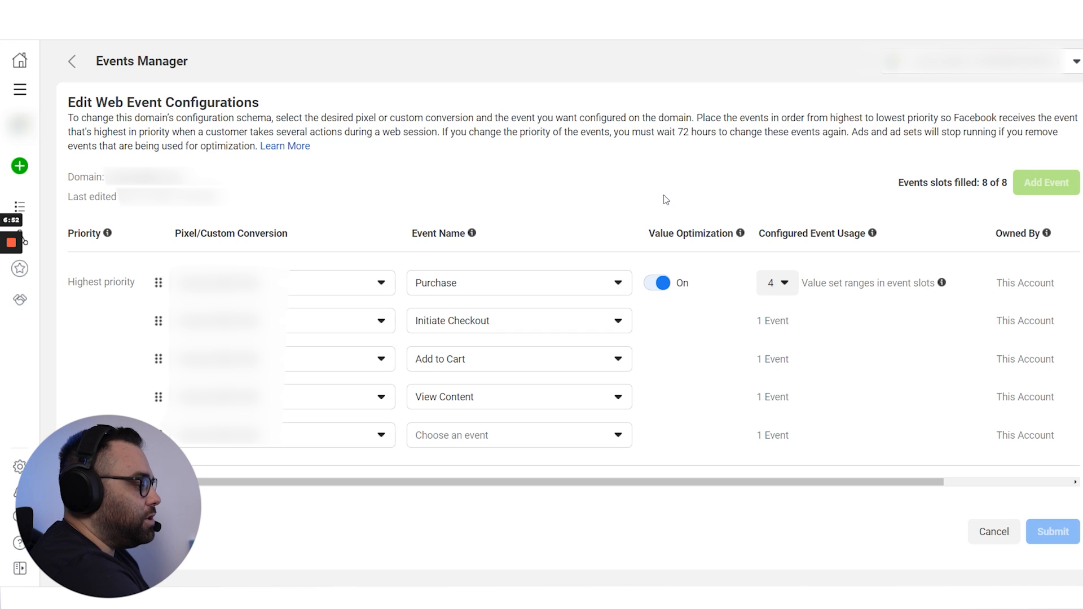
{"action": "mouse_move", "coordinate": [693, 359]}
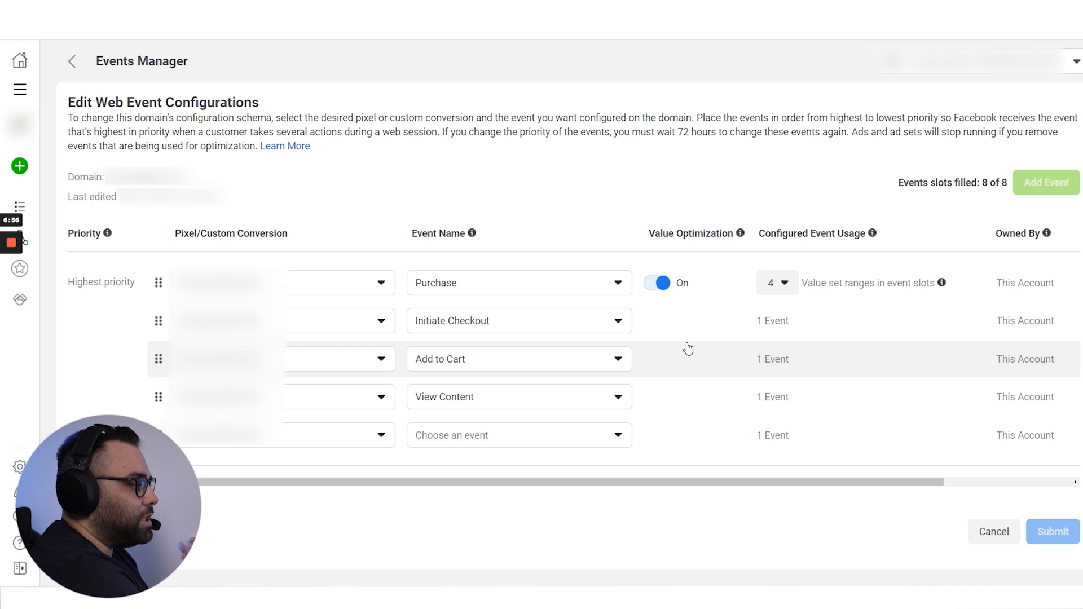
{"action": "mouse_move", "coordinate": [680, 349]}
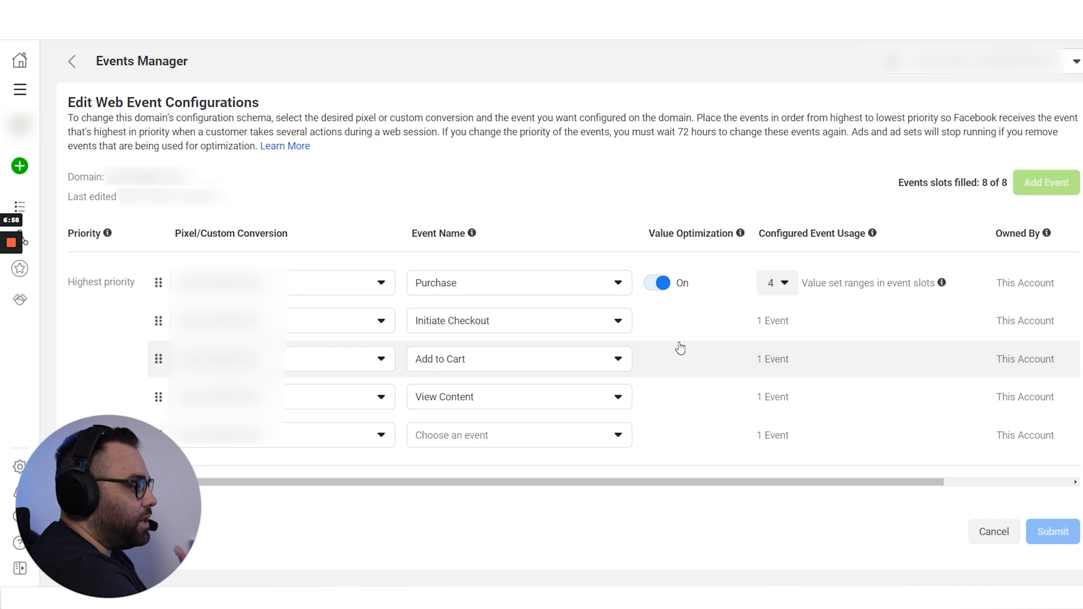
{"action": "mouse_move", "coordinate": [717, 307]}
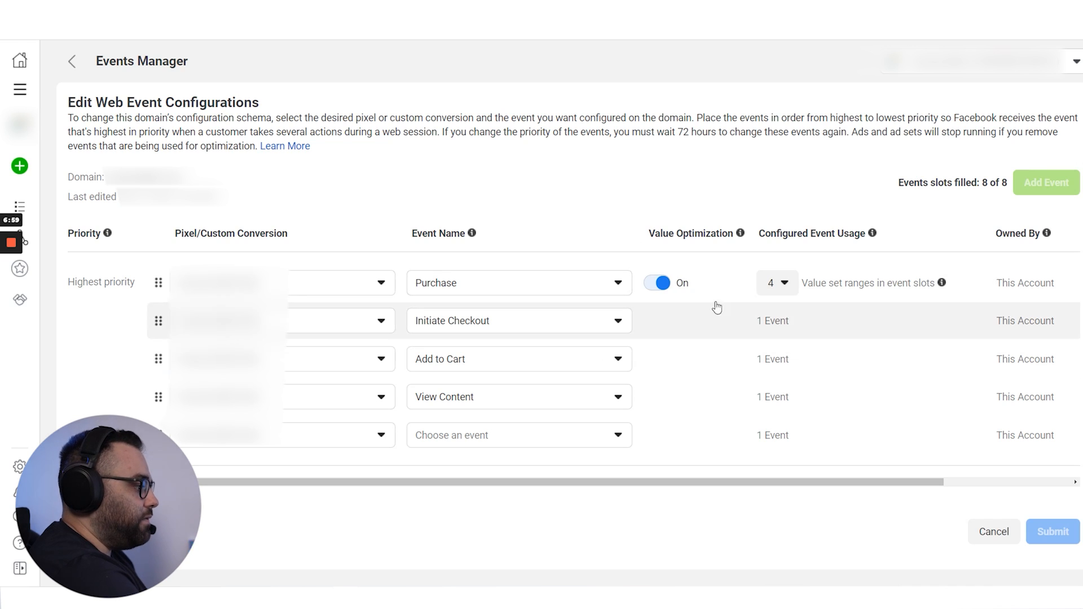
{"action": "mouse_move", "coordinate": [698, 295]}
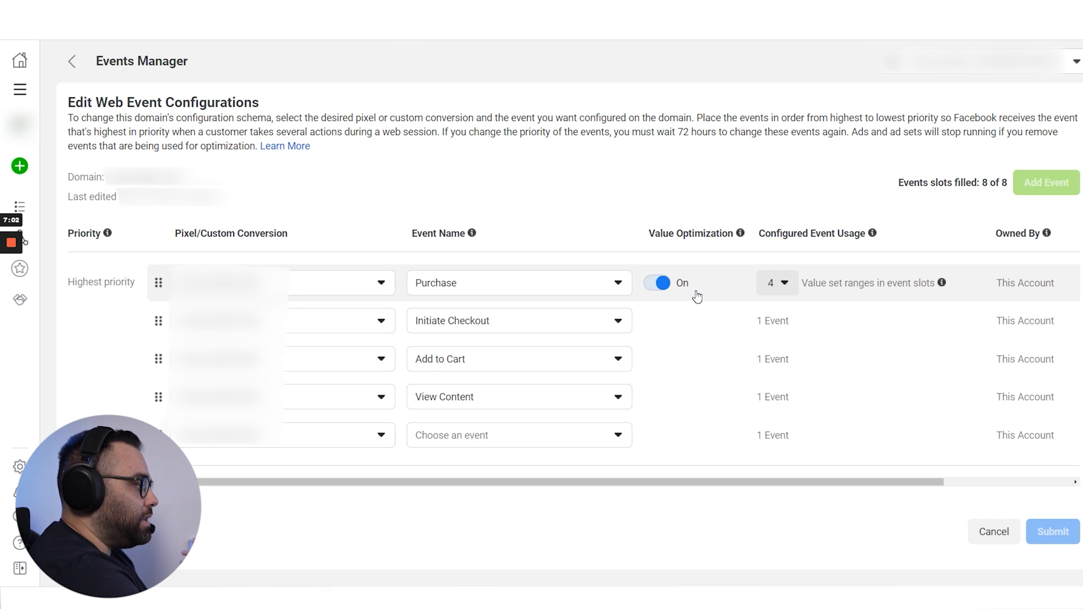
{"action": "mouse_move", "coordinate": [689, 302]}
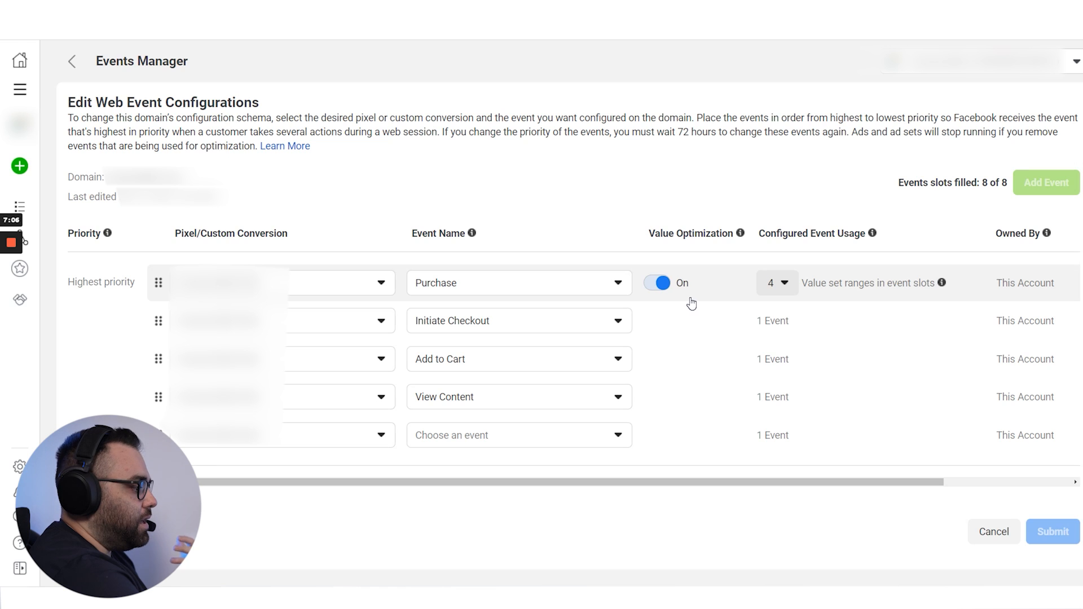
{"action": "mouse_move", "coordinate": [713, 484]}
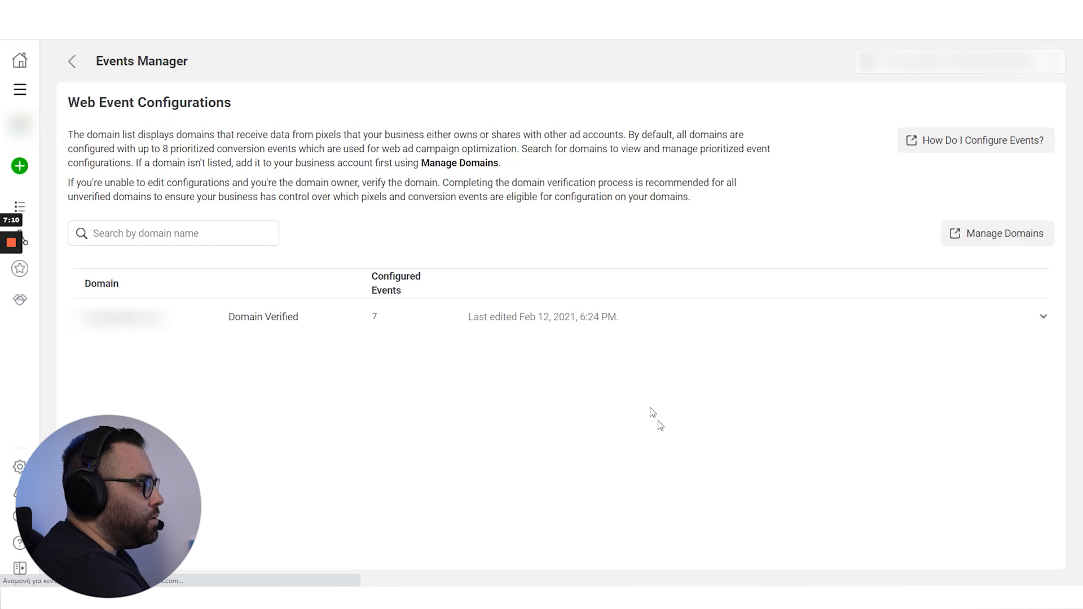
{"action": "mouse_move", "coordinate": [426, 349]}
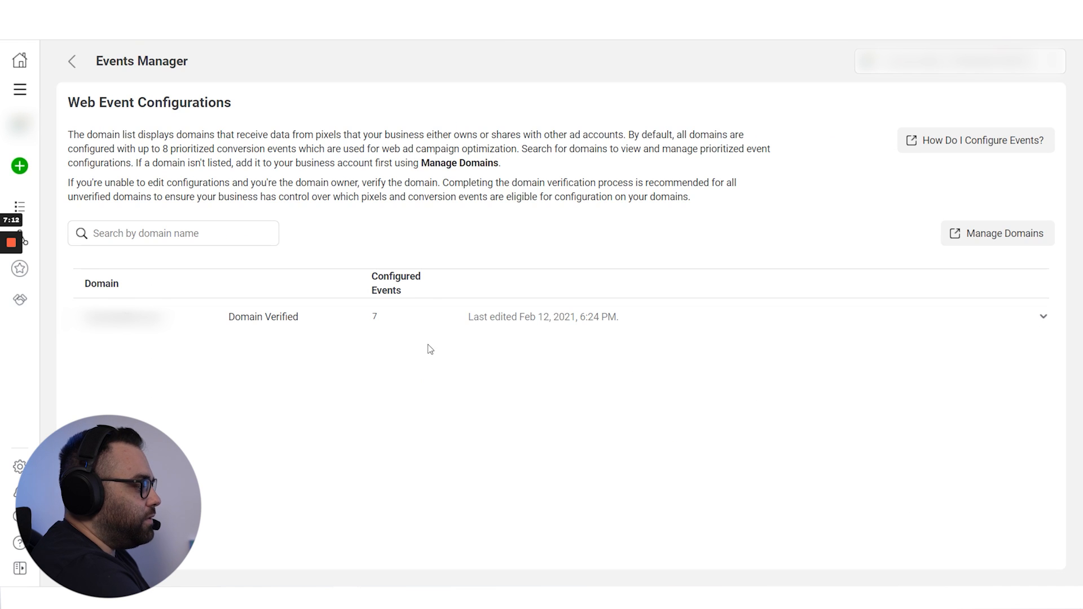
{"action": "left_click", "coordinate": [1043, 316]}
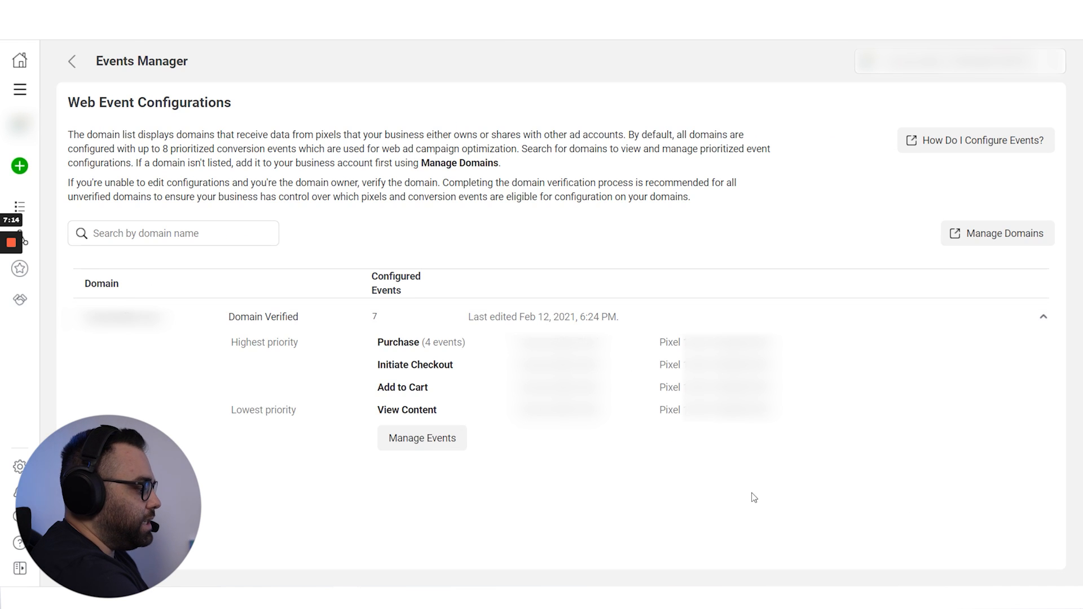
Reopen the 'Edit these events?' 72-hour warning via Manage Events
{"action": "left_click", "coordinate": [421, 437]}
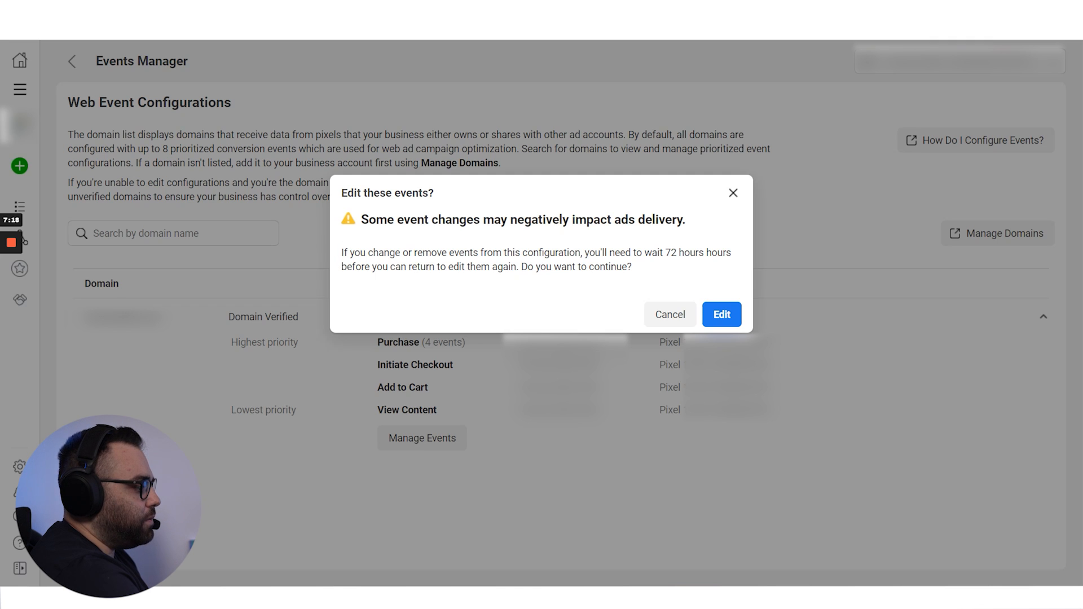
{"action": "mouse_move", "coordinate": [727, 265]}
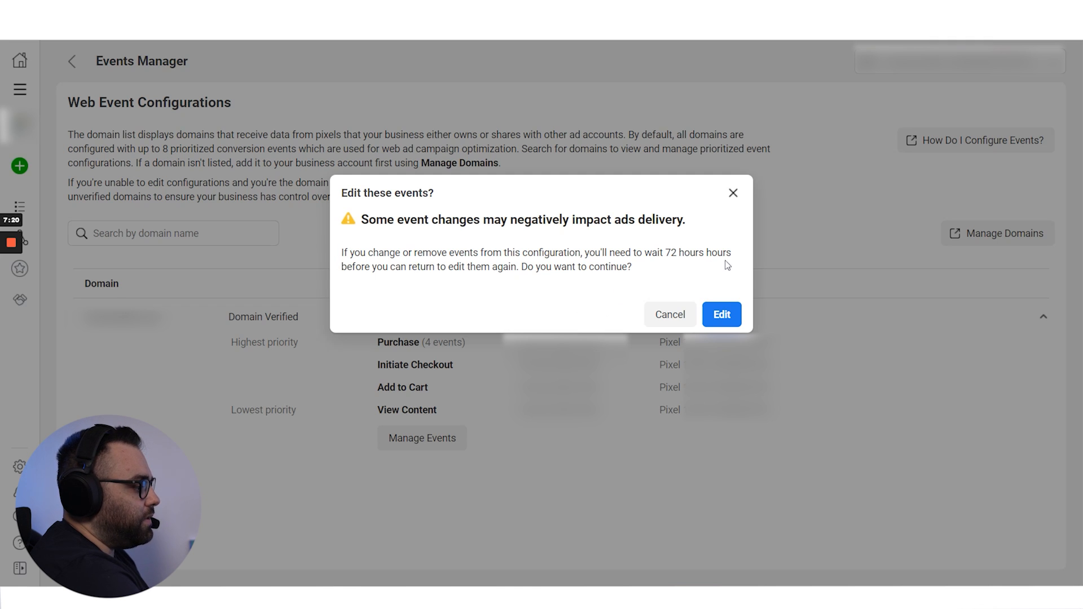
{"action": "mouse_move", "coordinate": [508, 296]}
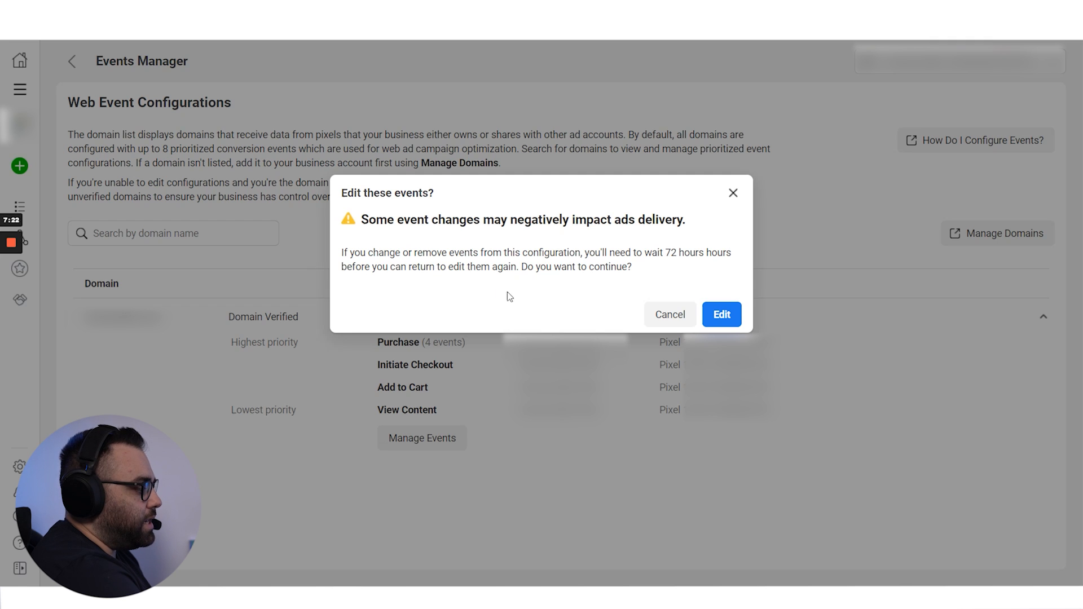
{"action": "mouse_move", "coordinate": [569, 316]}
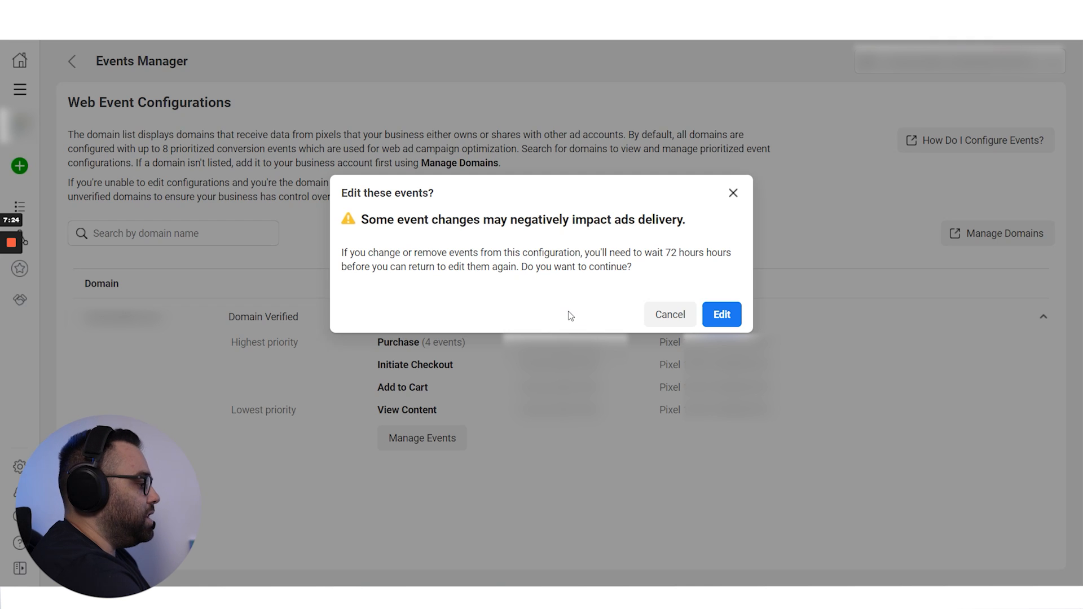
{"action": "mouse_move", "coordinate": [552, 318]}
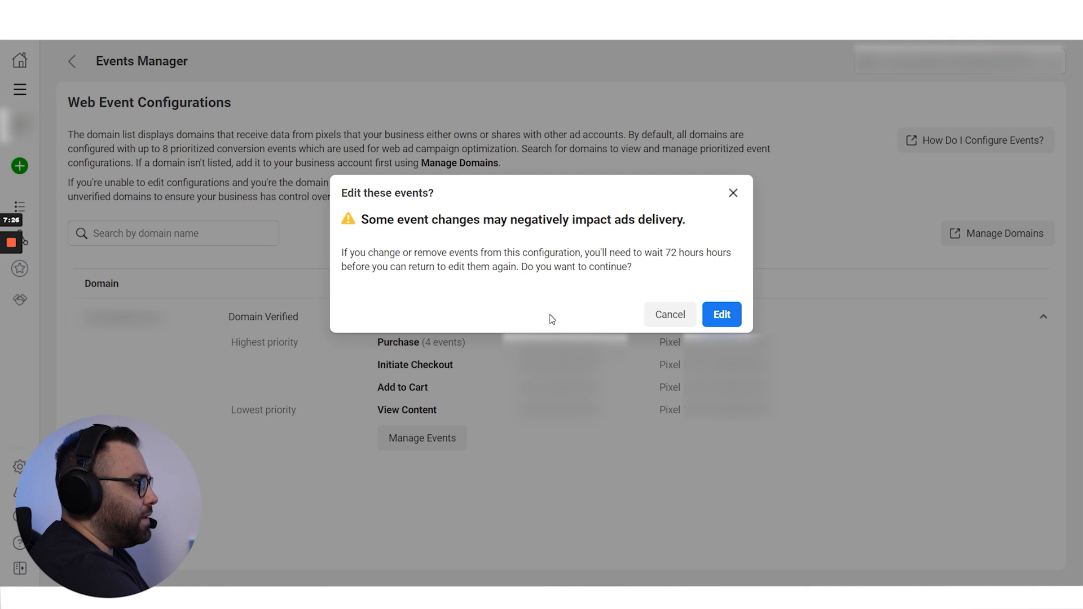
{"action": "mouse_move", "coordinate": [544, 325]}
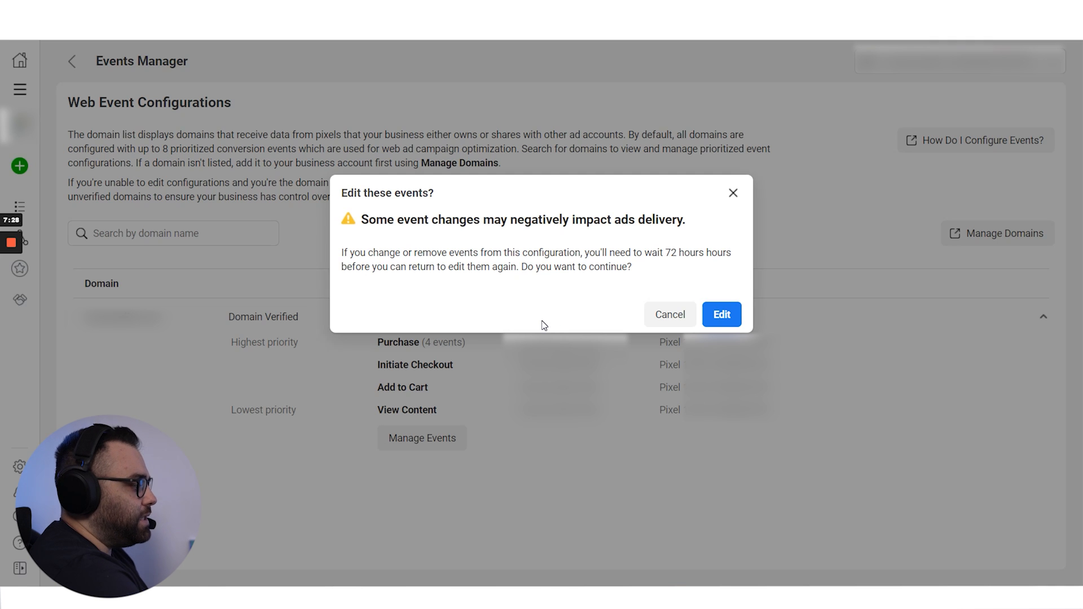
{"action": "mouse_move", "coordinate": [539, 327]}
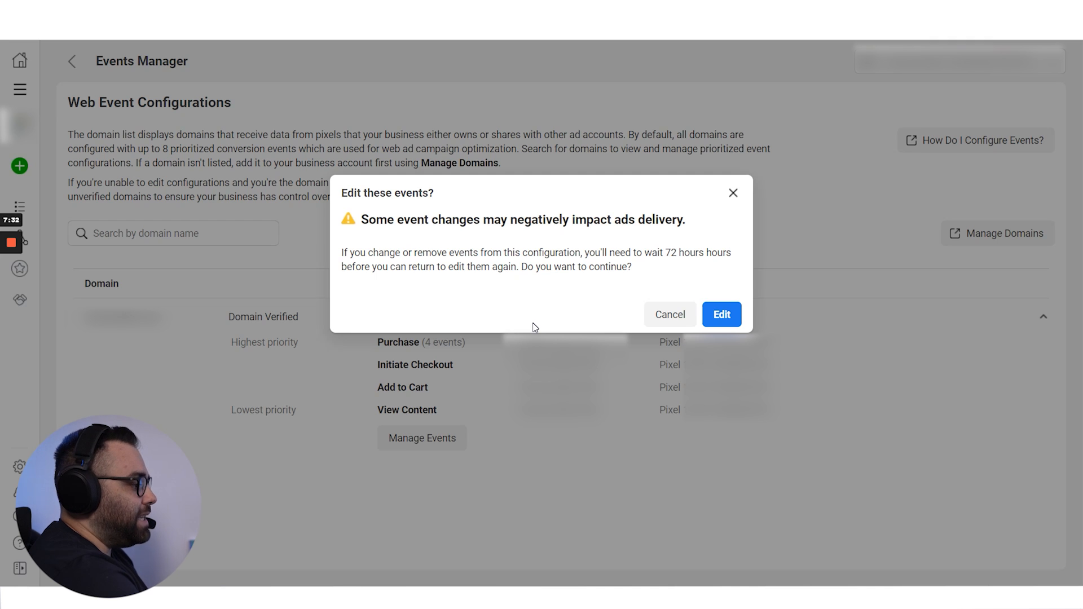
{"action": "mouse_move", "coordinate": [521, 327]}
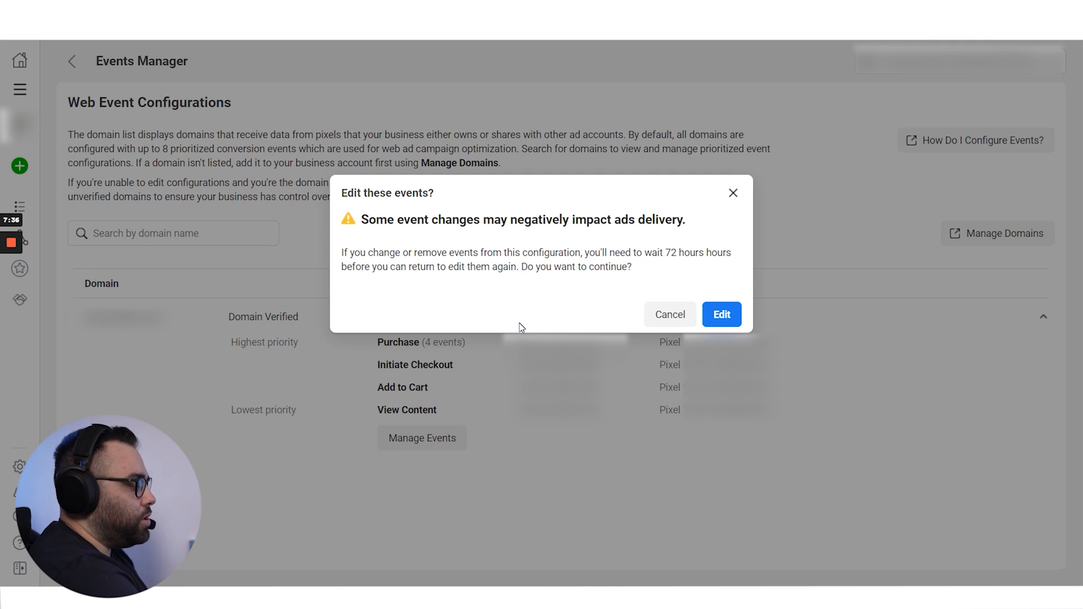
{"action": "mouse_move", "coordinate": [524, 326]}
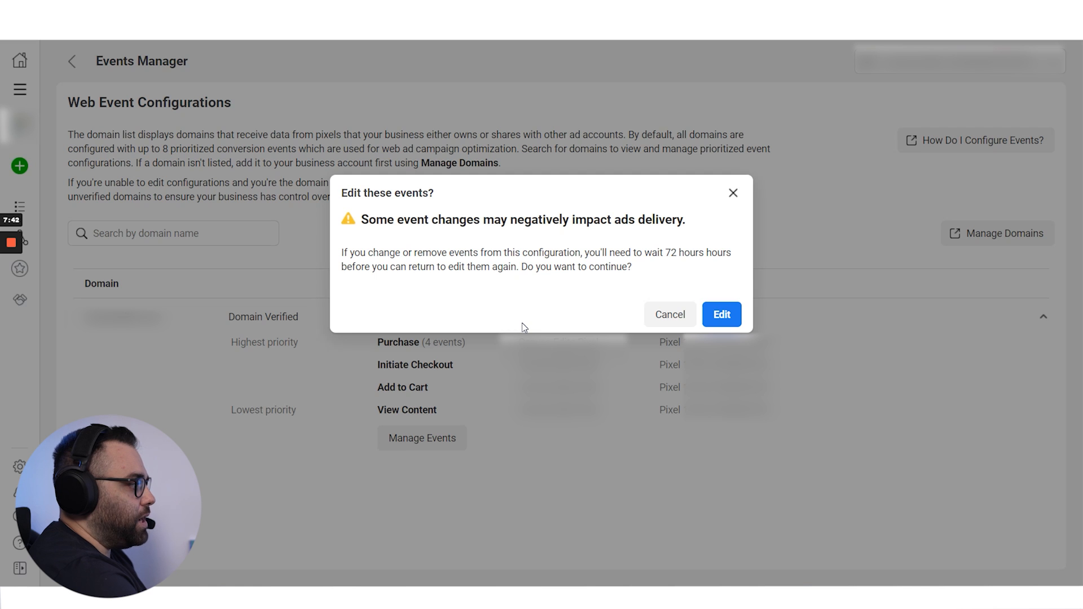
{"action": "mouse_move", "coordinate": [656, 383]}
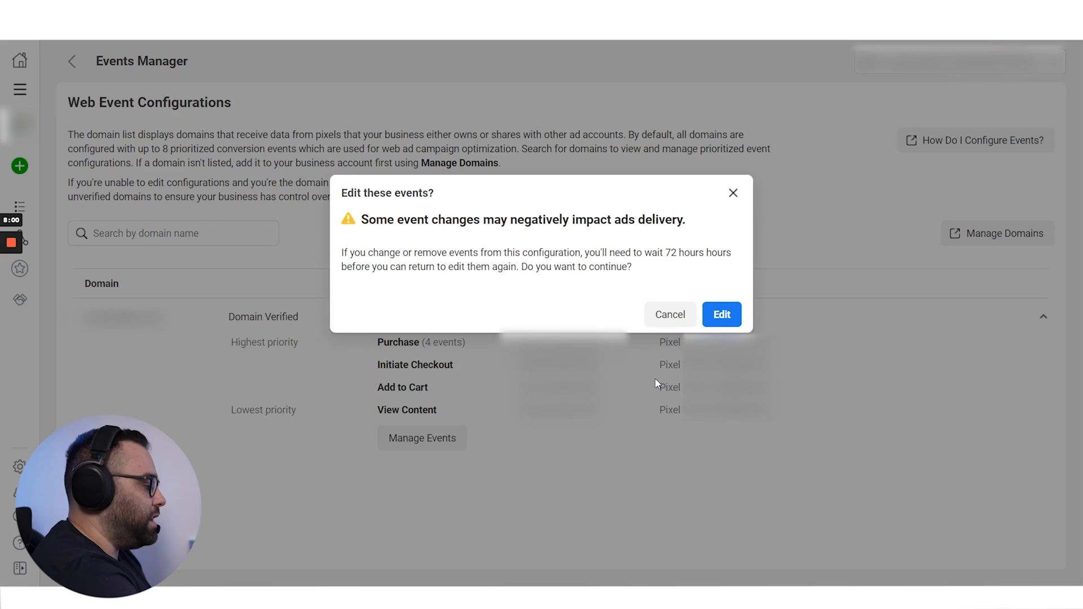
{"action": "mouse_move", "coordinate": [669, 314]}
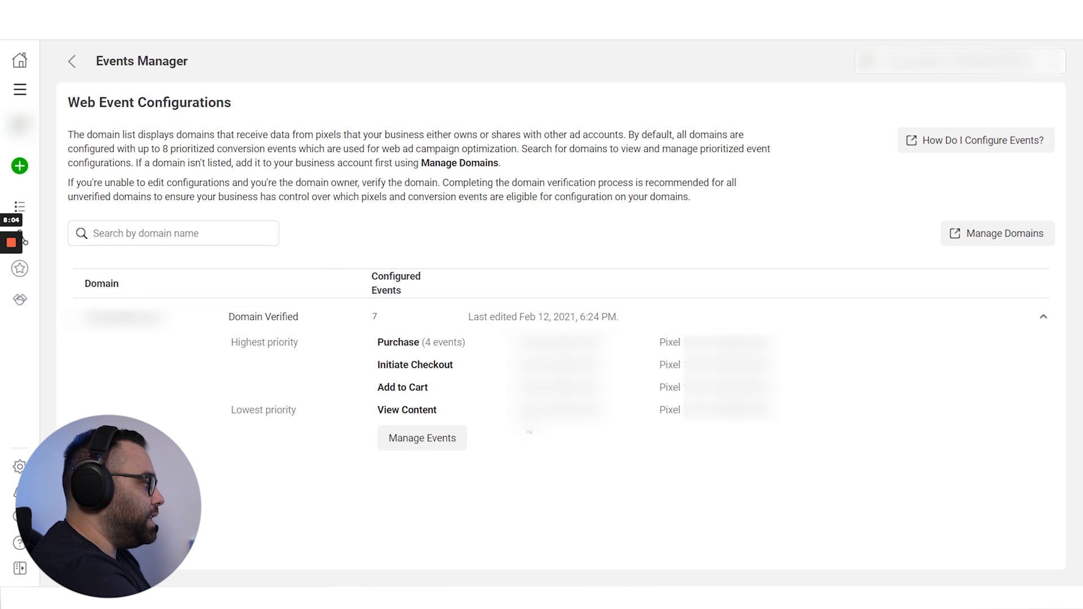
{"action": "mouse_move", "coordinate": [657, 404]}
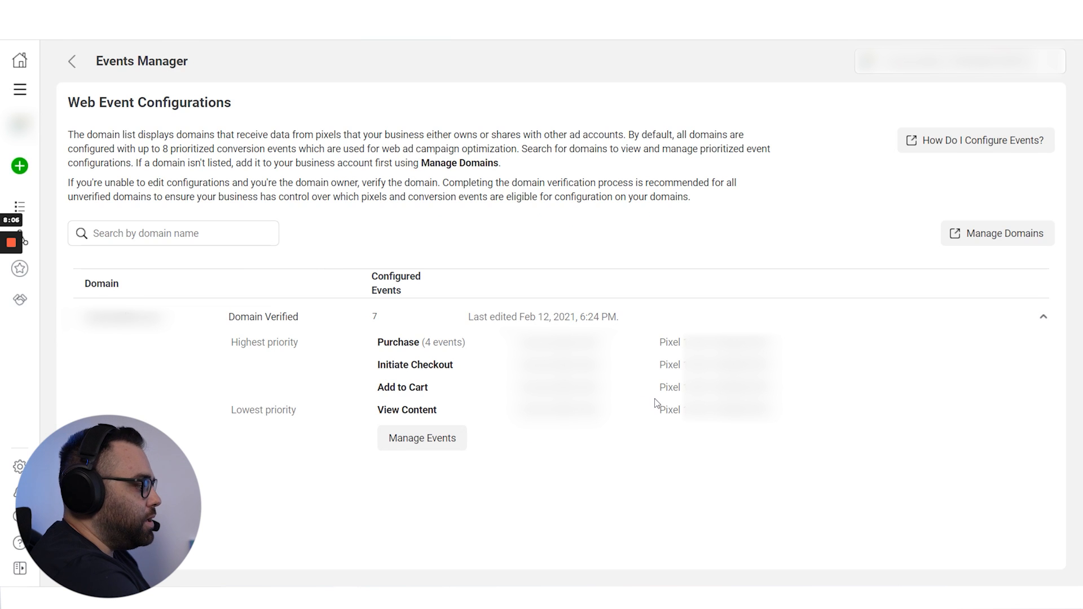
{"action": "mouse_move", "coordinate": [432, 480]}
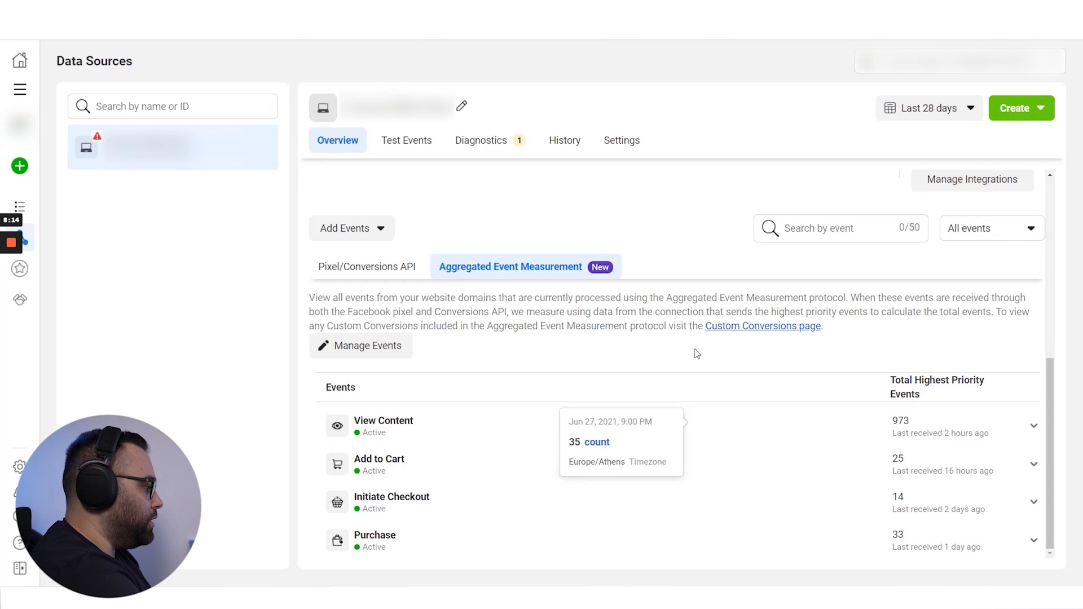
Show the Pixel/Conversions API events list with PageView, View Content and Purchase received via Browser
{"action": "left_click", "coordinate": [367, 266]}
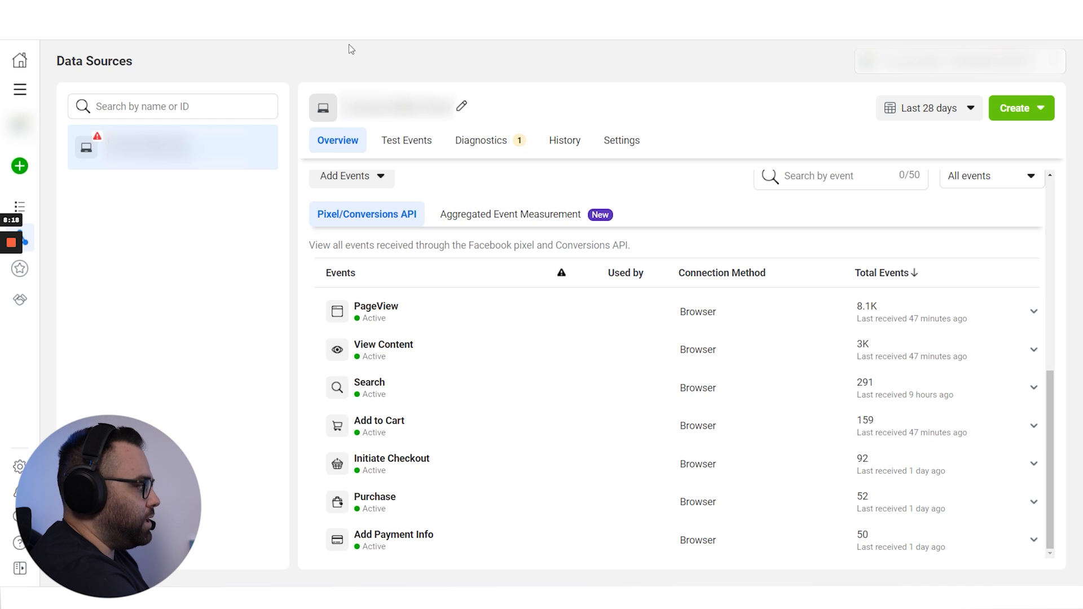
{"action": "mouse_move", "coordinate": [786, 514]}
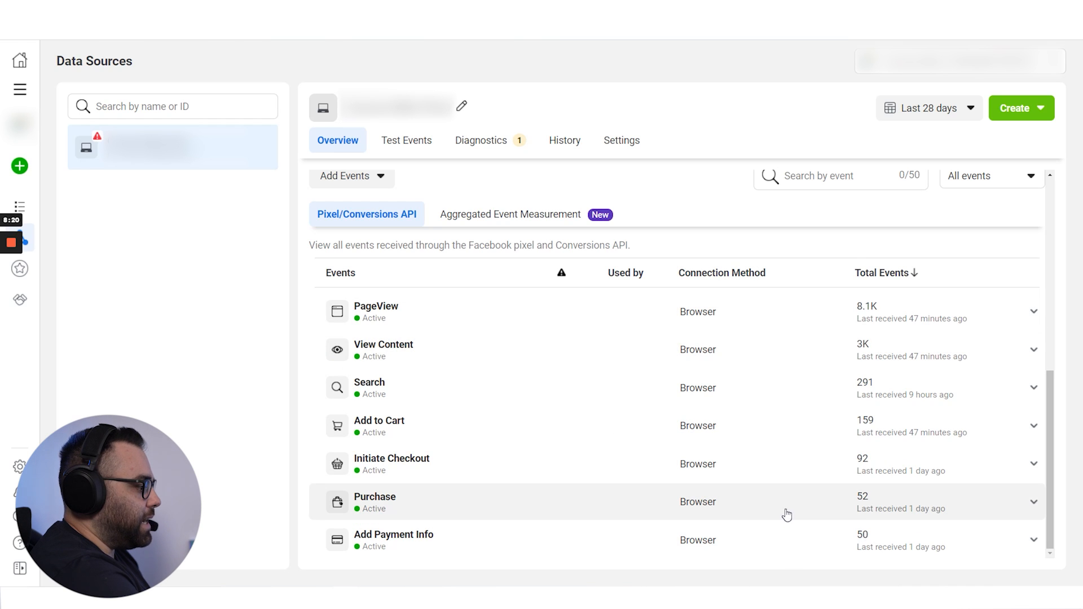
{"action": "mouse_move", "coordinate": [726, 478]}
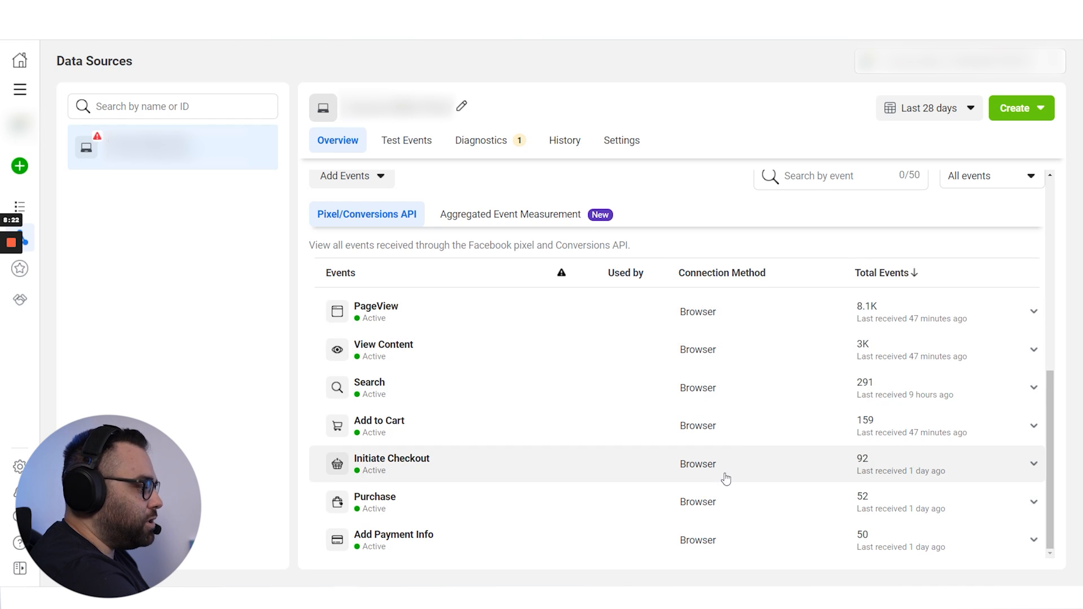
{"action": "mouse_move", "coordinate": [765, 339]}
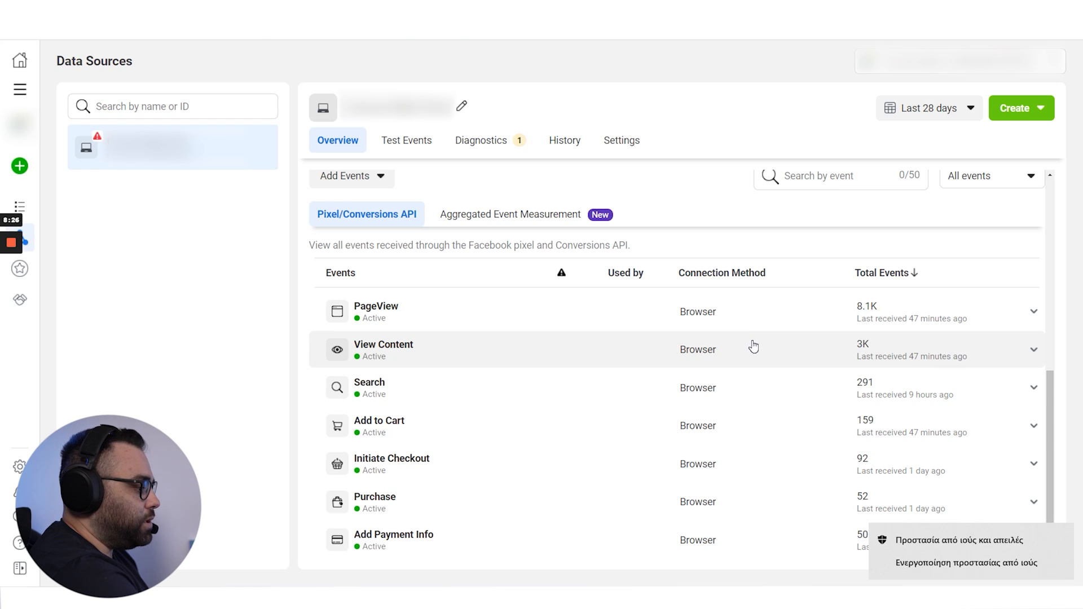
{"action": "mouse_move", "coordinate": [733, 327]}
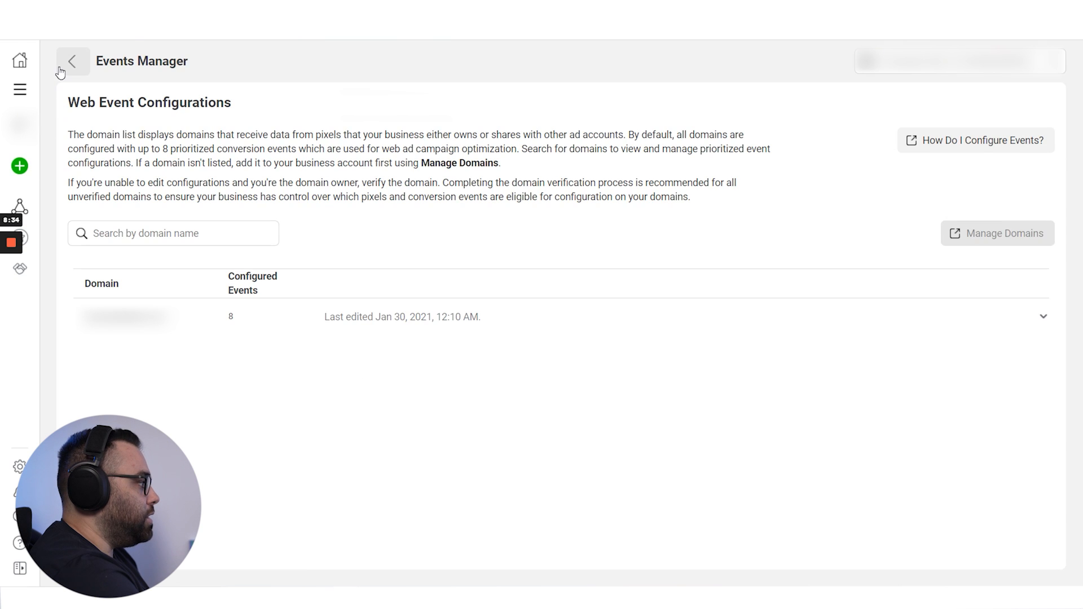
Return to Data Sources and review the pixel's Aggregated Event Measurement priority list
{"action": "left_click", "coordinate": [72, 61]}
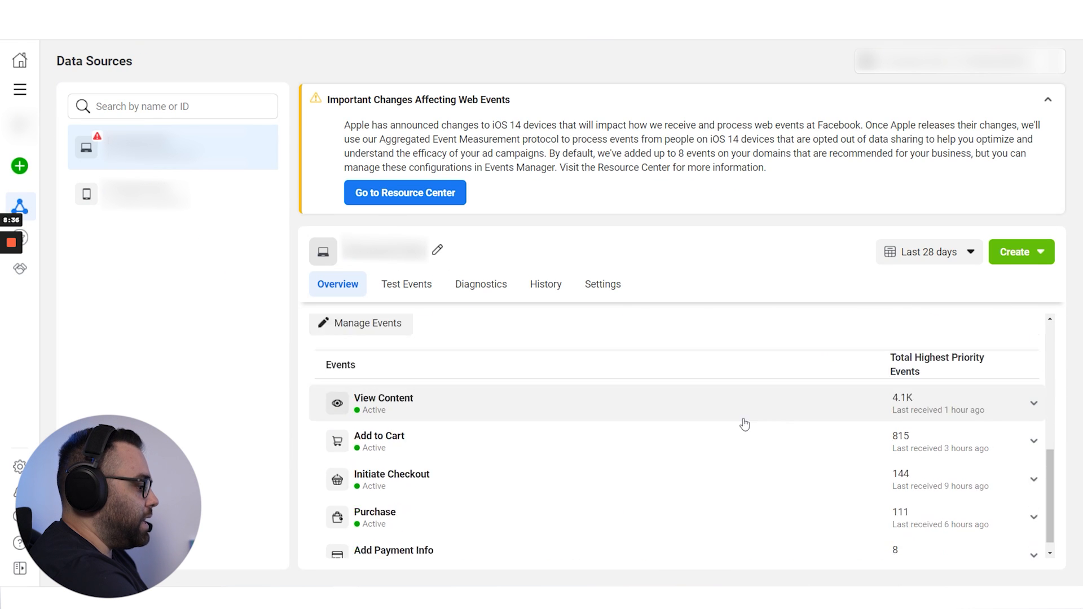
{"action": "left_click", "coordinate": [366, 333]}
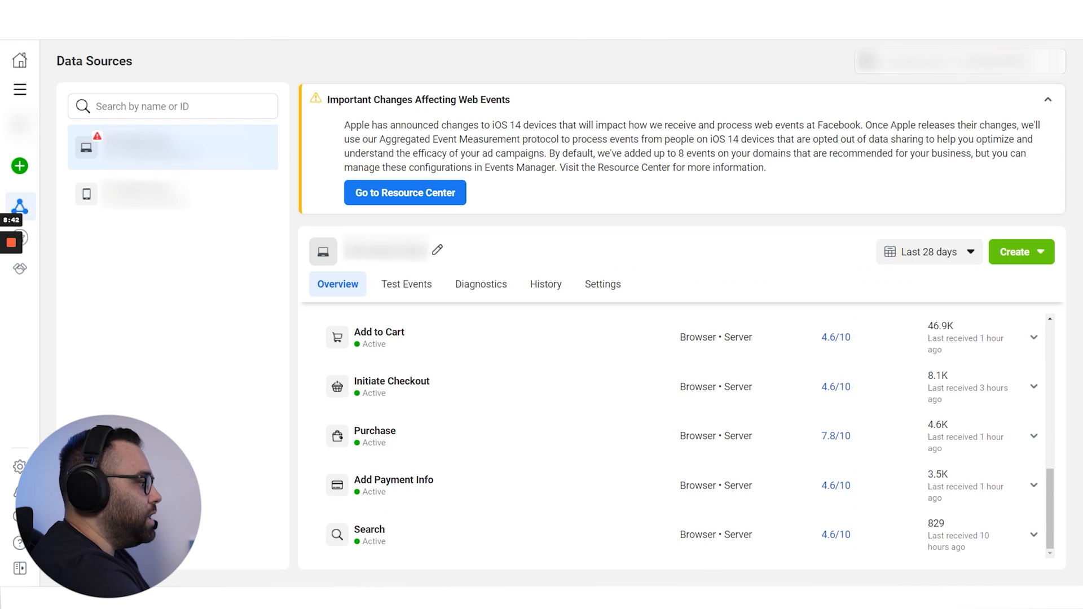
{"action": "scroll", "scroll_direction": "up", "scroll_amount": 3}
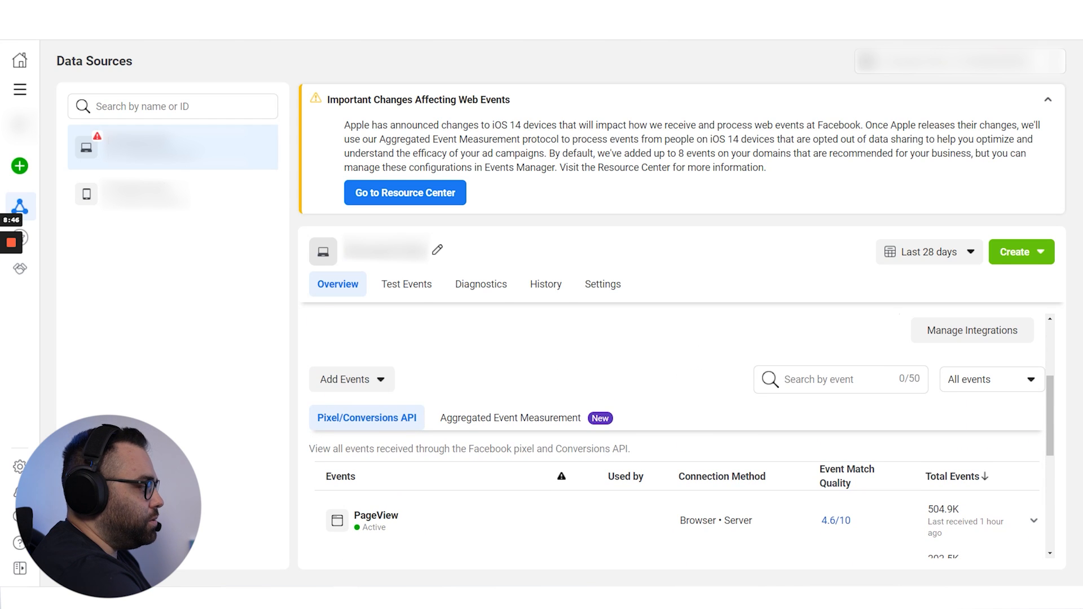
{"action": "left_click", "coordinate": [509, 418]}
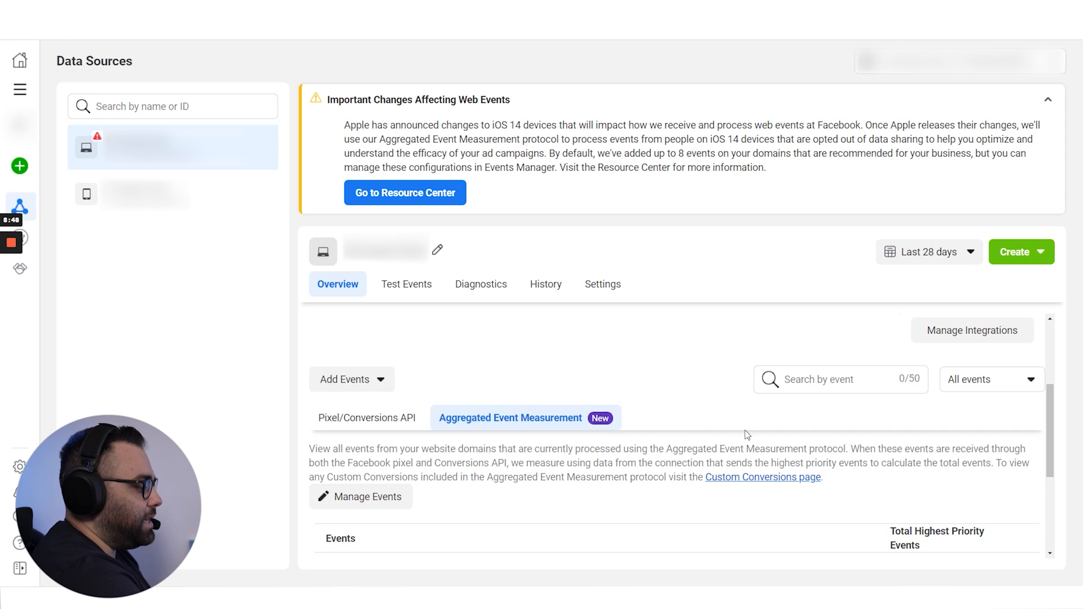
{"action": "scroll", "scroll_direction": "down", "scroll_amount": 3}
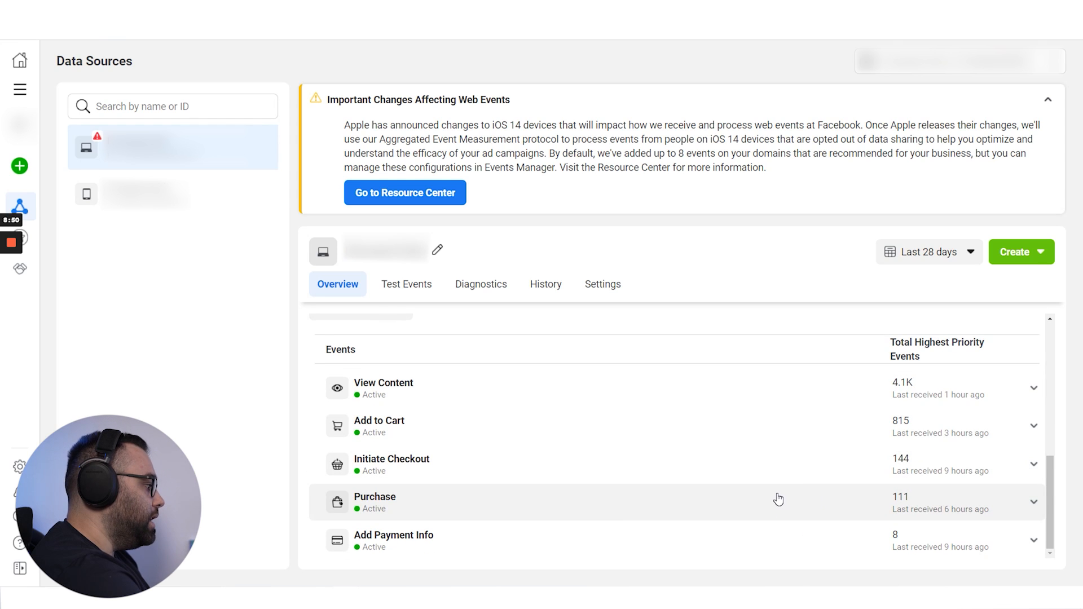
{"action": "mouse_move", "coordinate": [764, 497]}
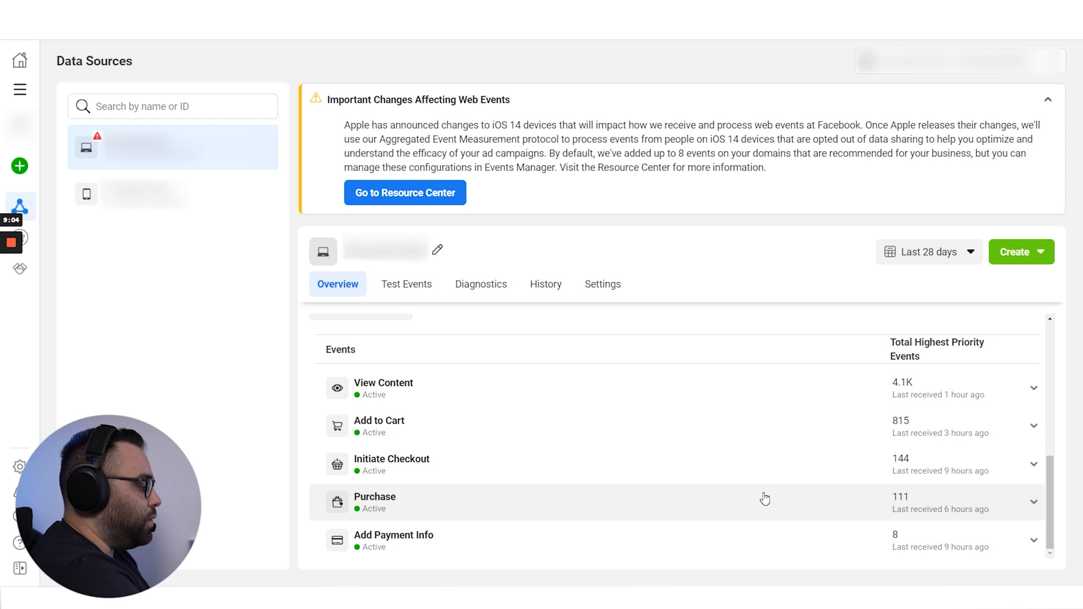
{"action": "mouse_move", "coordinate": [721, 454]}
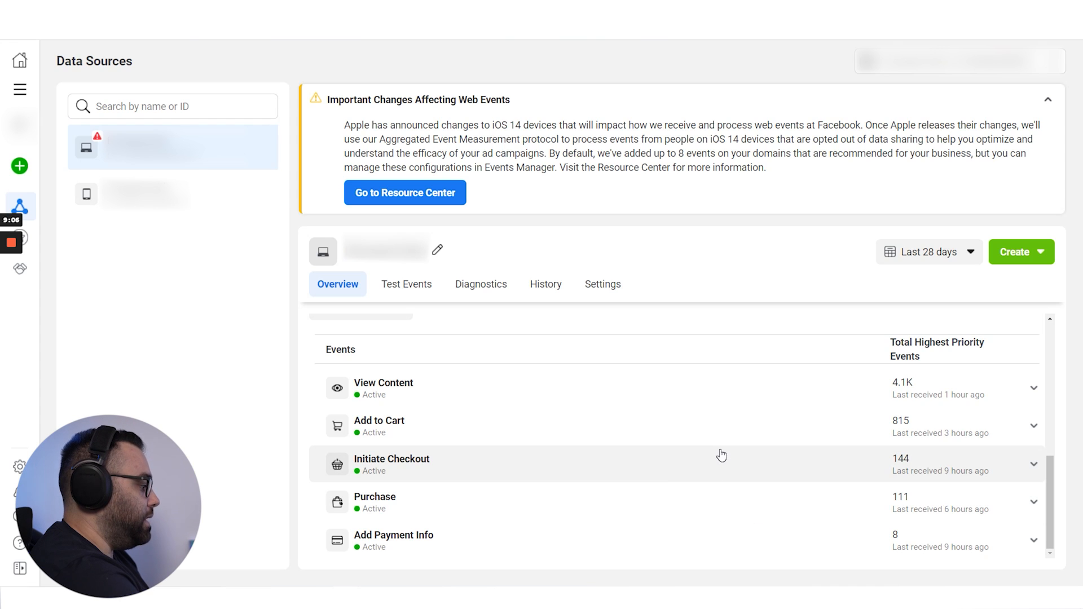
{"action": "mouse_move", "coordinate": [804, 531]}
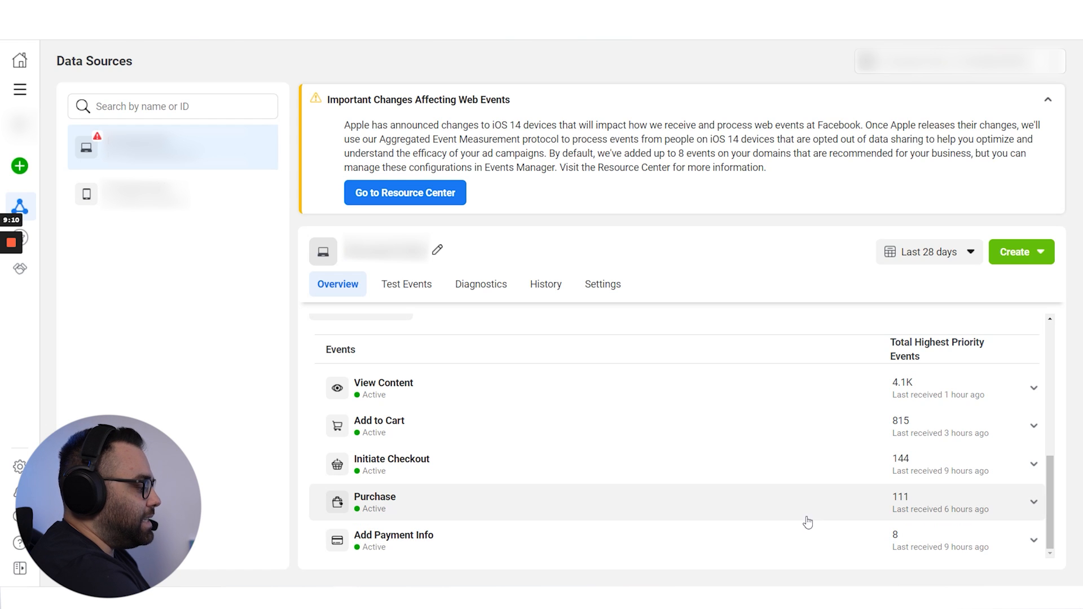
{"action": "mouse_move", "coordinate": [562, 571]}
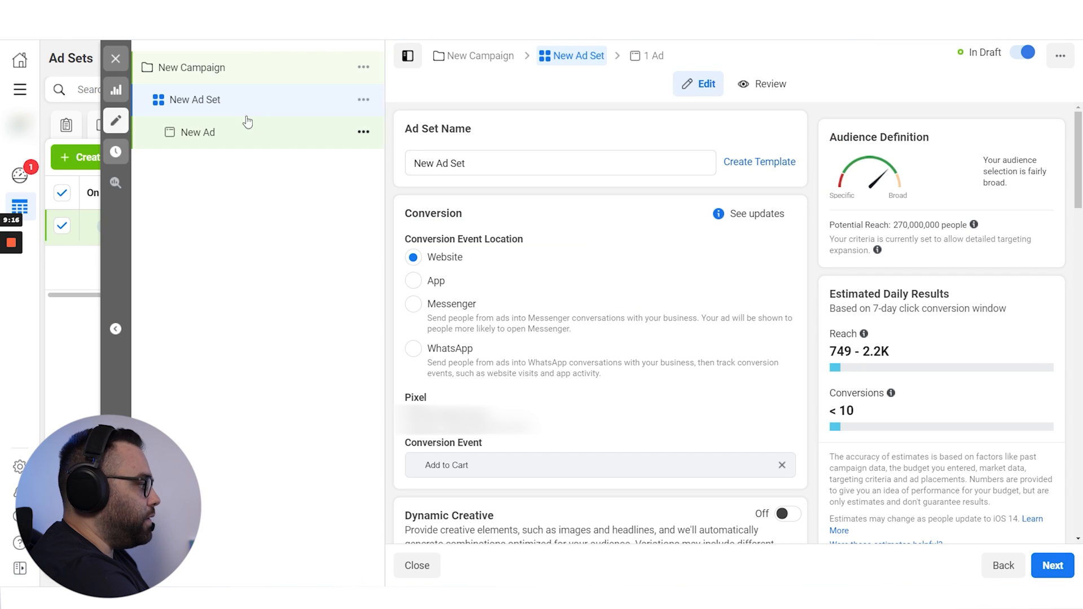
Scroll the ad set draft down to the Optimization & Delivery section
{"action": "scroll", "scroll_direction": "down", "scroll_amount": 3}
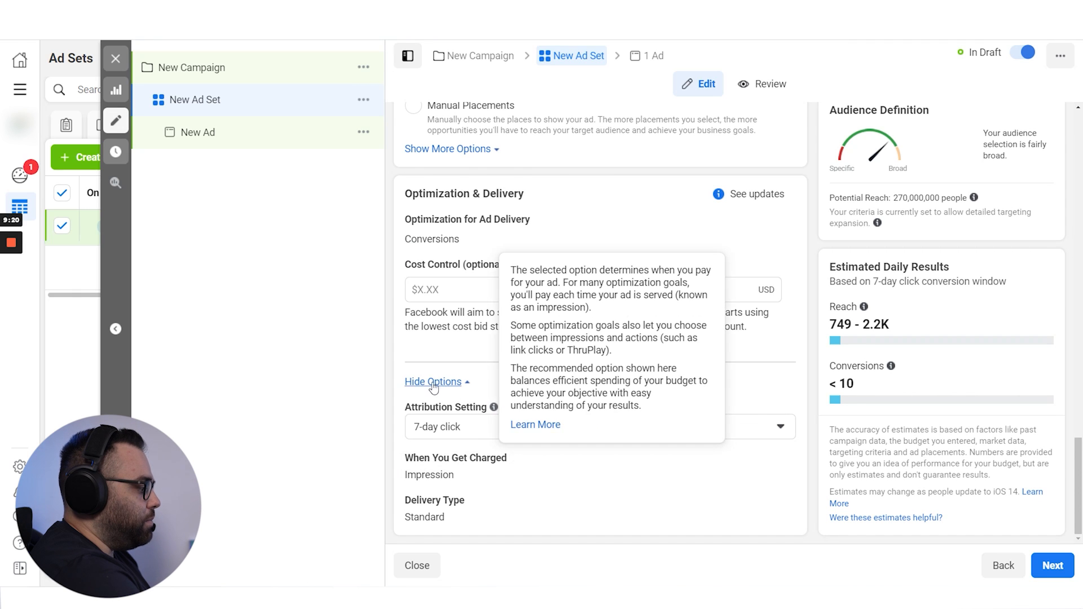
{"action": "mouse_move", "coordinate": [471, 500]}
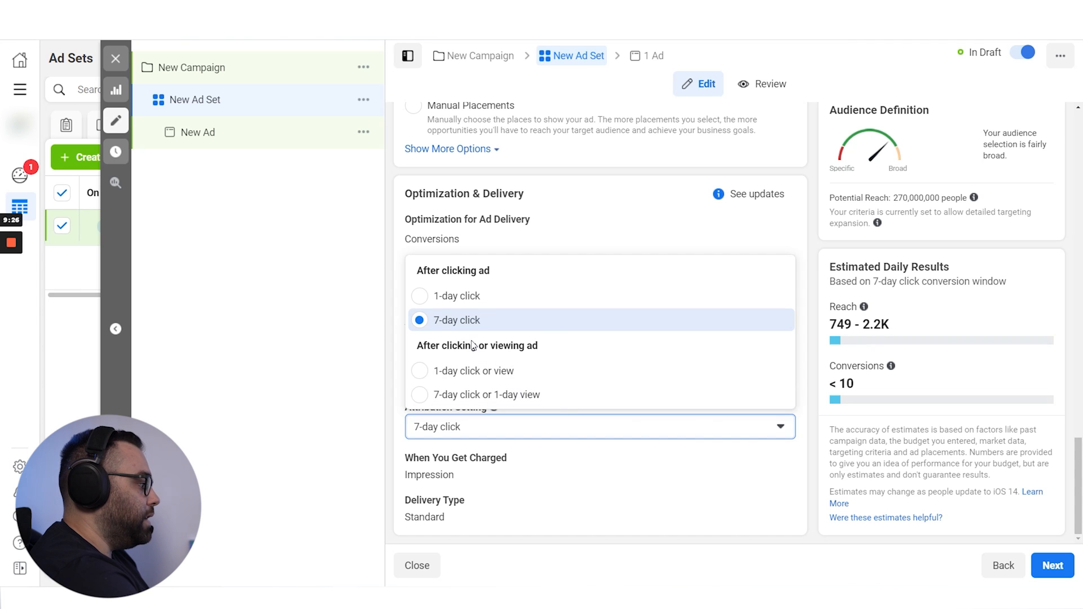
{"action": "mouse_move", "coordinate": [456, 296]}
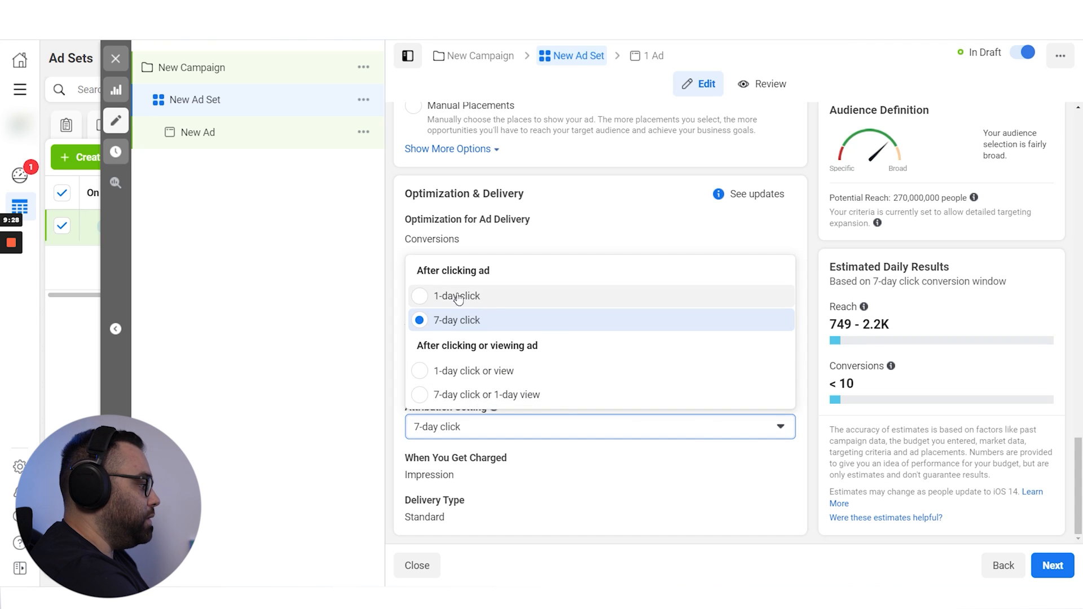
{"action": "mouse_move", "coordinate": [484, 304]}
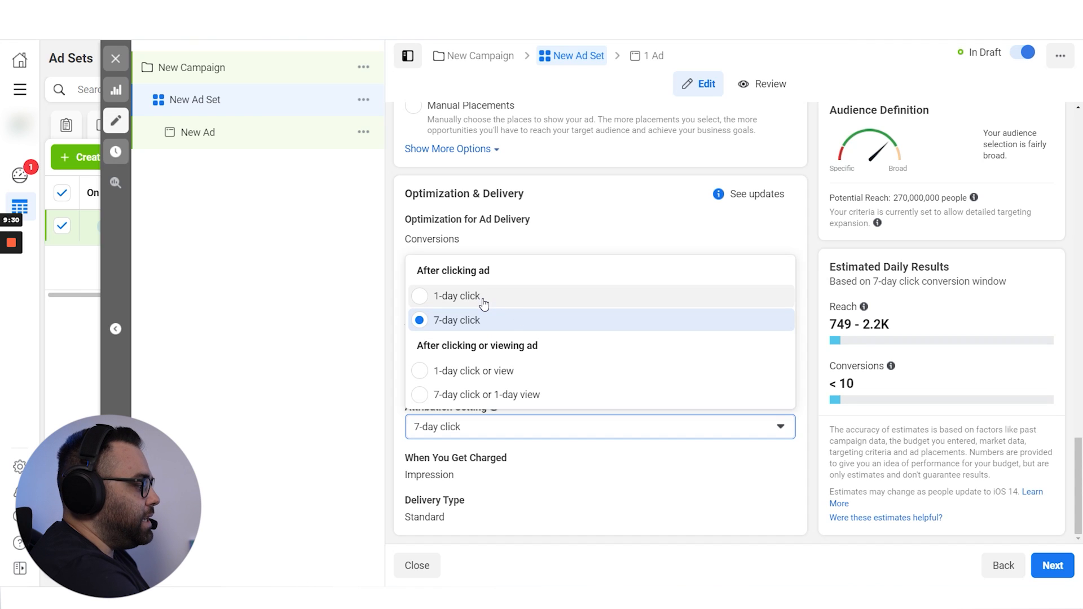
{"action": "mouse_move", "coordinate": [478, 304]}
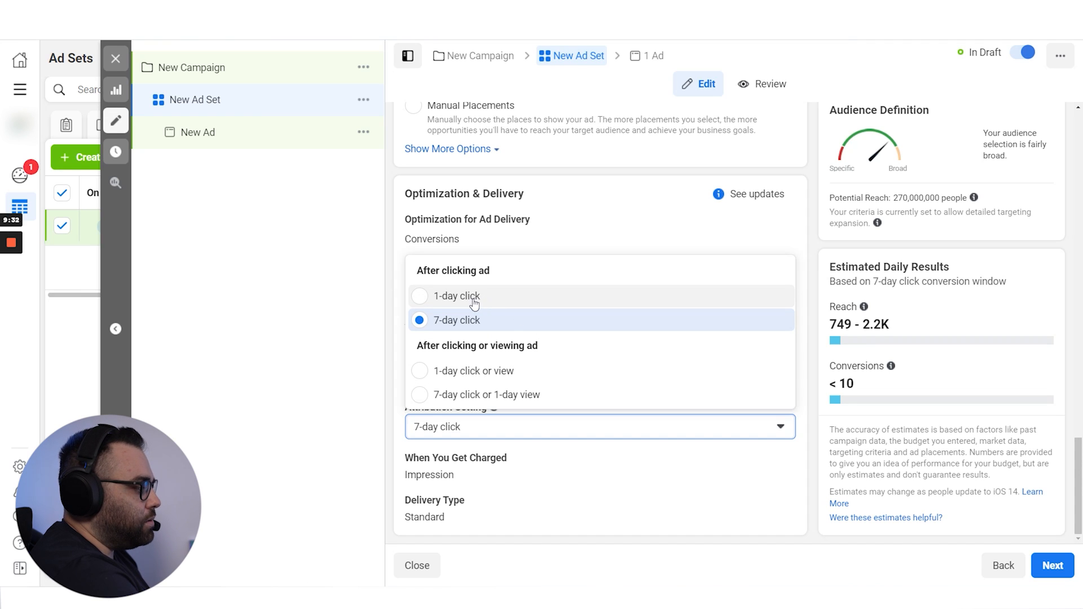
{"action": "mouse_move", "coordinate": [455, 305]}
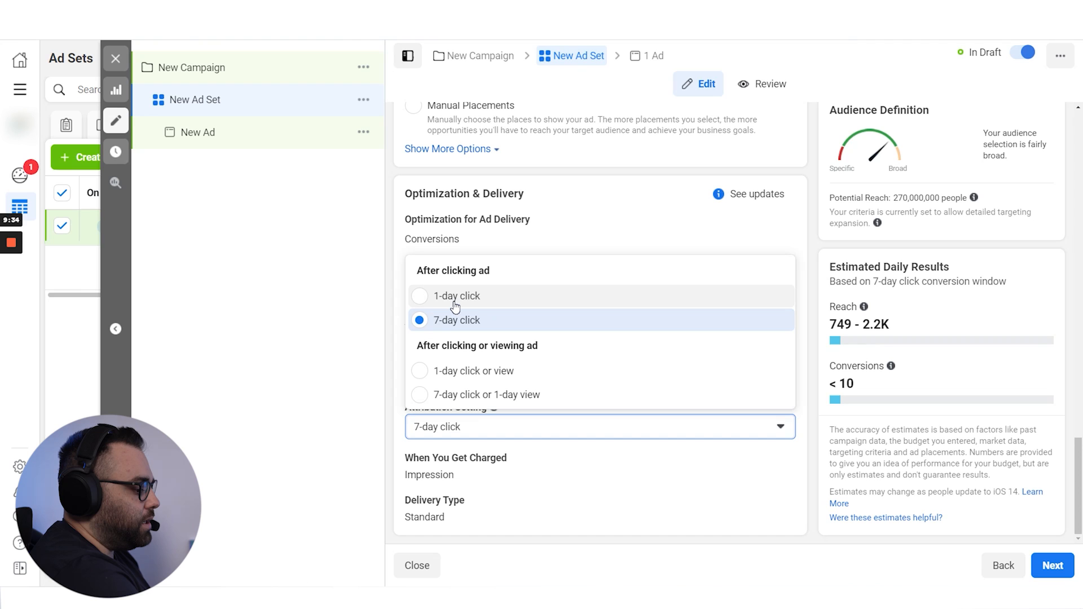
{"action": "mouse_move", "coordinate": [489, 309]}
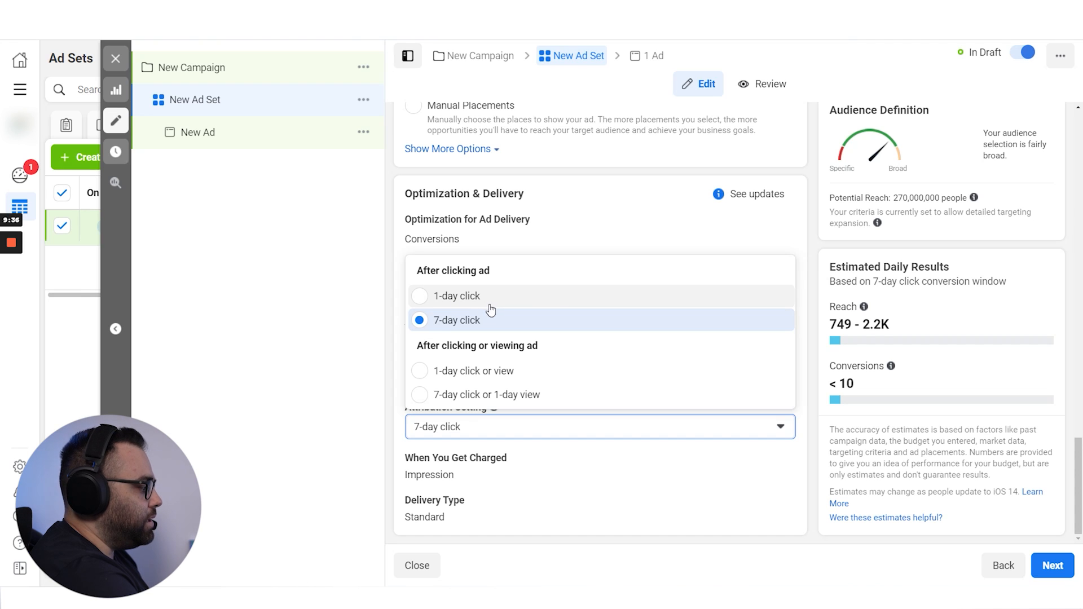
{"action": "mouse_move", "coordinate": [519, 300]}
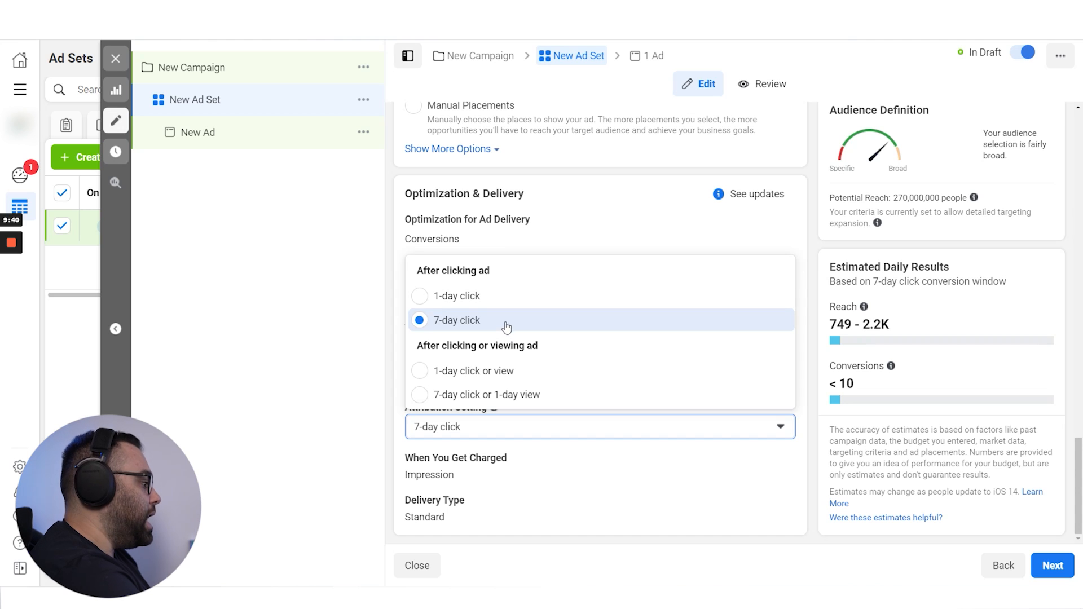
{"action": "mouse_move", "coordinate": [537, 334]}
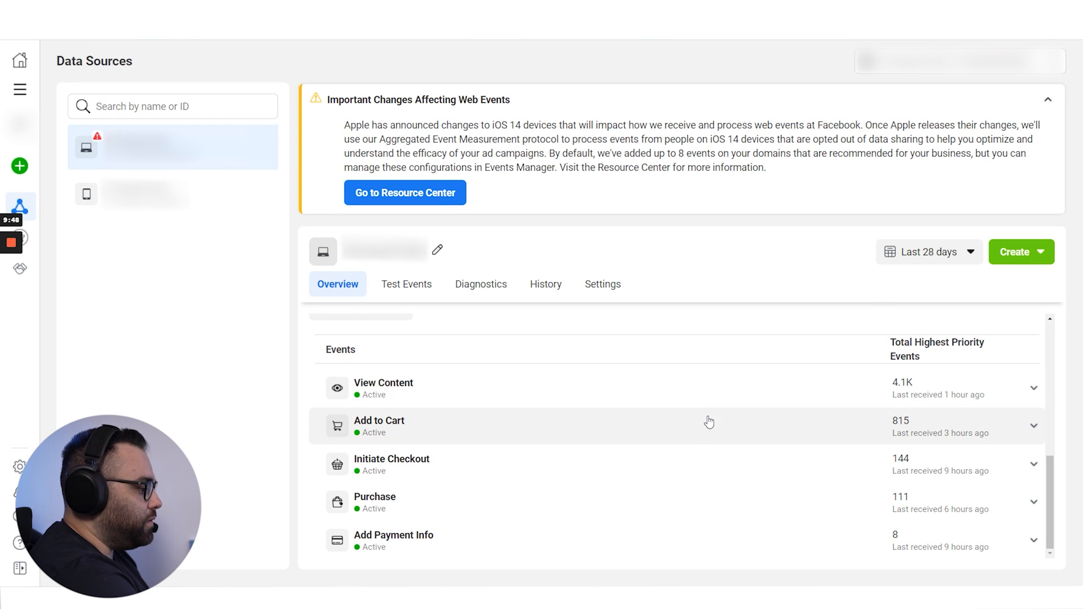
{"action": "mouse_move", "coordinate": [691, 511]}
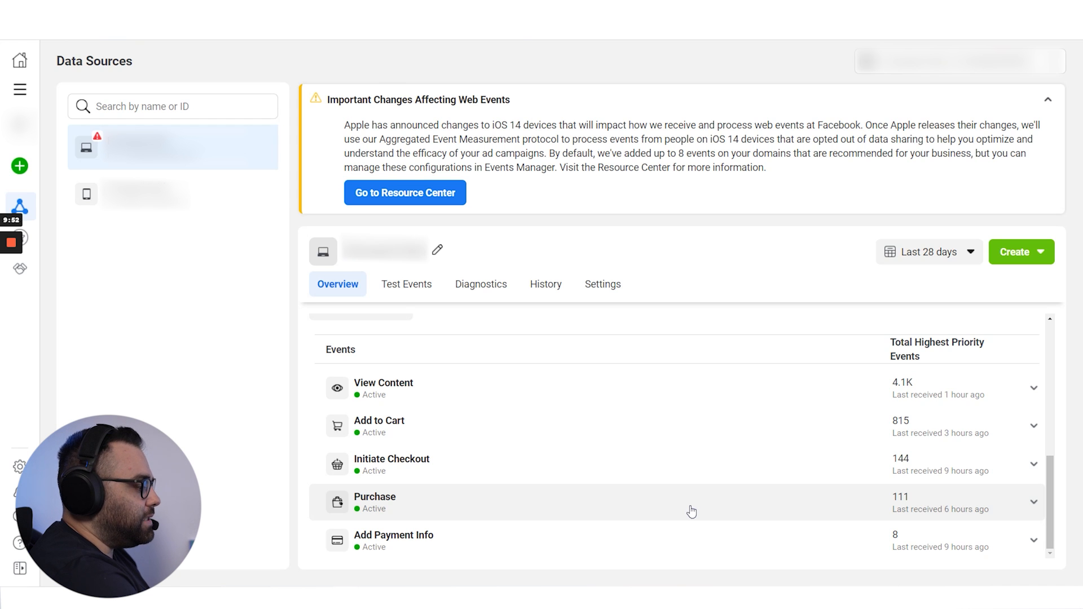
{"action": "mouse_move", "coordinate": [619, 423]}
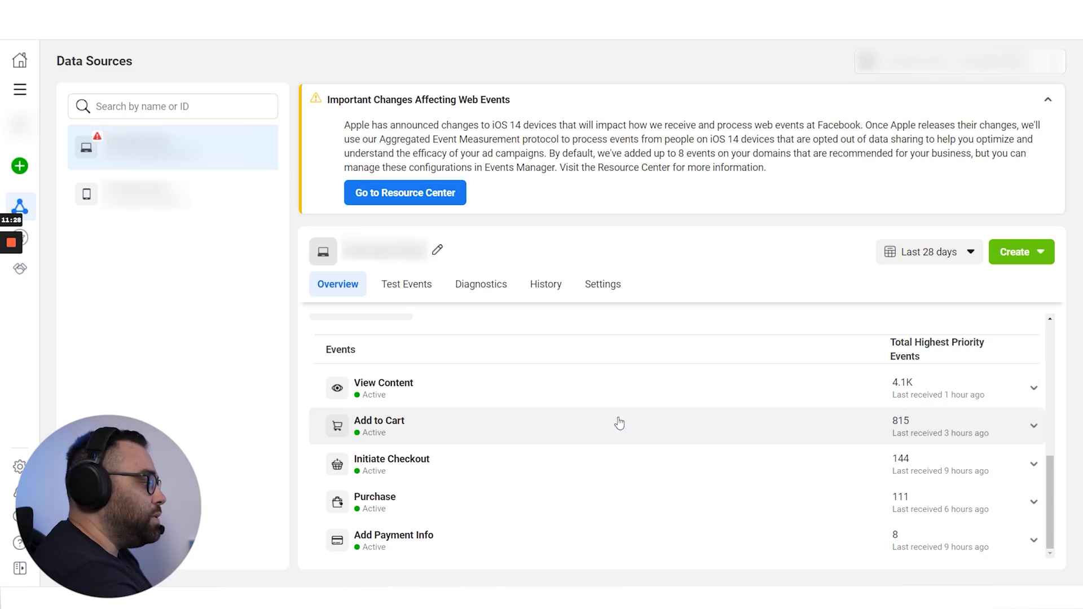
{"action": "scroll", "scroll_direction": "down", "scroll_amount": 3}
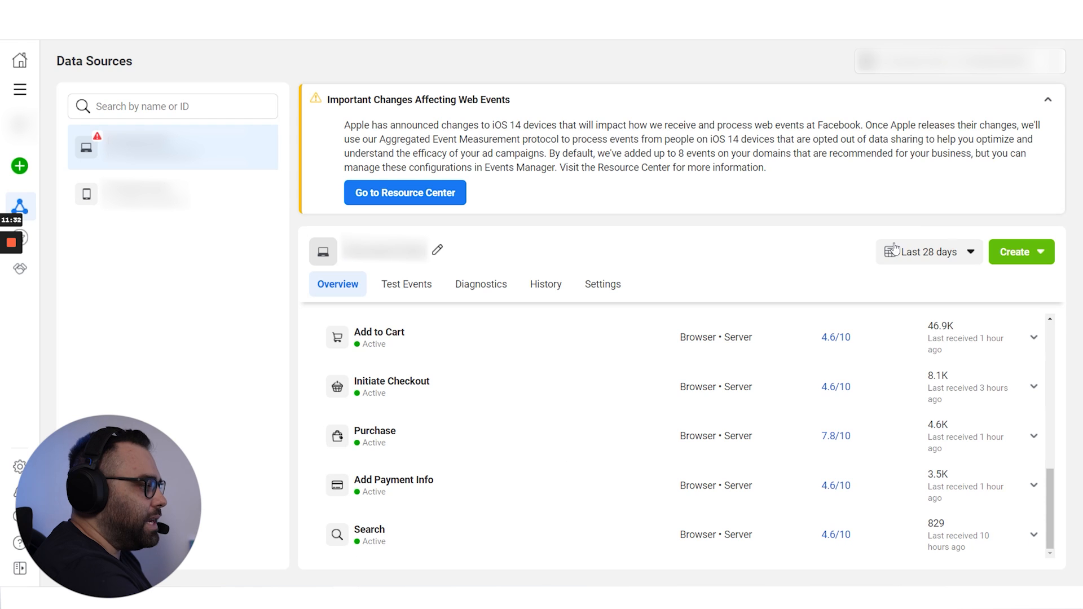
{"action": "mouse_move", "coordinate": [928, 436]}
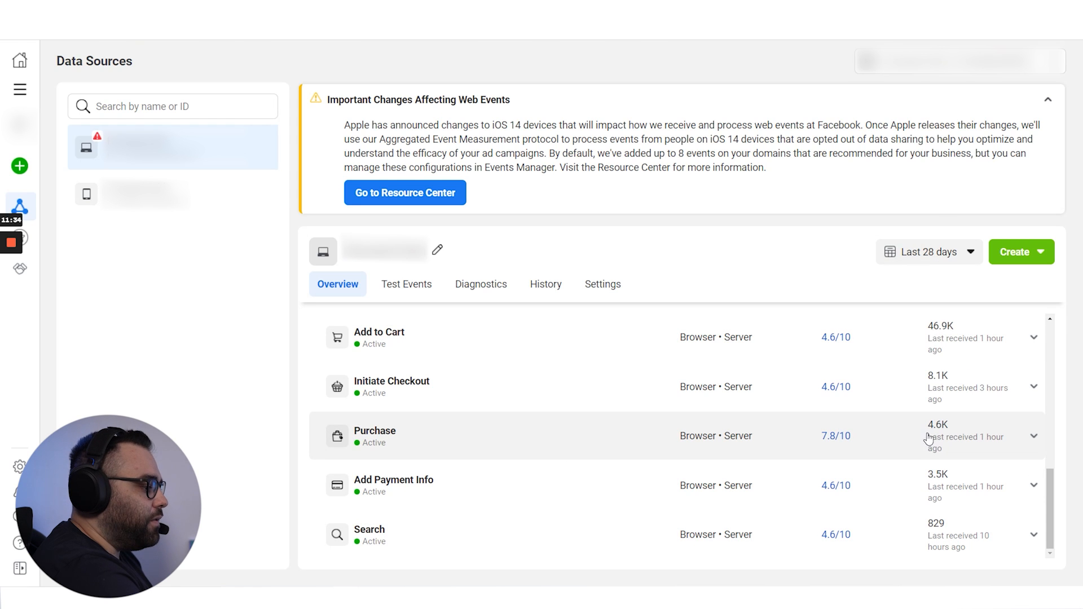